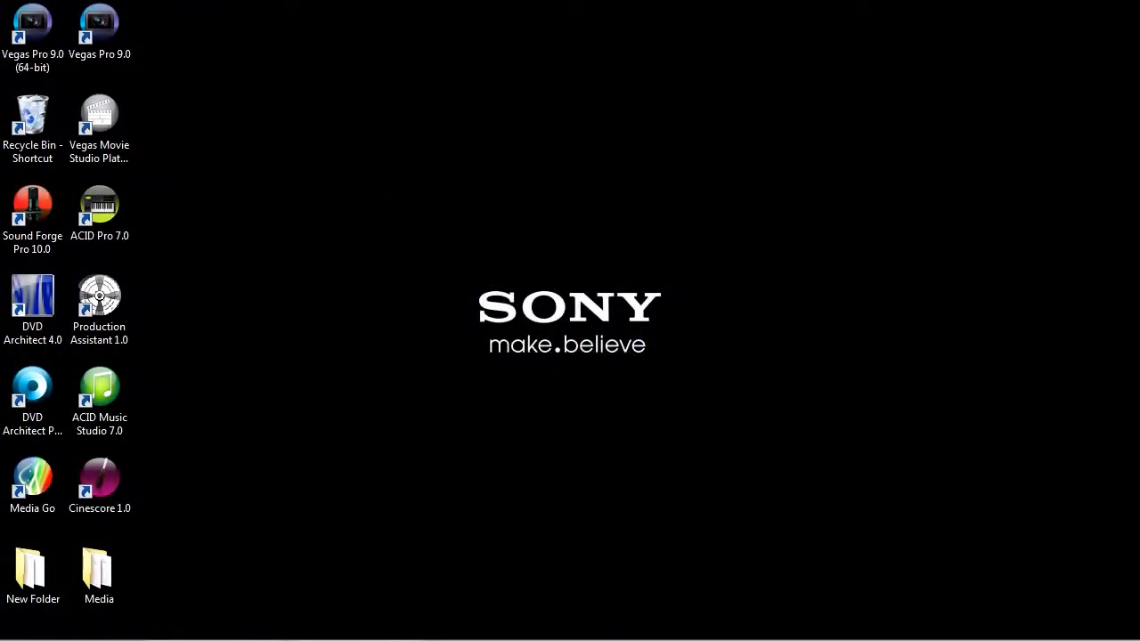
pyautogui.moveTo(1117, 433)
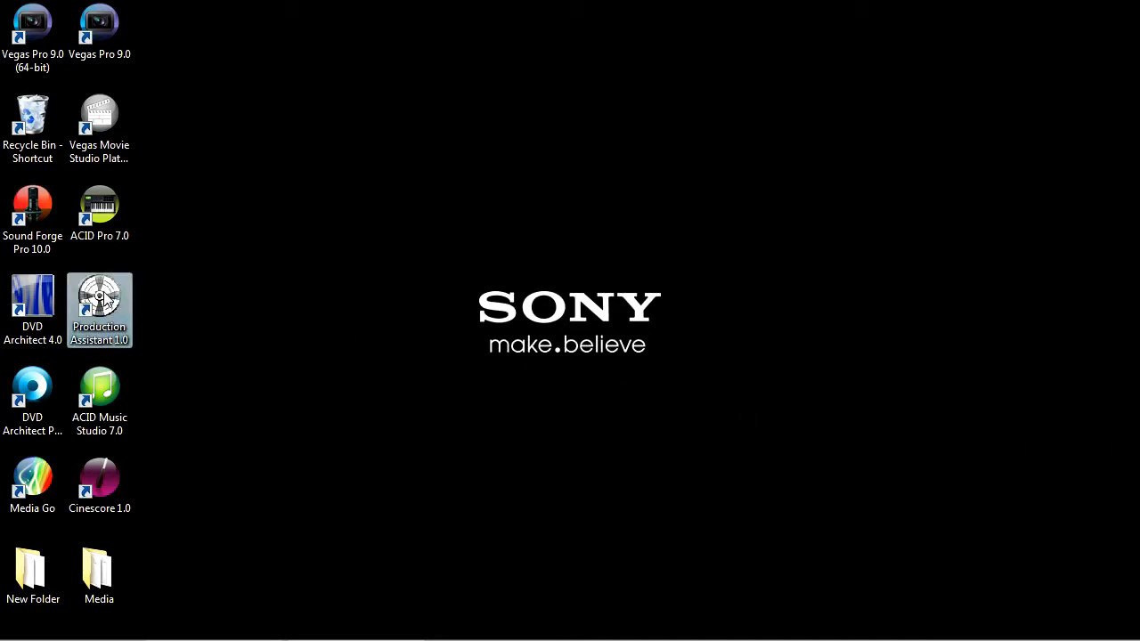
# - Launch Production Assistant 1.0, choose the Two Media Project template and name it MyProject
pyautogui.doubleClick(99, 310)
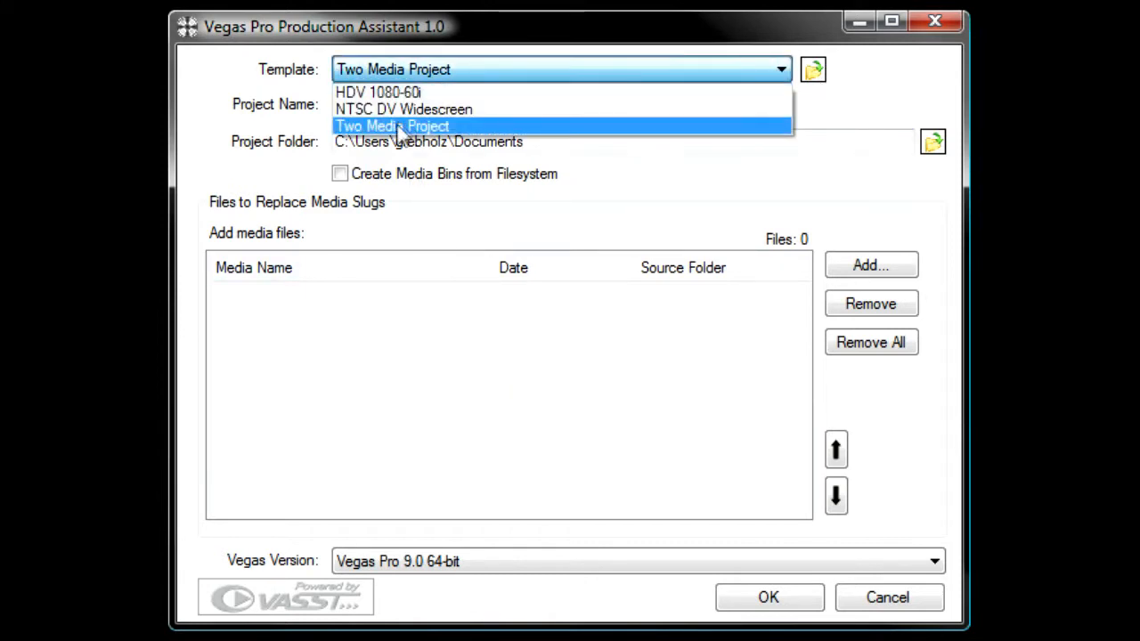
pyautogui.click(391, 126)
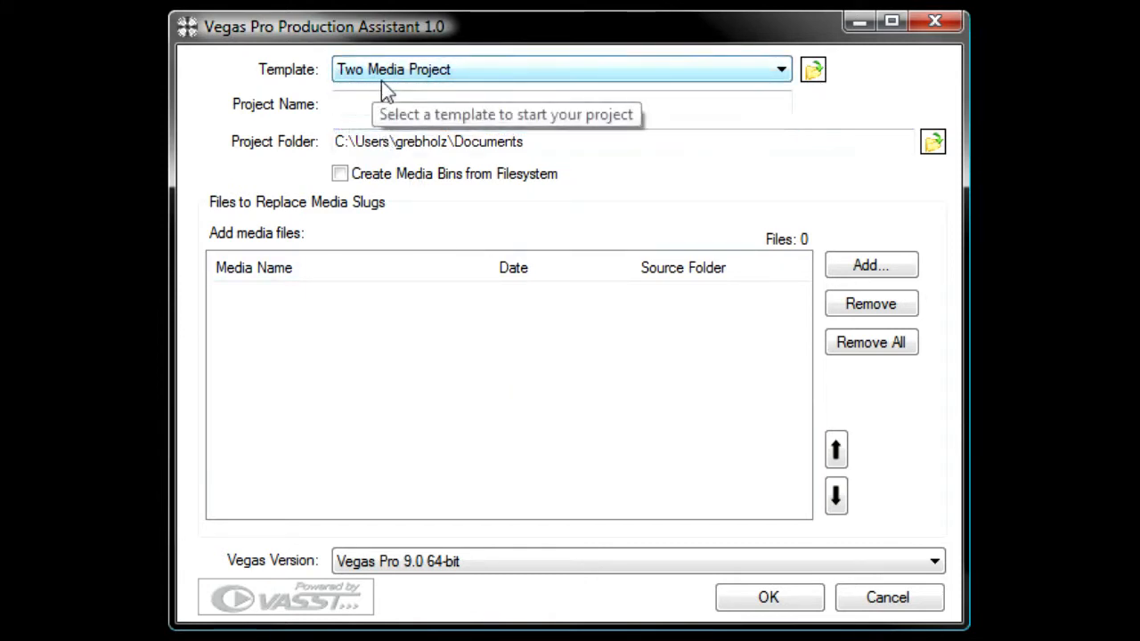
pyautogui.write('My')
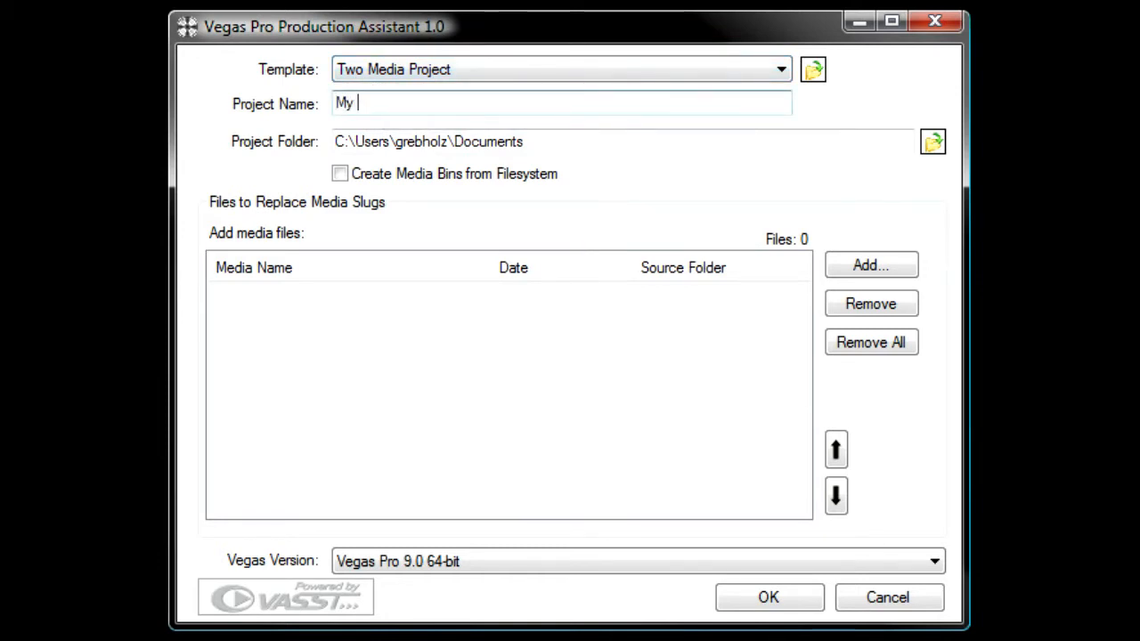
pyautogui.write('Project')
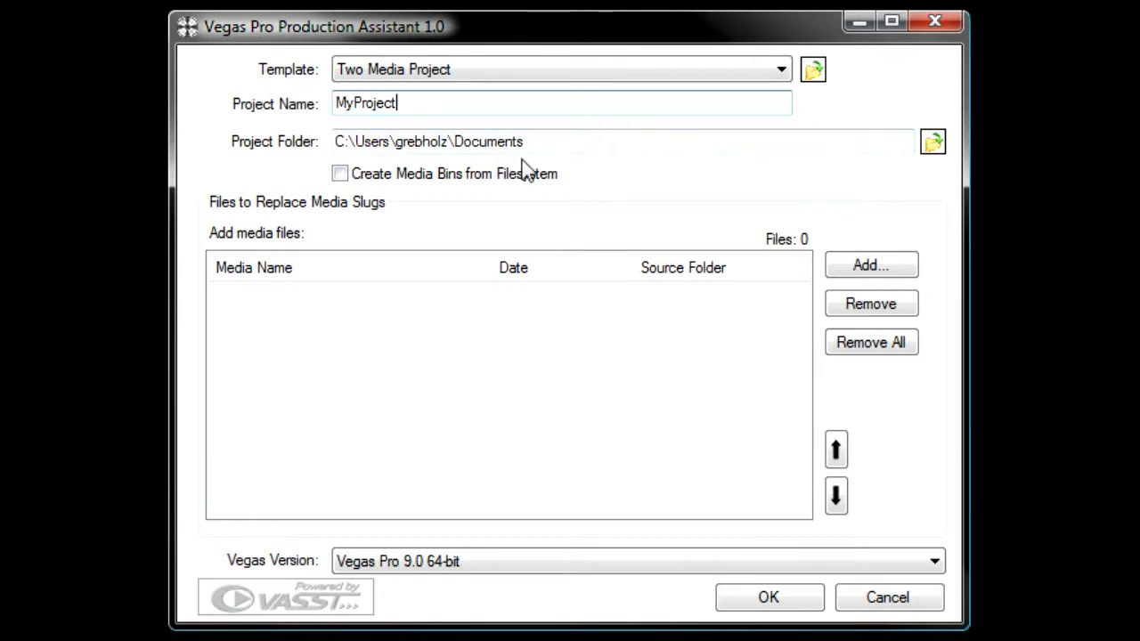
pyautogui.moveTo(452, 346)
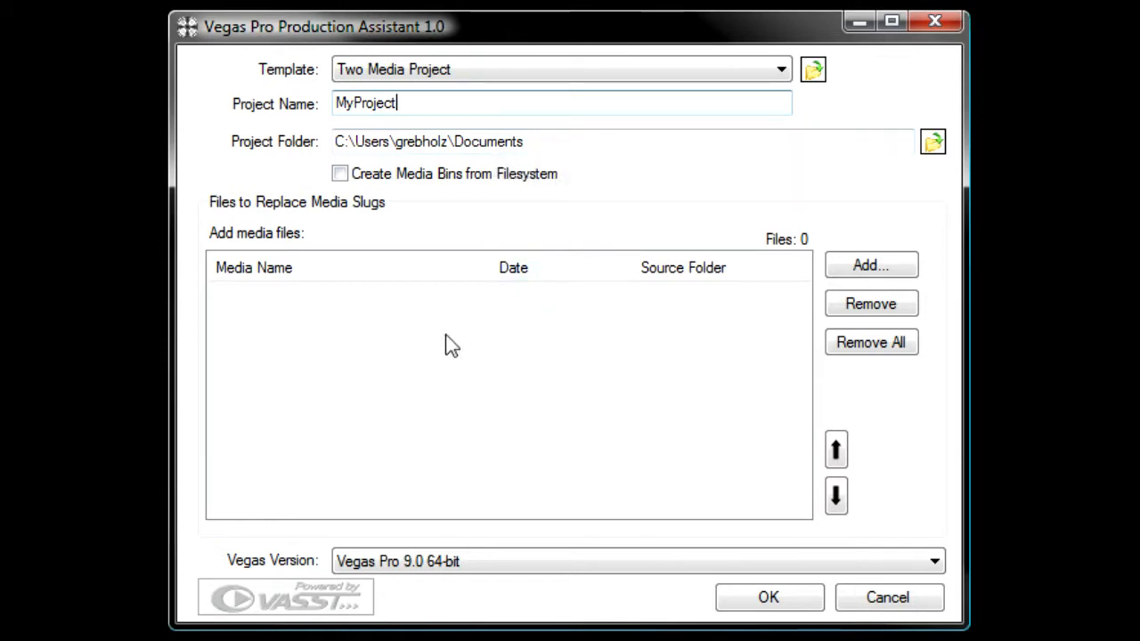
pyautogui.moveTo(478, 343)
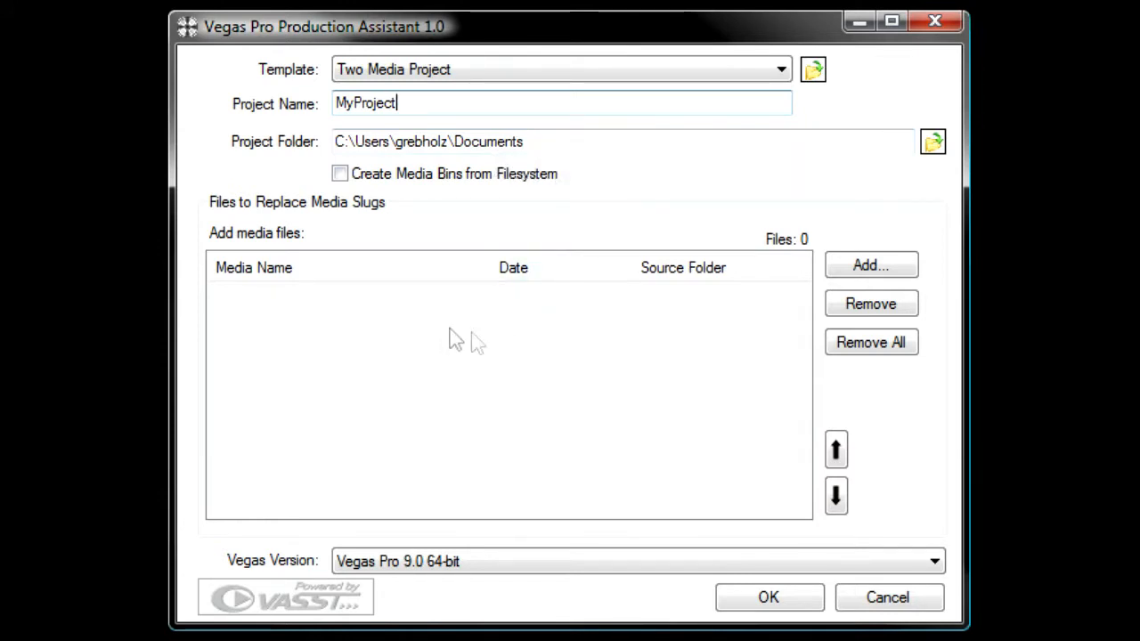
# - Add FollowingPaceLine.m2t and LoneRider.m2t from the Media folder using the Video Files filter
pyautogui.click(870, 265)
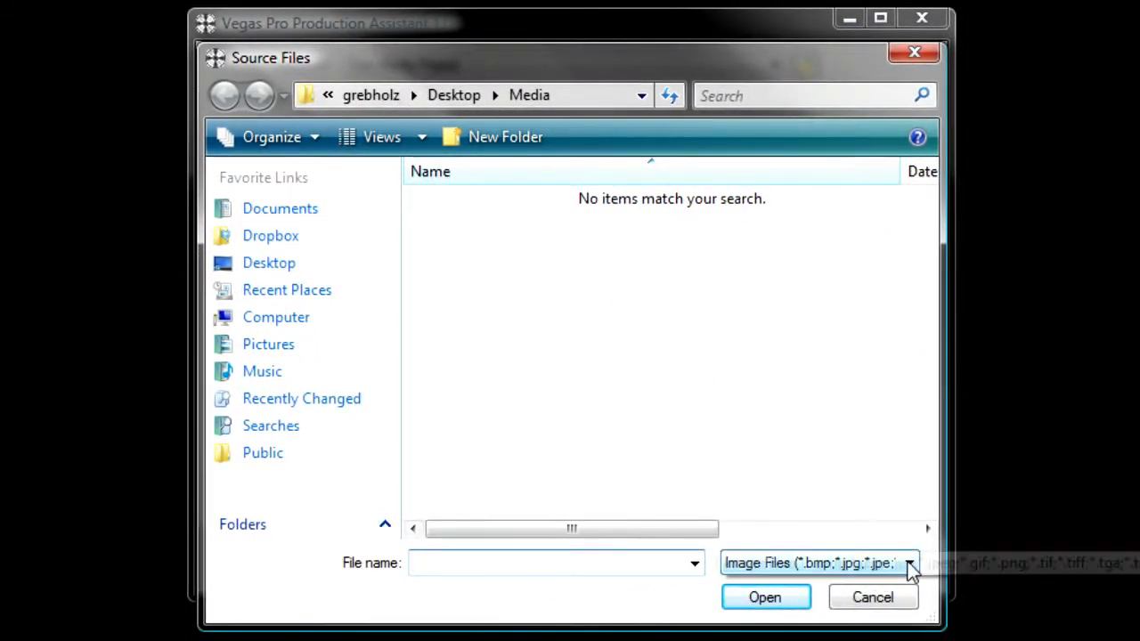
pyautogui.click(908, 562)
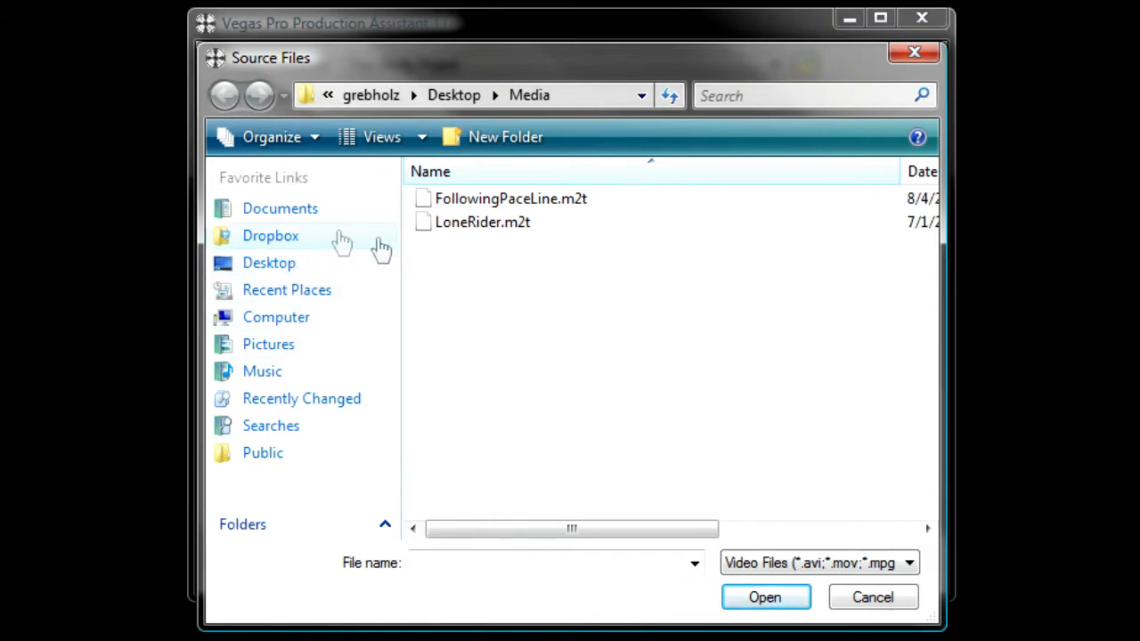
pyautogui.click(510, 198)
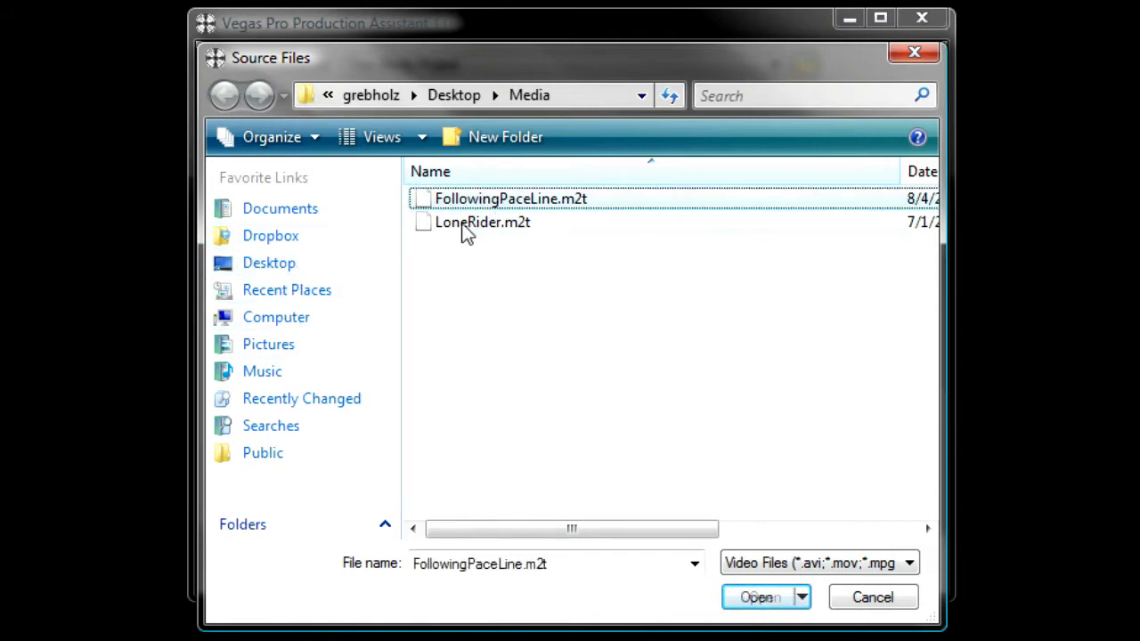
pyautogui.click(759, 596)
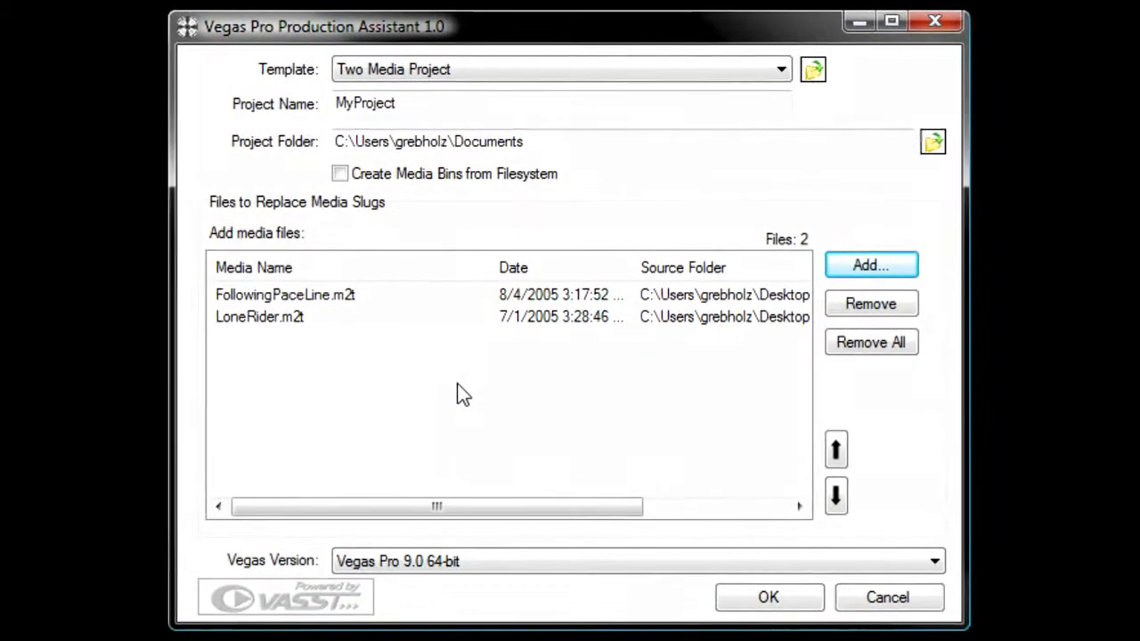
pyautogui.moveTo(413, 312)
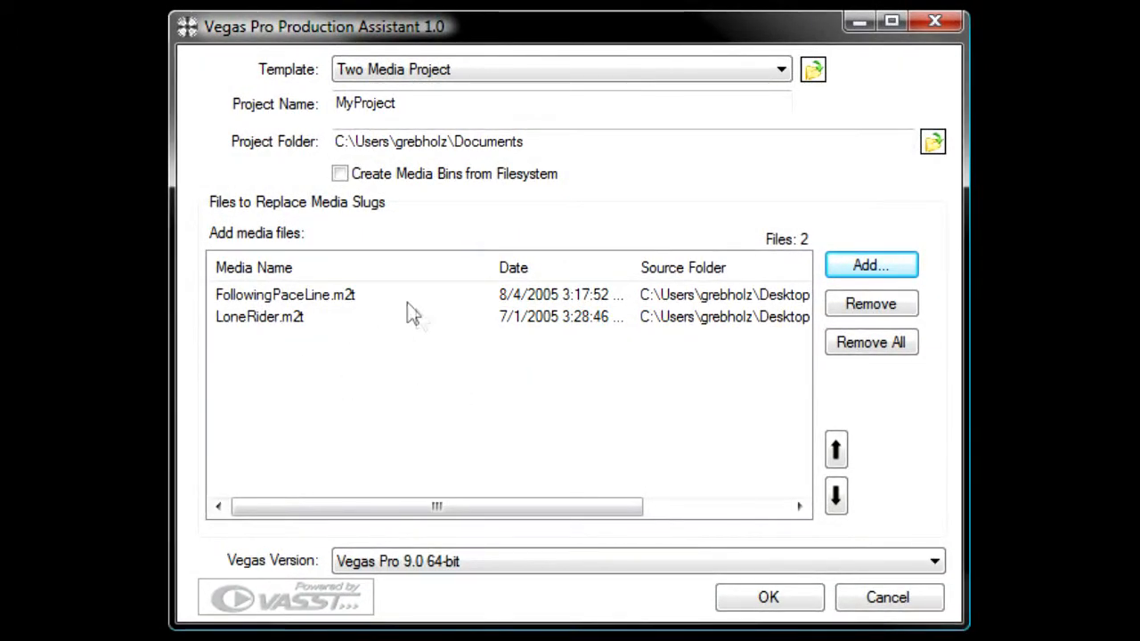
pyautogui.moveTo(281, 339)
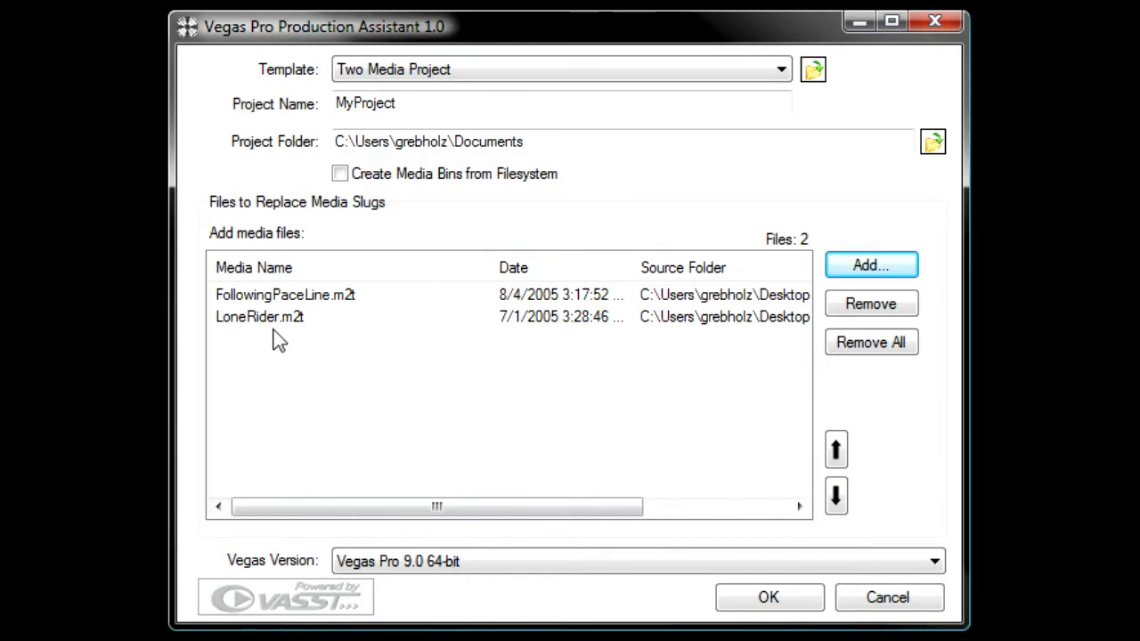
pyautogui.moveTo(272, 330)
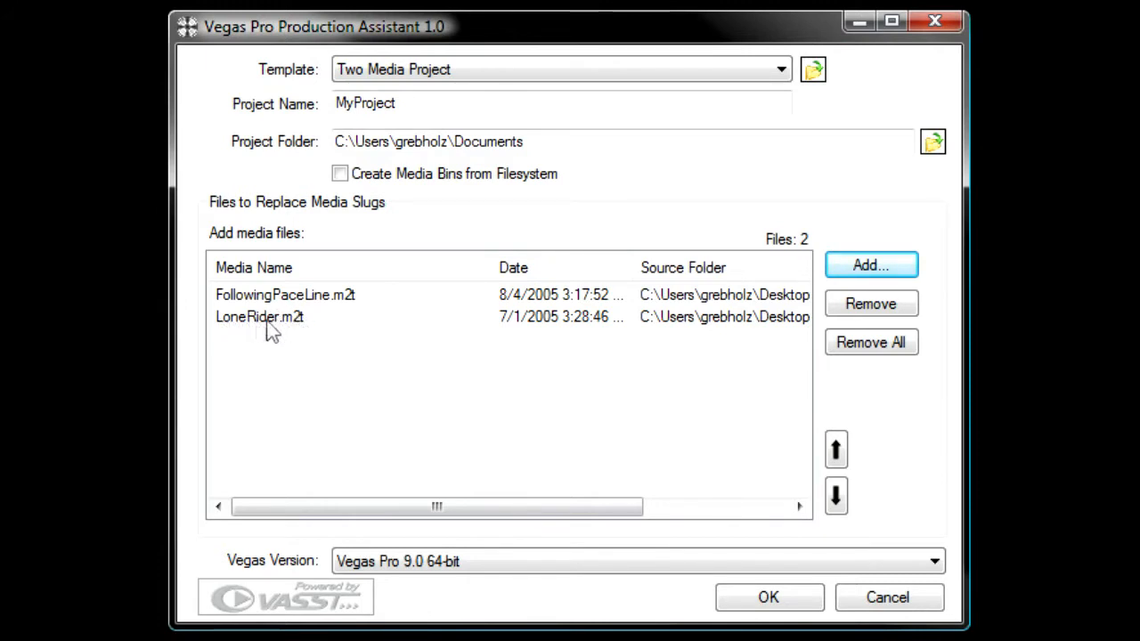
pyautogui.moveTo(265, 376)
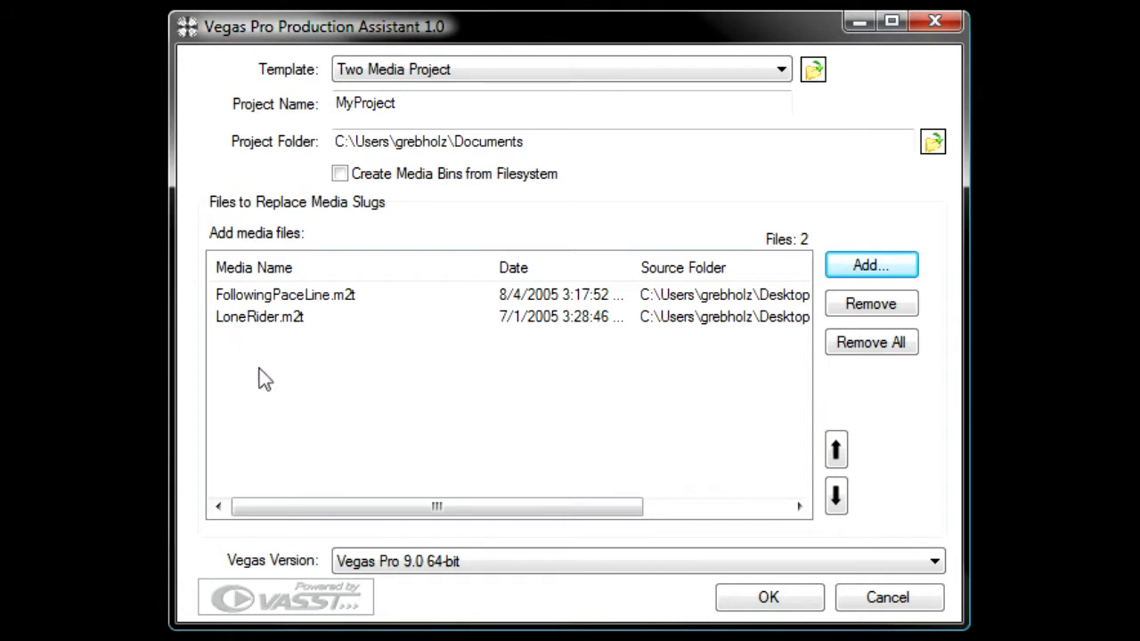
# - Reorder LoneRider.m2t, ending with it below FollowingPaceLine.m2t
pyautogui.click(259, 317)
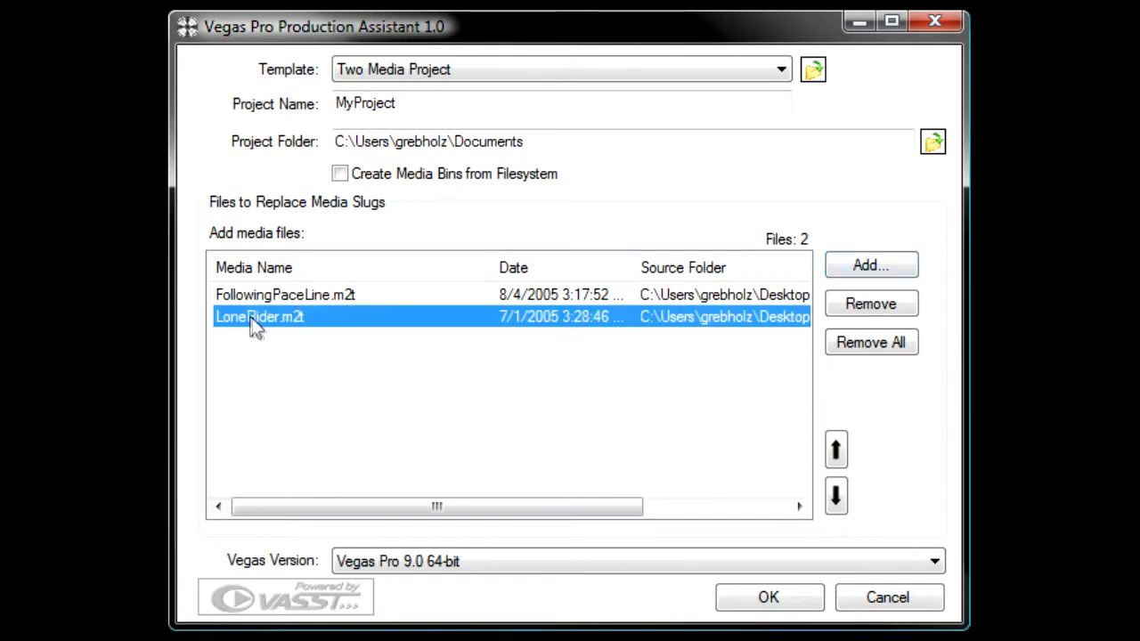
pyautogui.moveTo(835, 447)
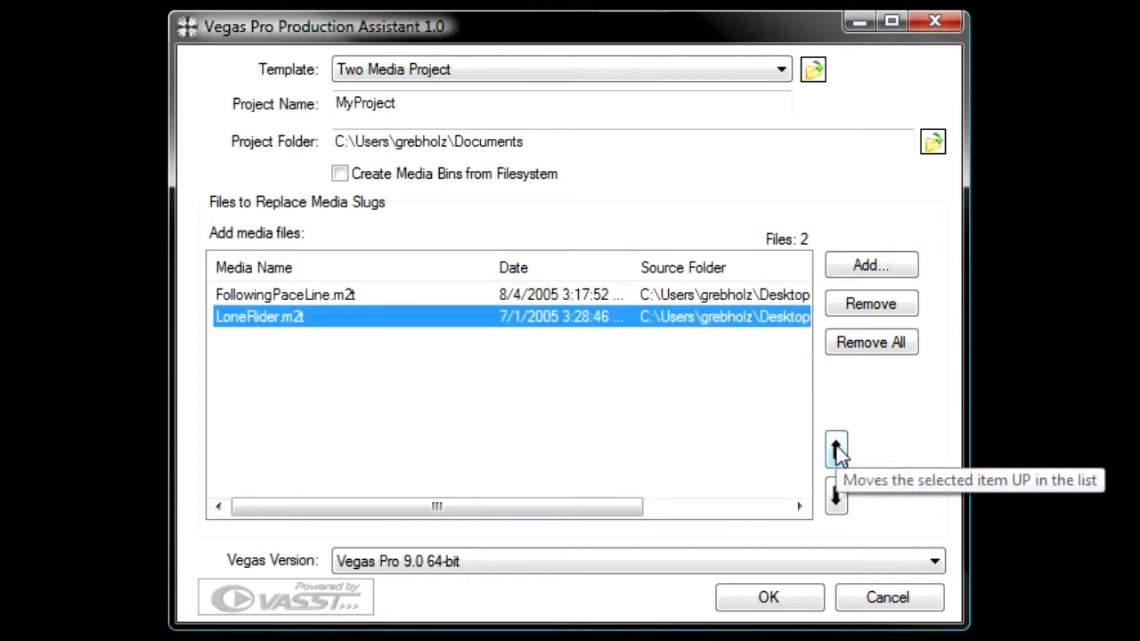
pyautogui.click(835, 449)
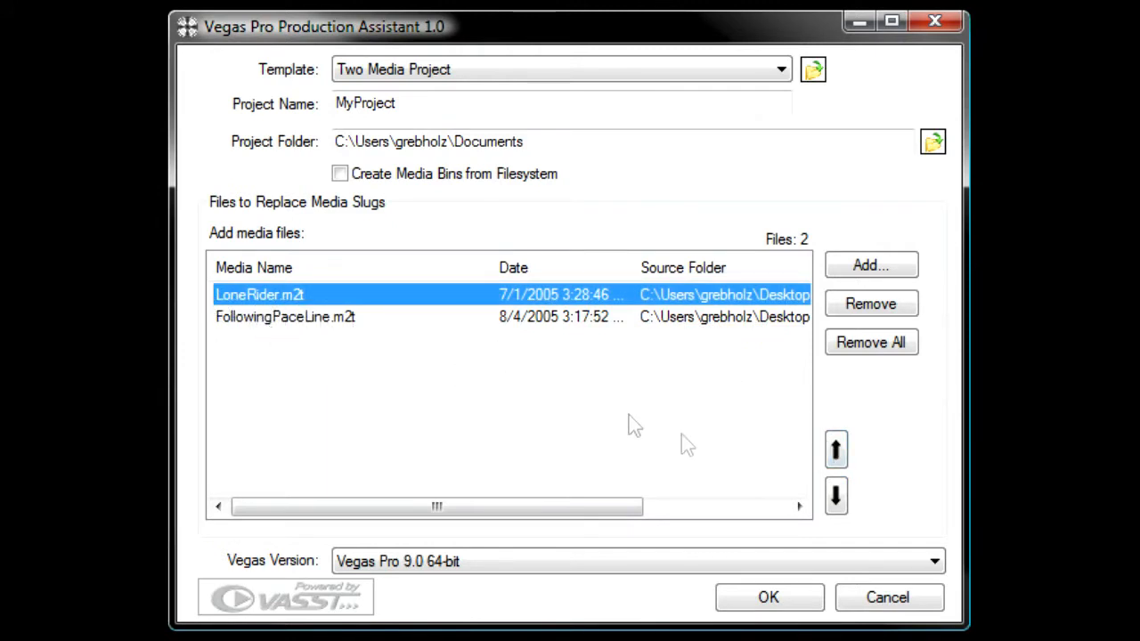
pyautogui.click(834, 496)
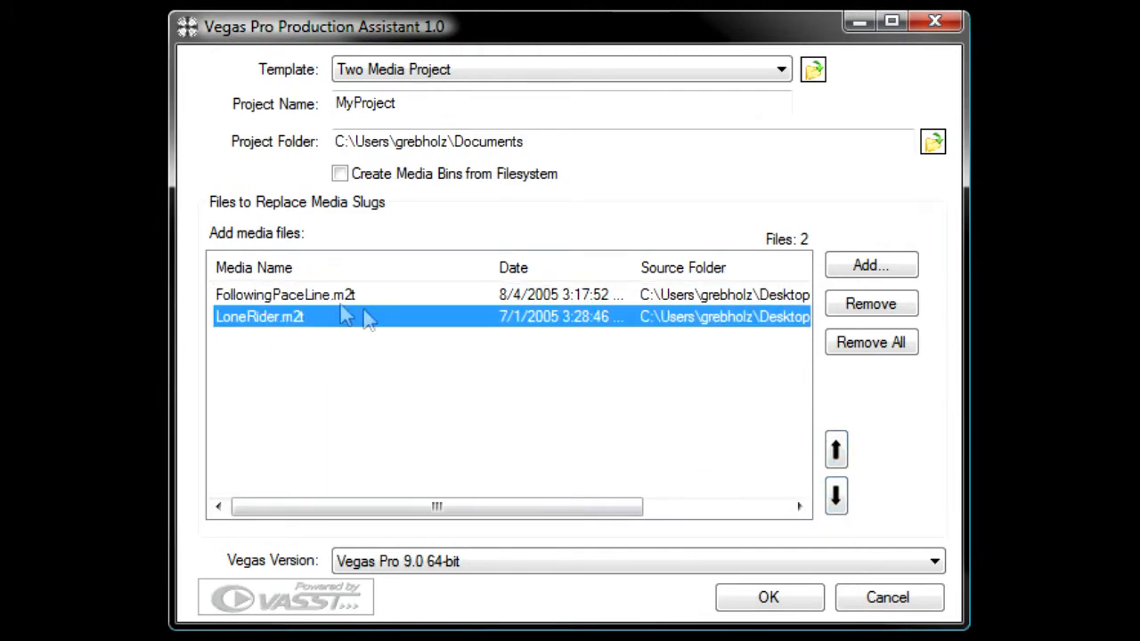
pyautogui.moveTo(436, 372)
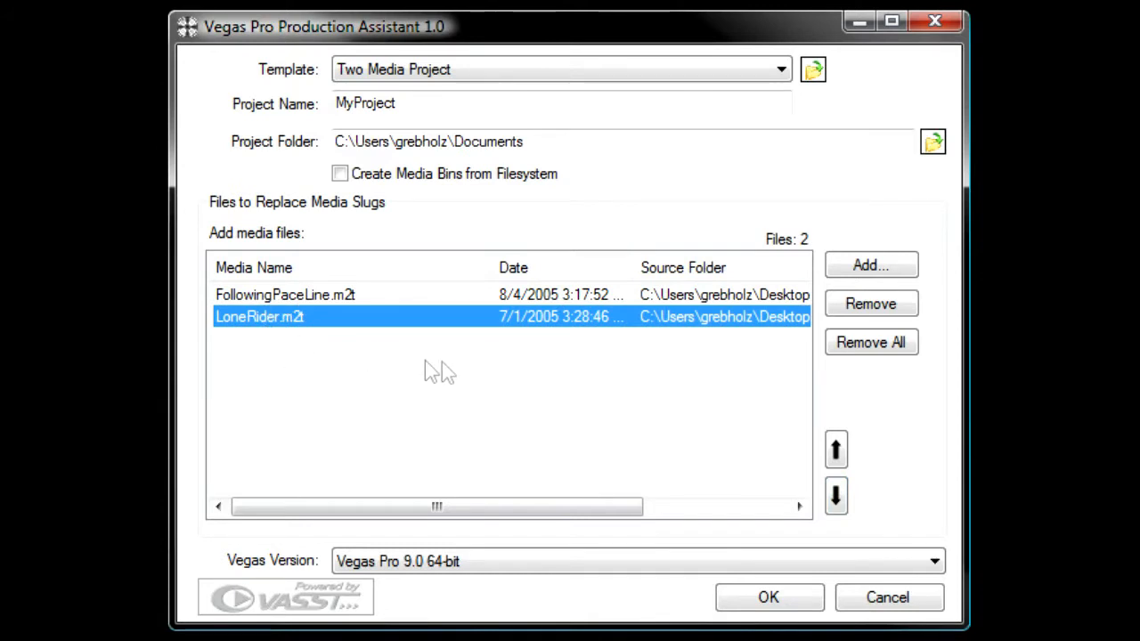
pyautogui.moveTo(495, 375)
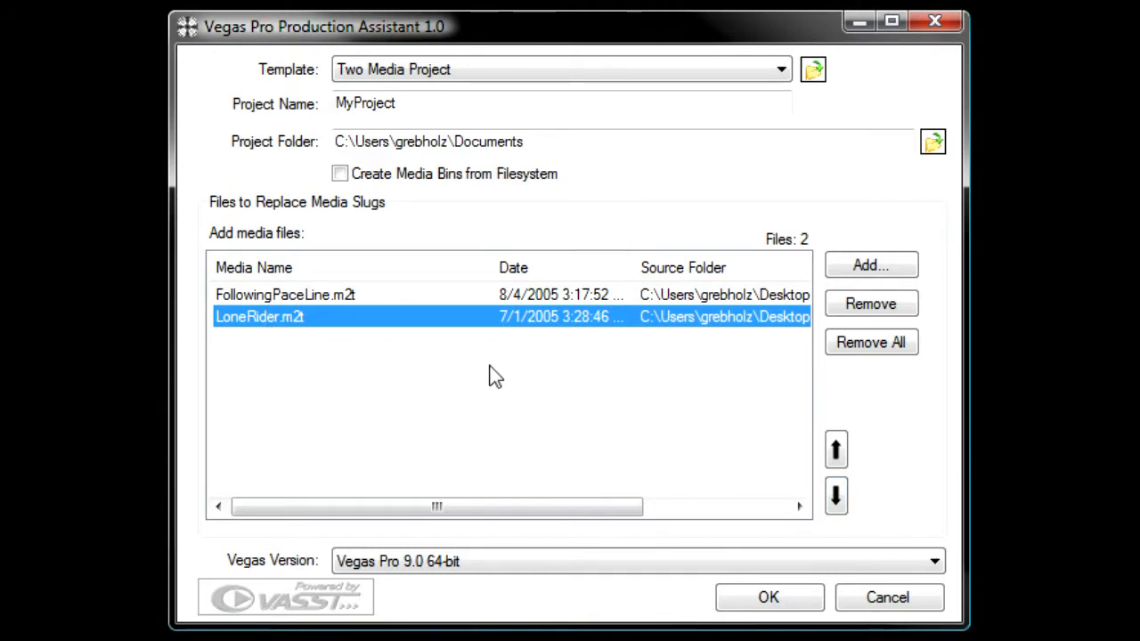
# - Keep Vegas Pro 9.0 64-bit as the target version and generate the project
pyautogui.click(933, 561)
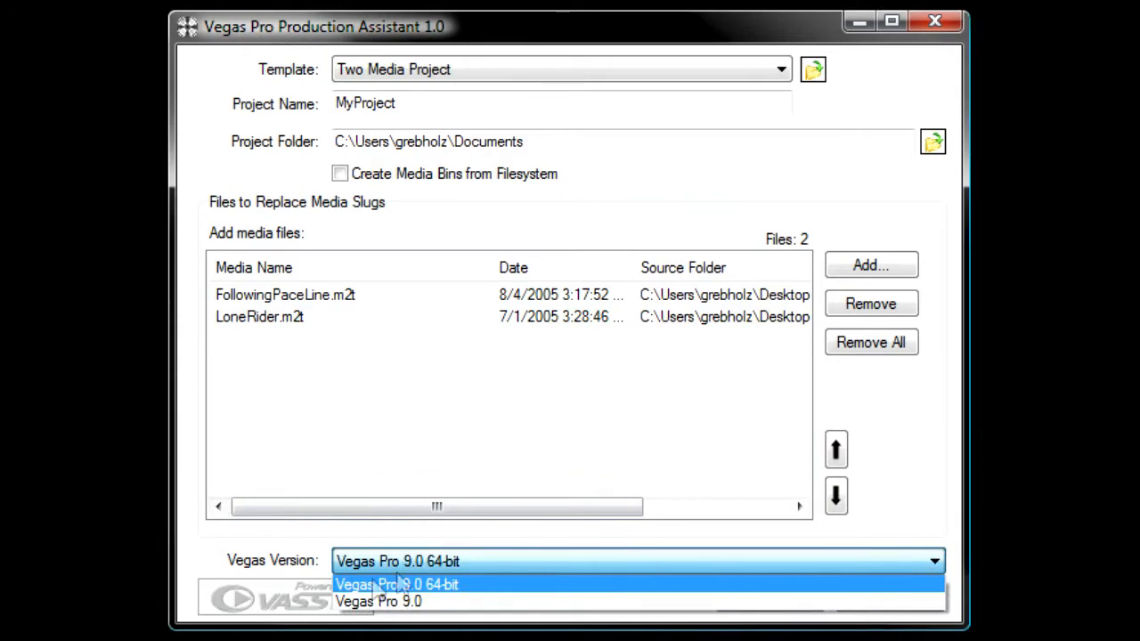
pyautogui.click(397, 584)
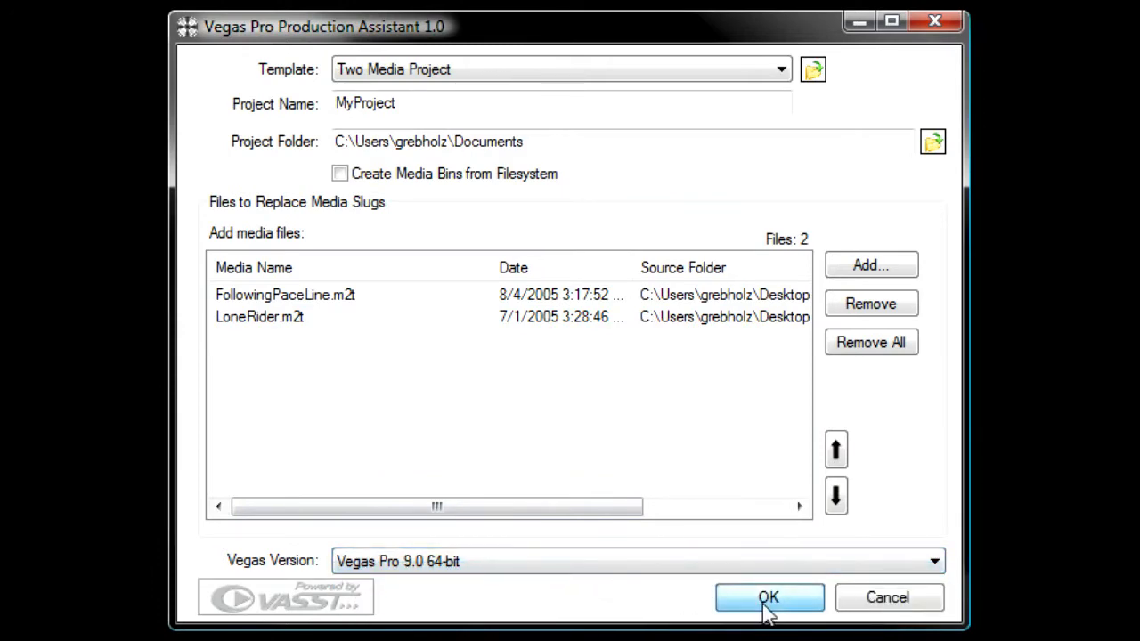
pyautogui.click(768, 597)
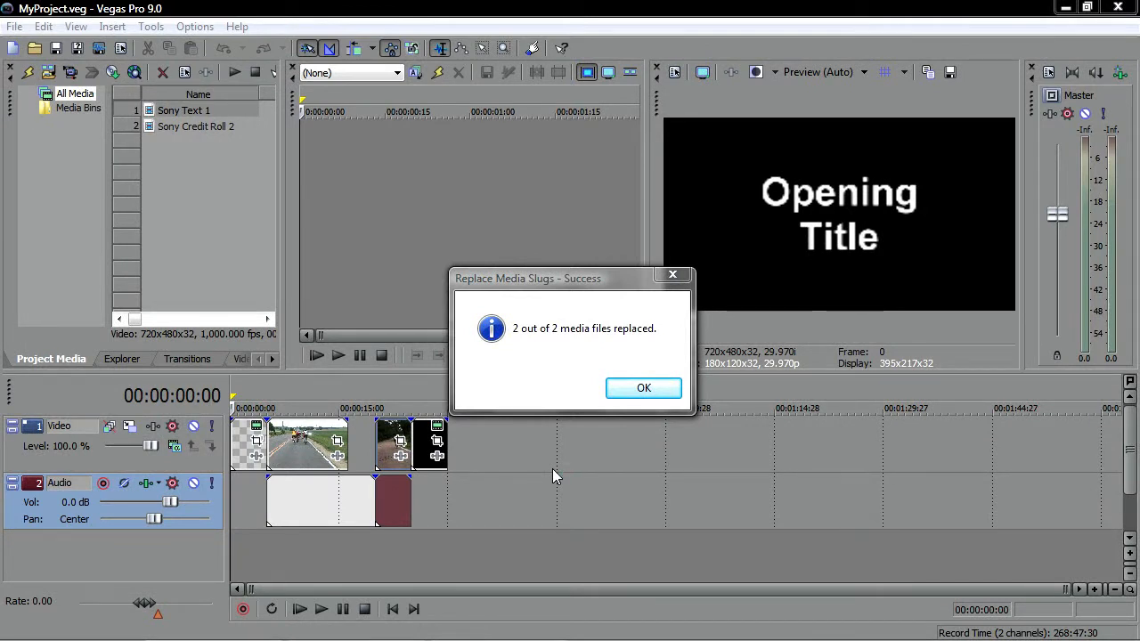
pyautogui.moveTo(579, 341)
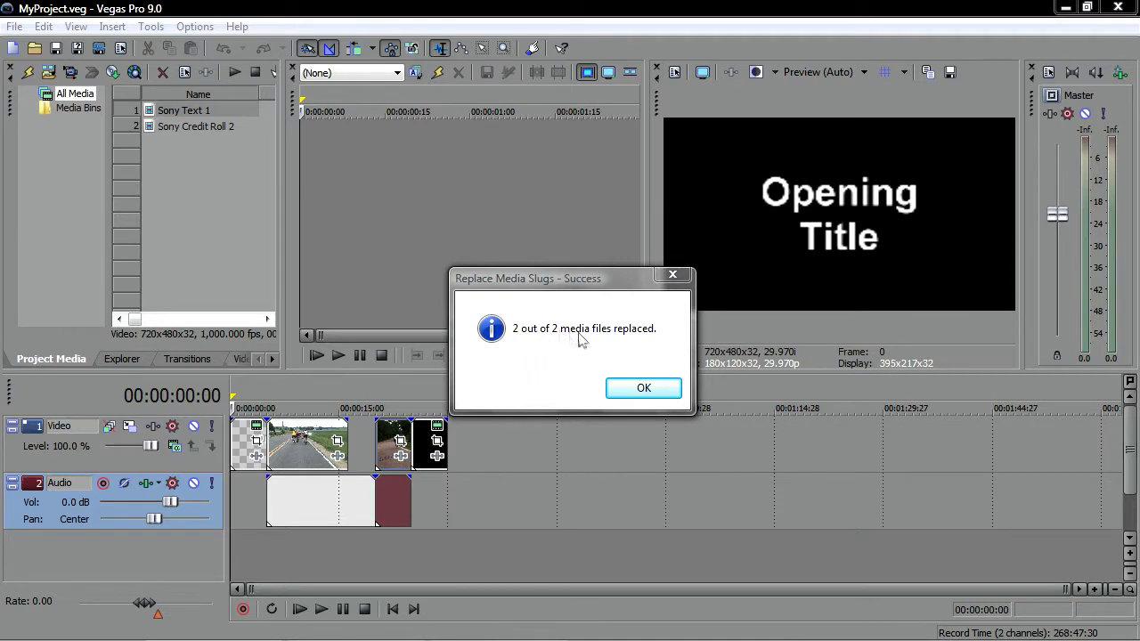
pyautogui.moveTo(644, 387)
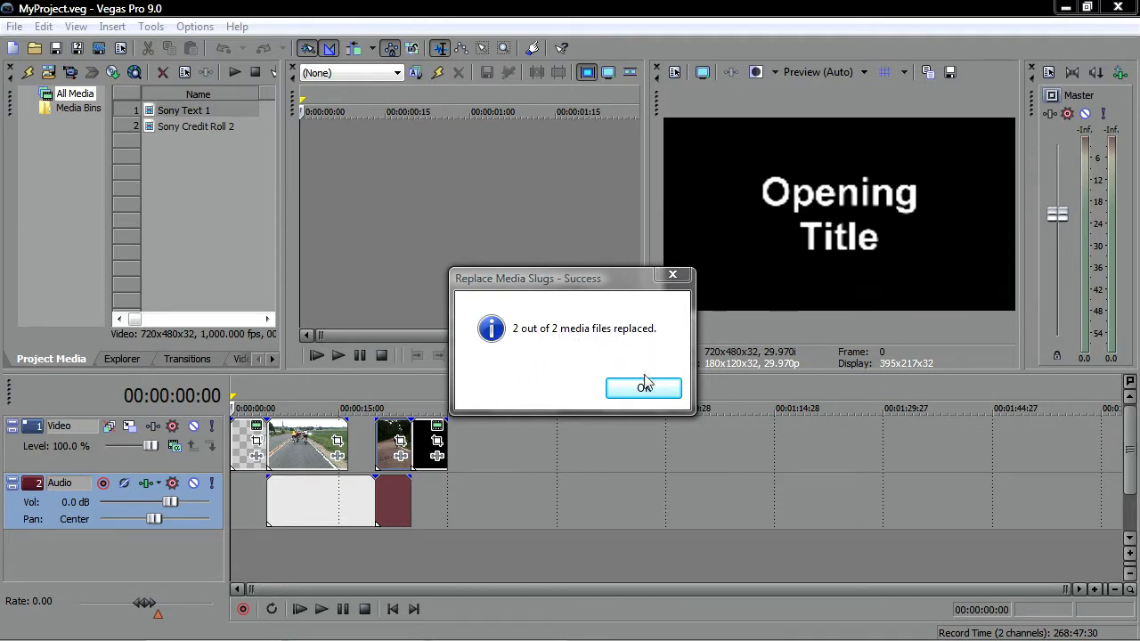
# - Acknowledge the Replace Media Slugs - Success message for MyProject.veg
pyautogui.click(643, 387)
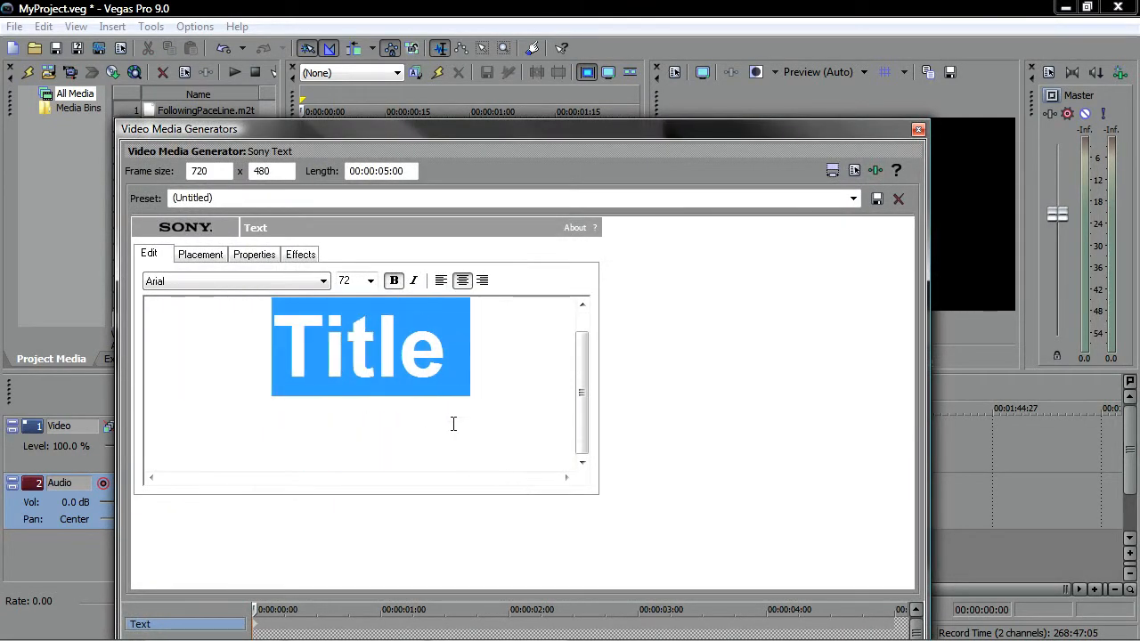
# - Enter 'My Project' as the Sony Text title and close the Video Media Generators window
pyautogui.write('My Pro')
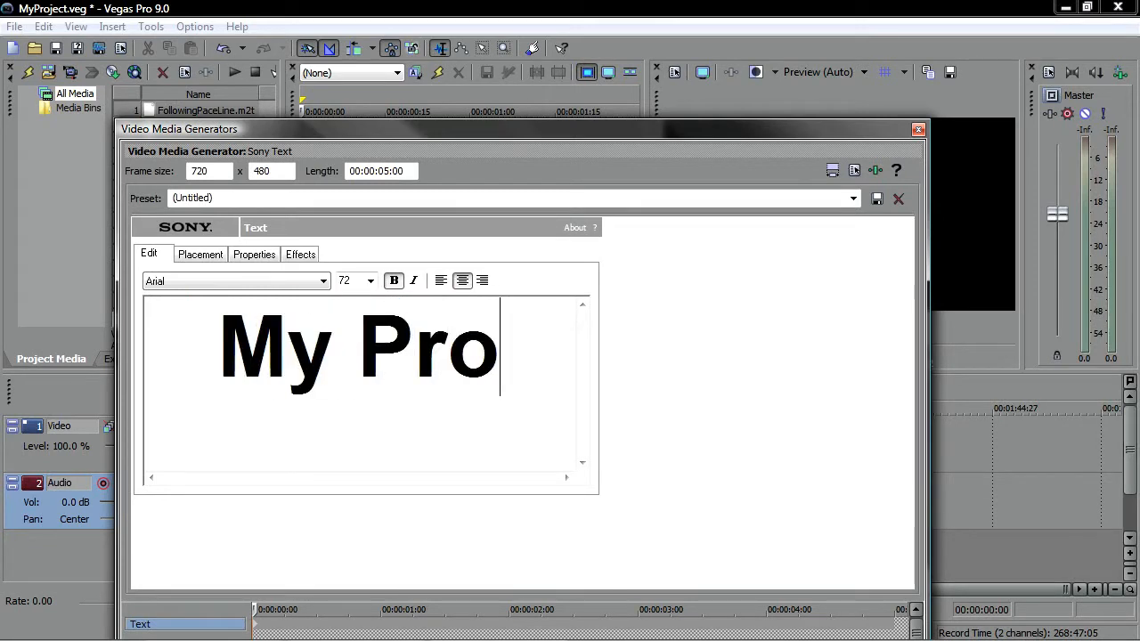
pyautogui.write('ject')
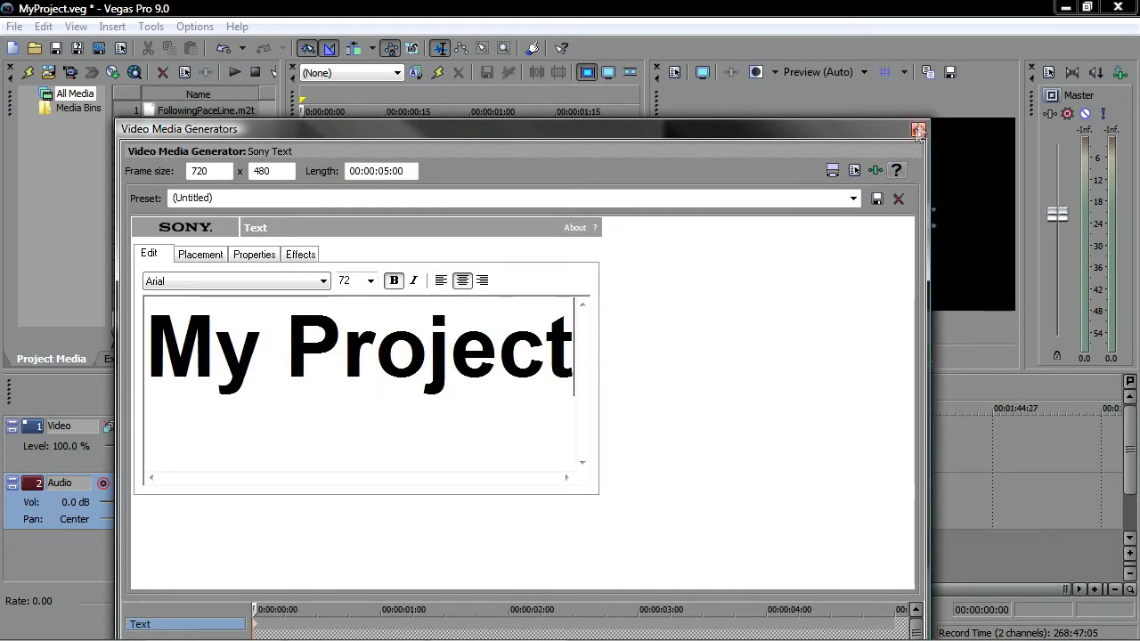
pyautogui.click(918, 129)
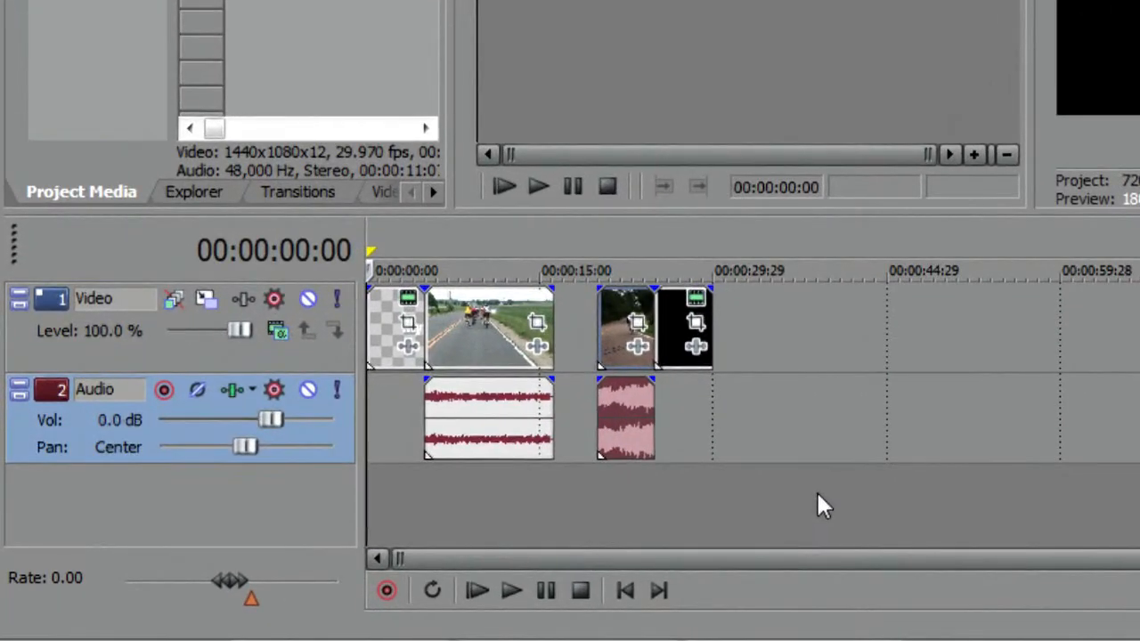
pyautogui.moveTo(485, 490)
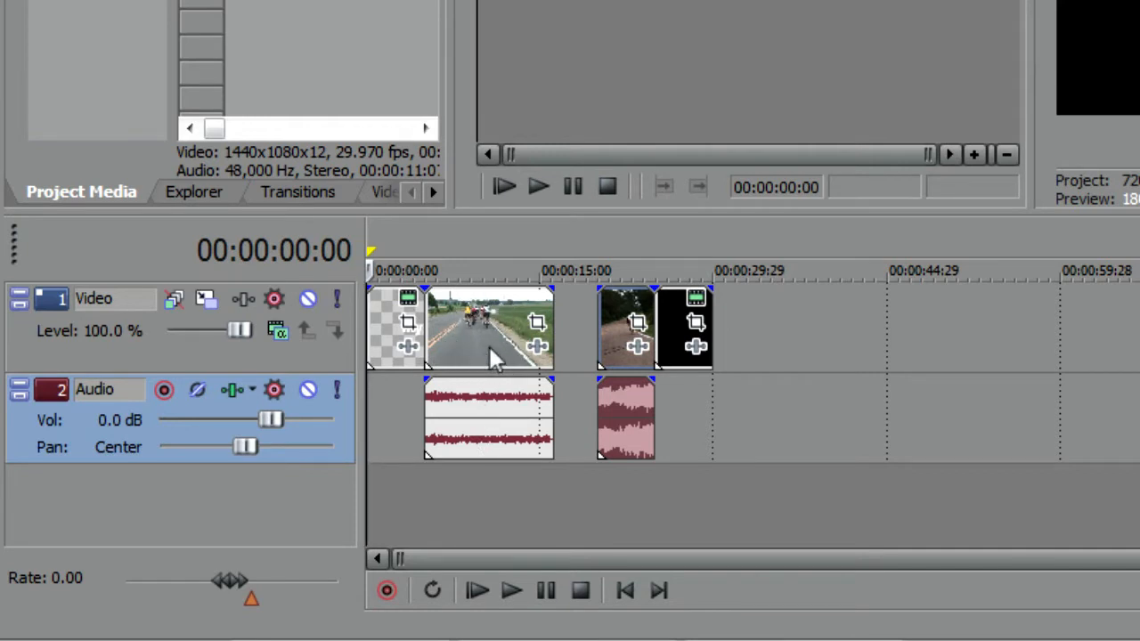
pyautogui.moveTo(507, 348)
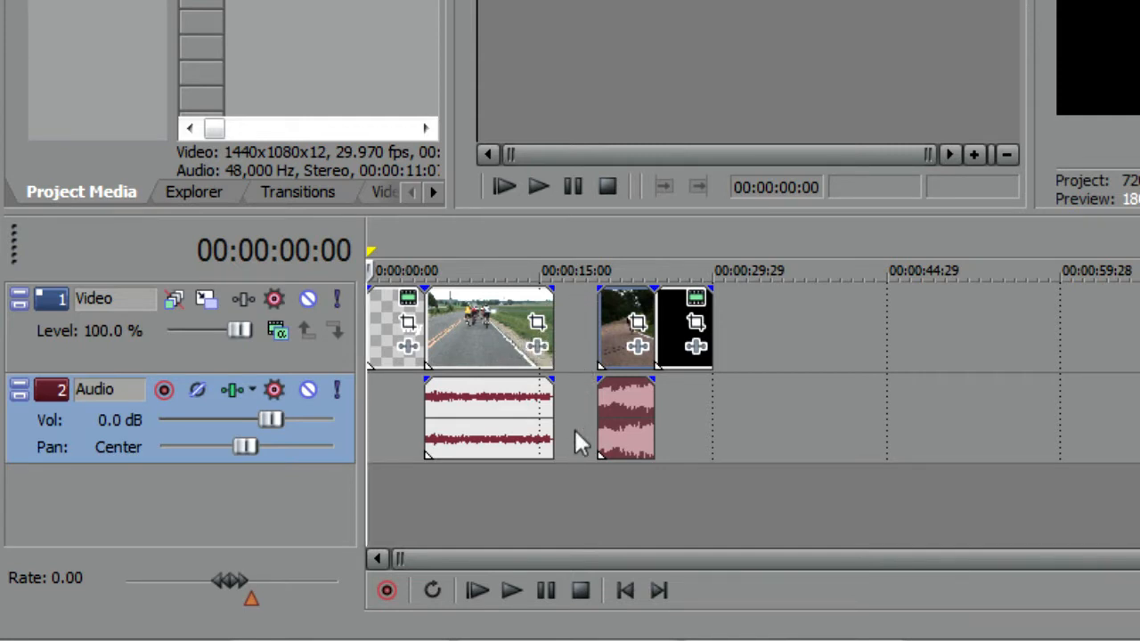
pyautogui.moveTo(578, 334)
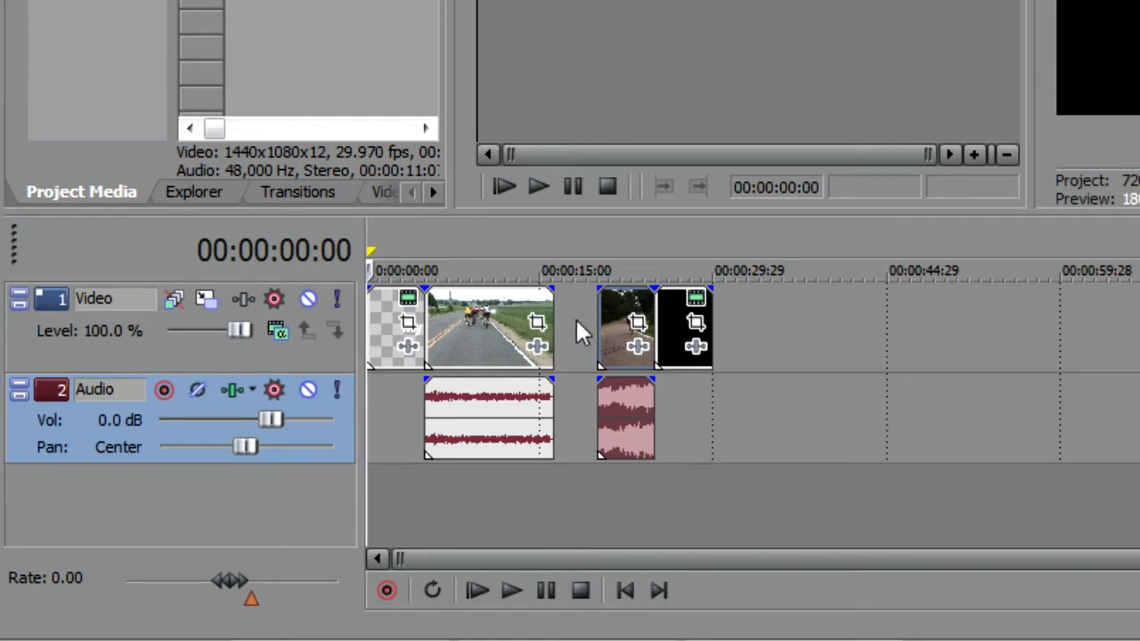
pyautogui.moveTo(615, 307)
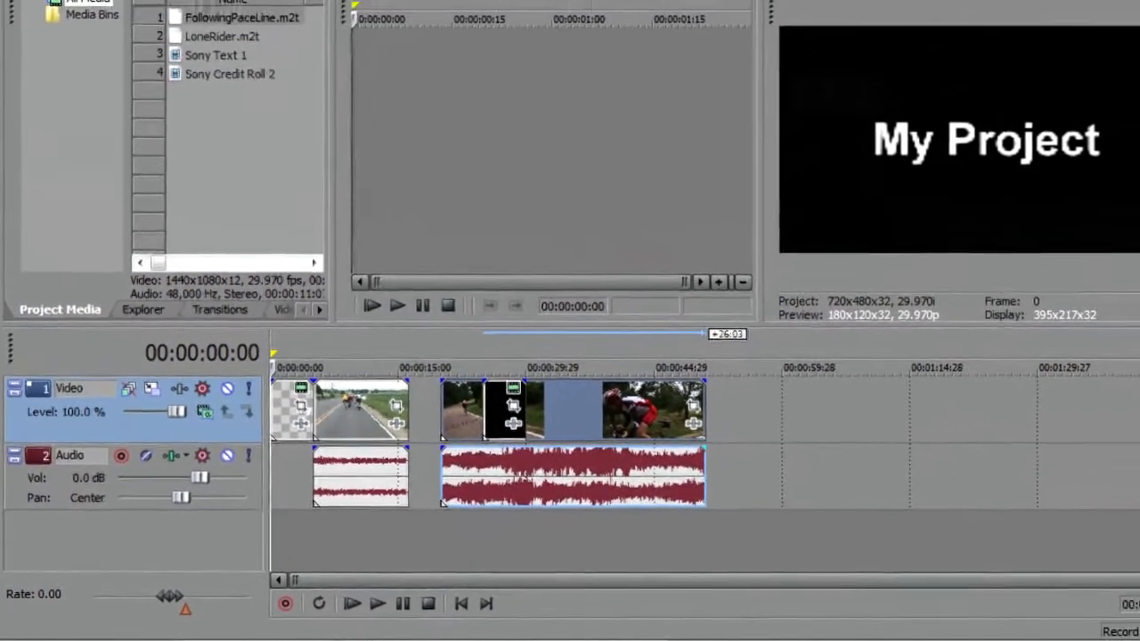
# - Place LoneRider.m2t and the Sony Credit Roll after the title and first clip
pyautogui.click(43, 26)
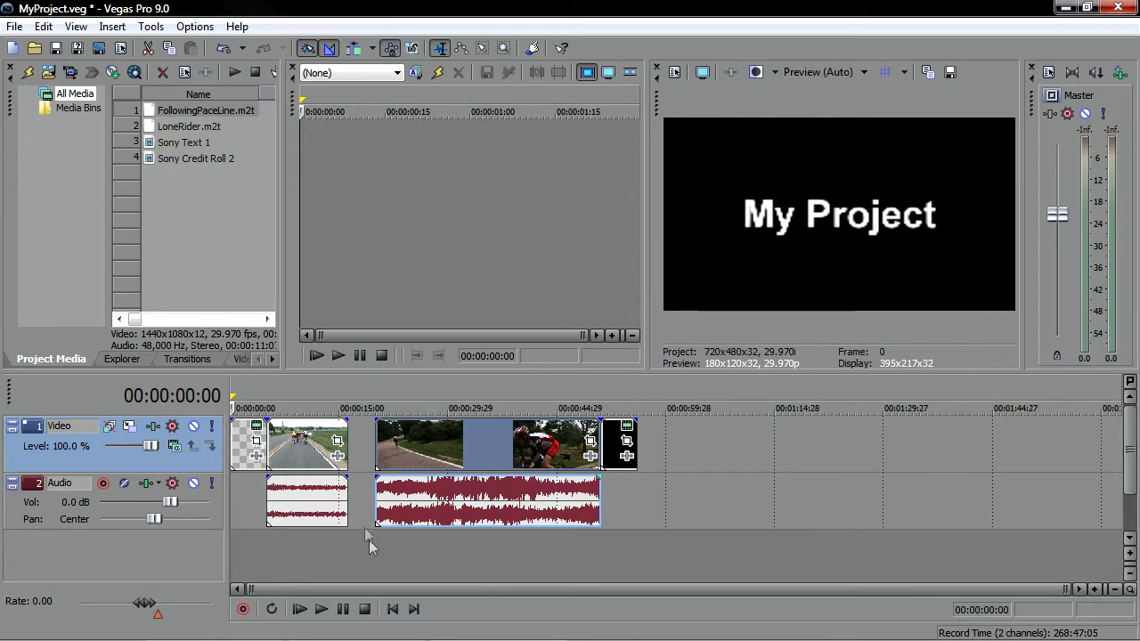
# - Launch Production Assistant 1.0 from View > Extensions
pyautogui.click(75, 26)
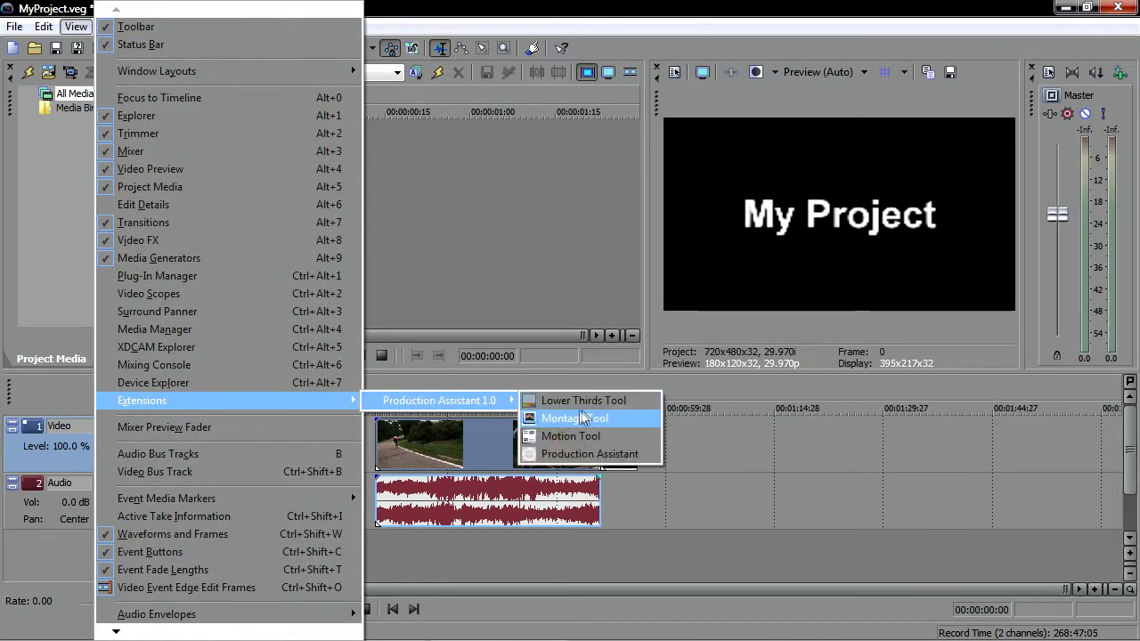
pyautogui.click(574, 418)
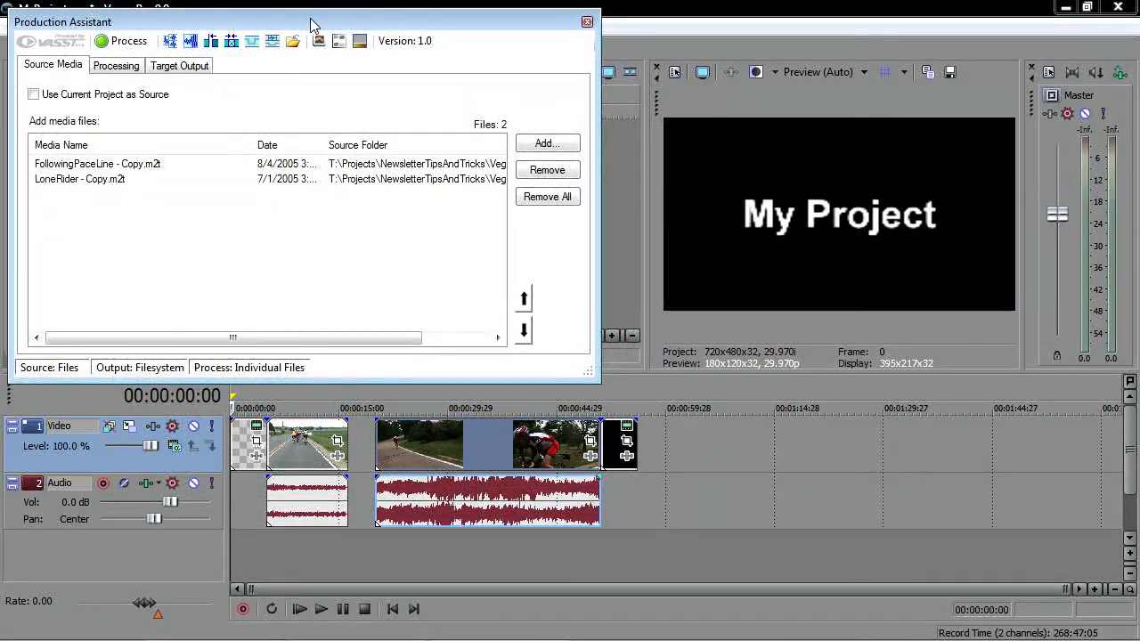
pyautogui.moveTo(417, 220)
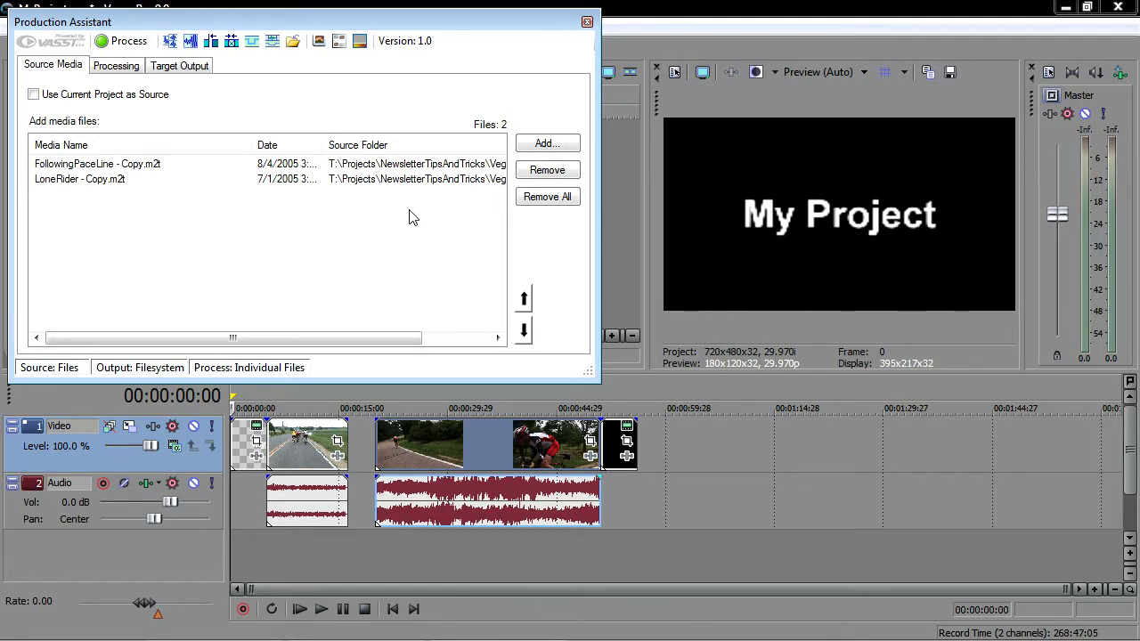
pyautogui.moveTo(411, 224)
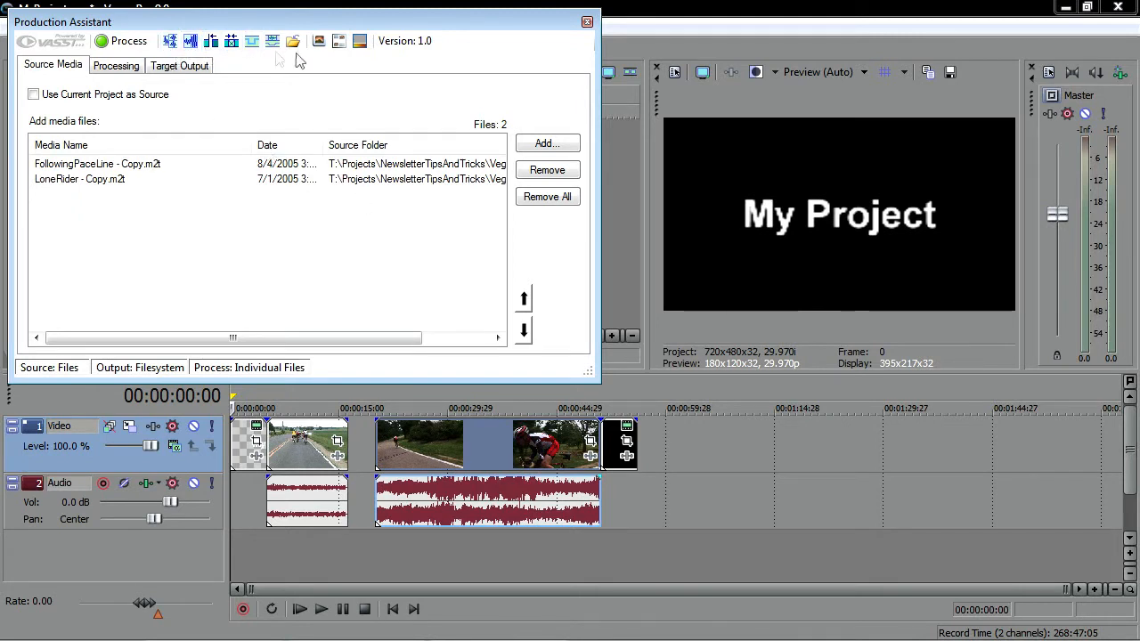
pyautogui.moveTo(258, 67)
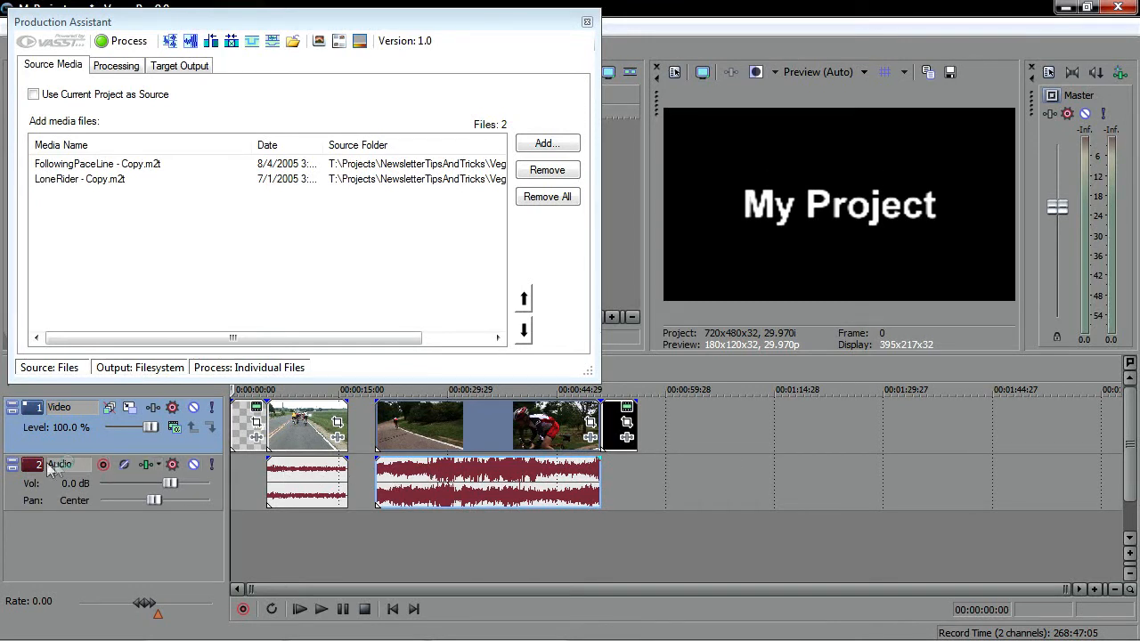
pyautogui.moveTo(32, 463)
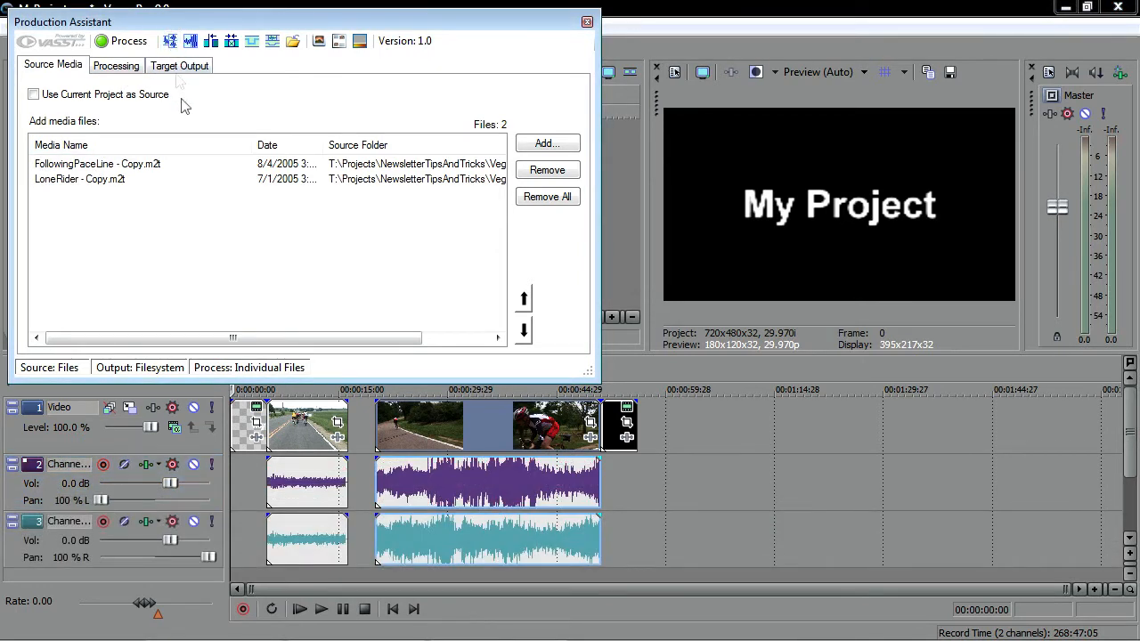
pyautogui.moveTo(81, 508)
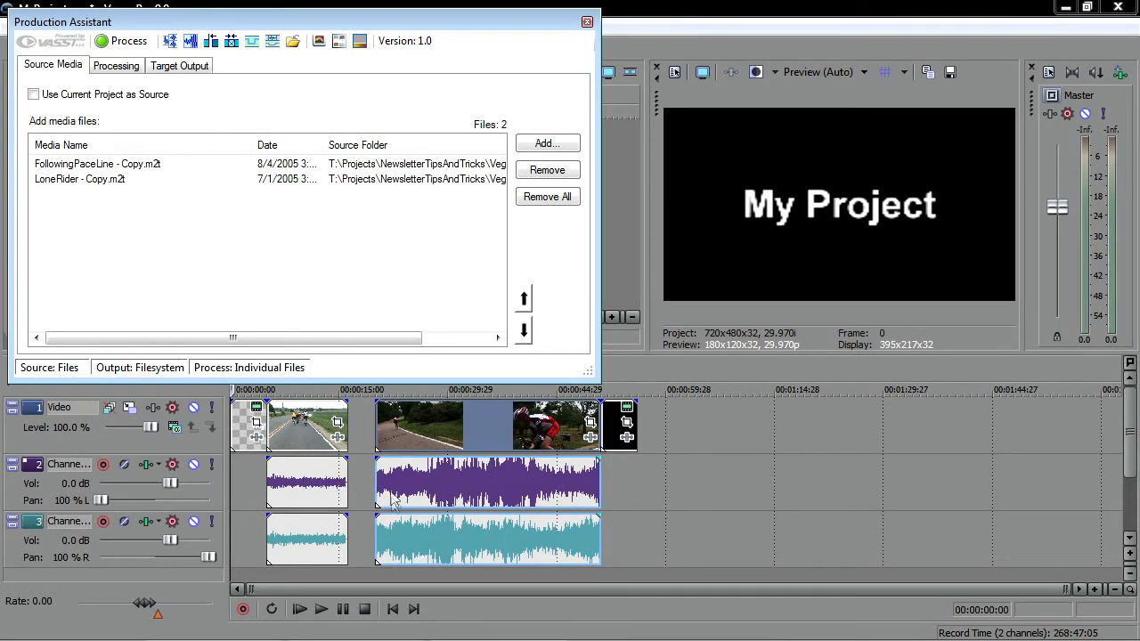
pyautogui.moveTo(321, 548)
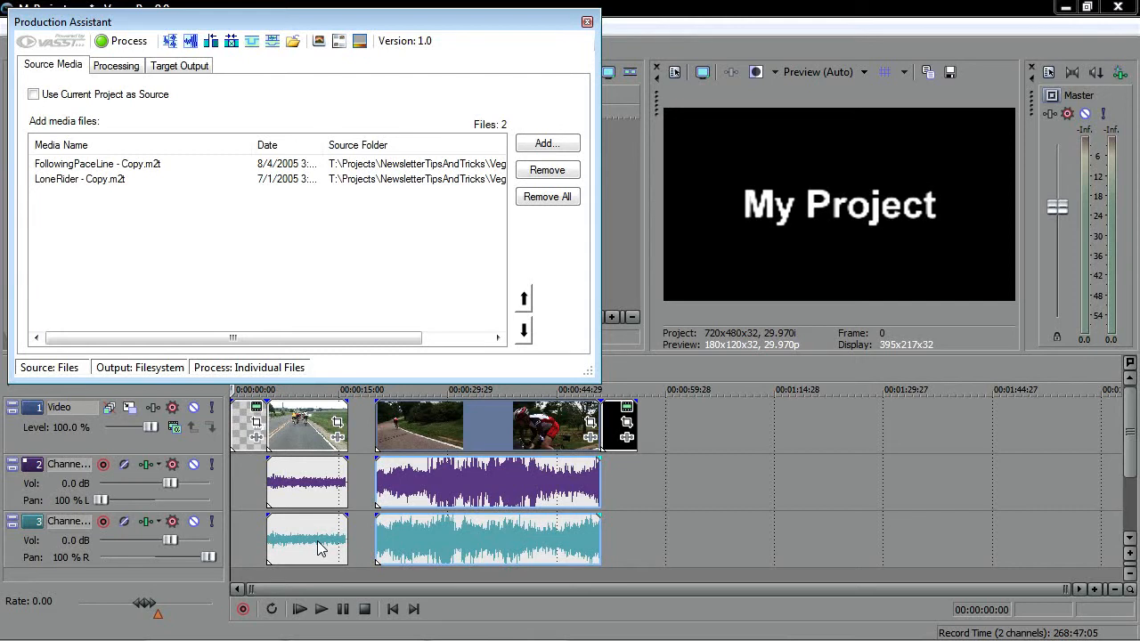
pyautogui.moveTo(470, 487)
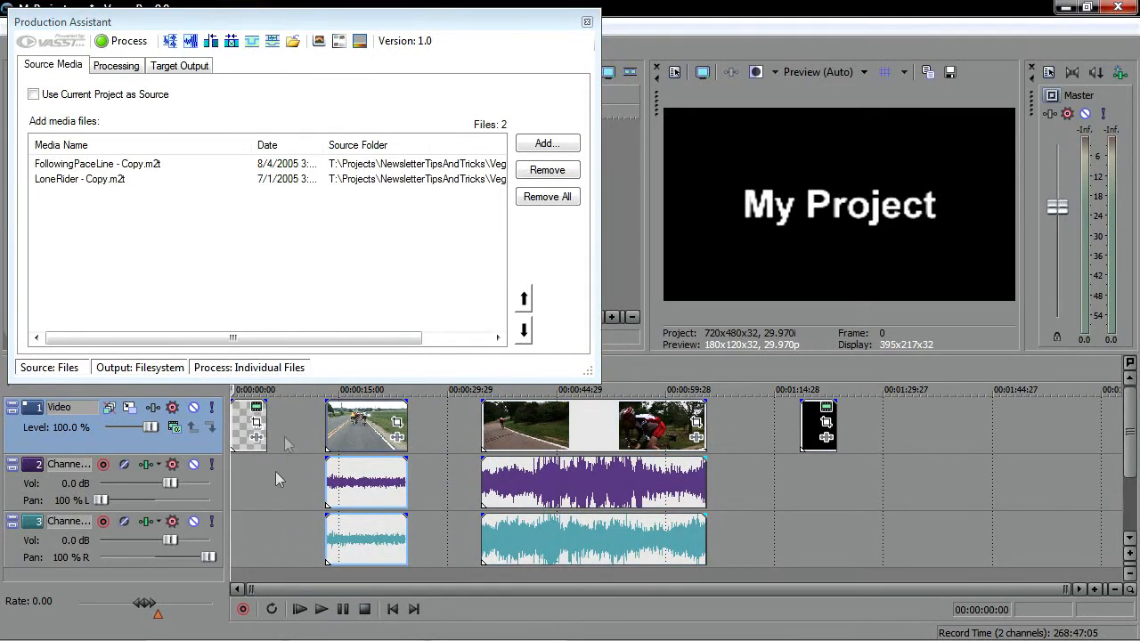
pyautogui.moveTo(766, 443)
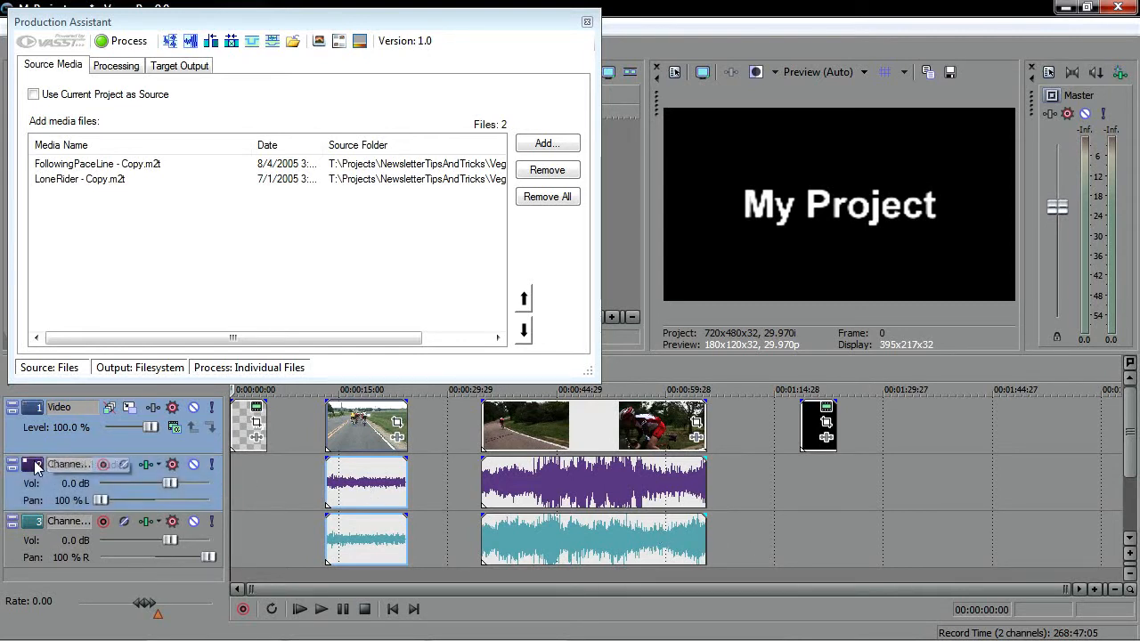
# - Remove the empty space between the first clip and LoneRider on the timeline
pyautogui.click(38, 521)
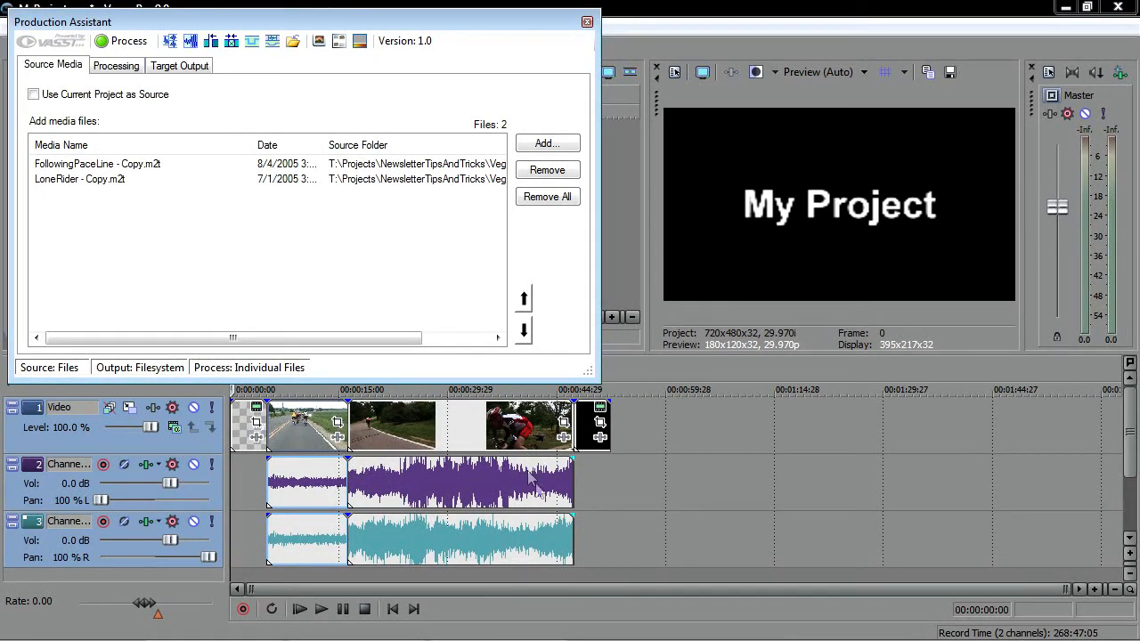
pyautogui.moveTo(627, 488)
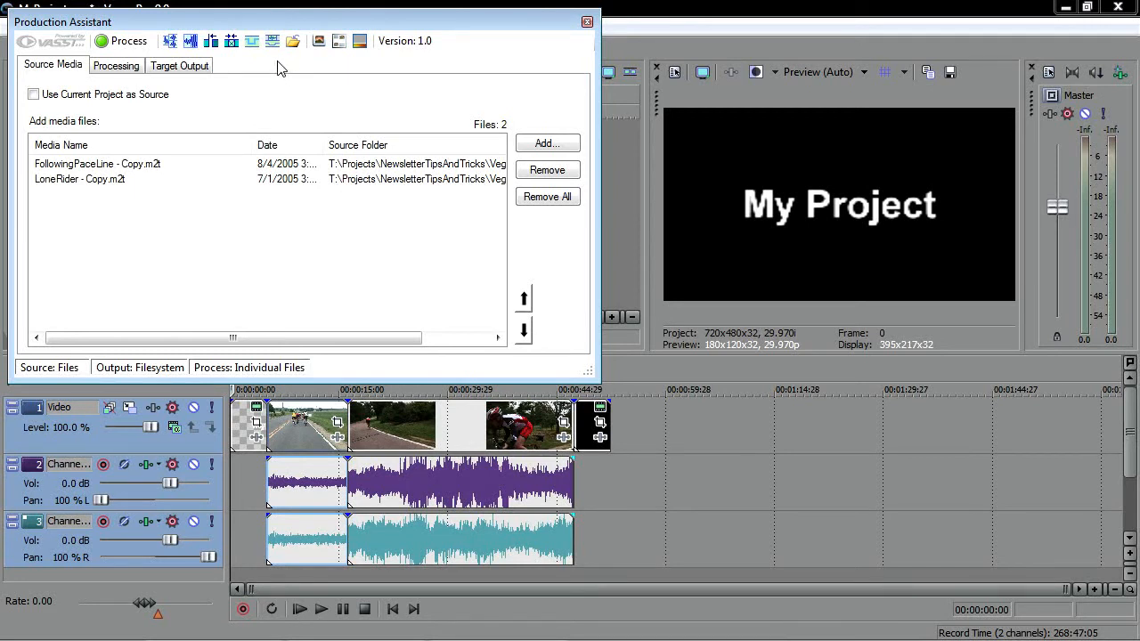
pyautogui.moveTo(359, 41)
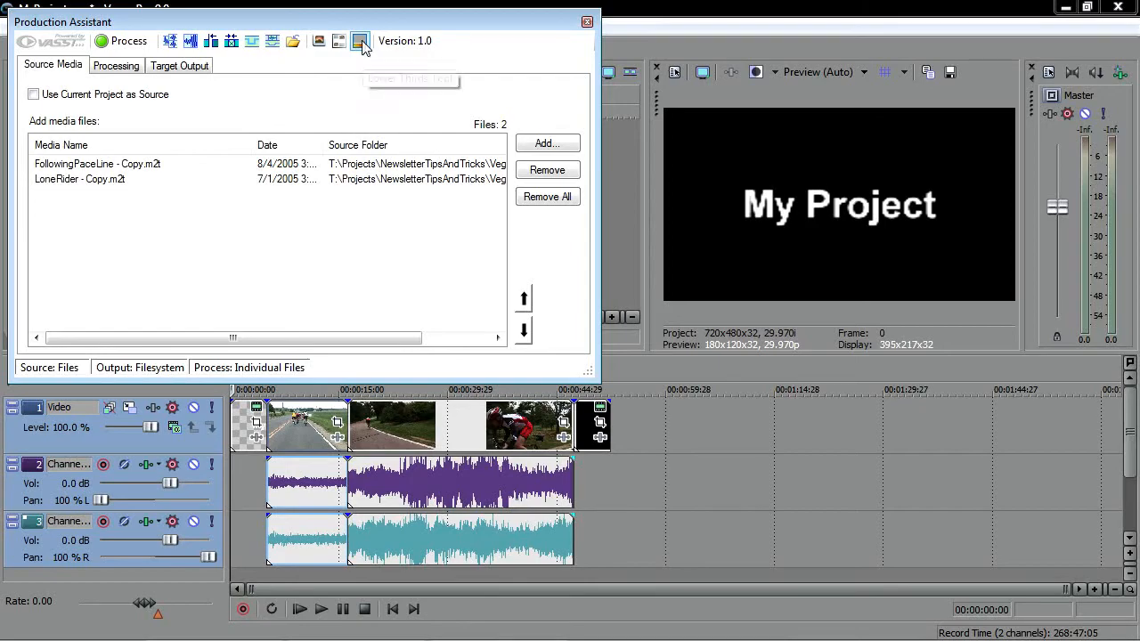
# - Open the Lower Thirds Tool and preview Checker Me Out, Color Clash, Rusty Bus and Neon Sign
pyautogui.click(360, 41)
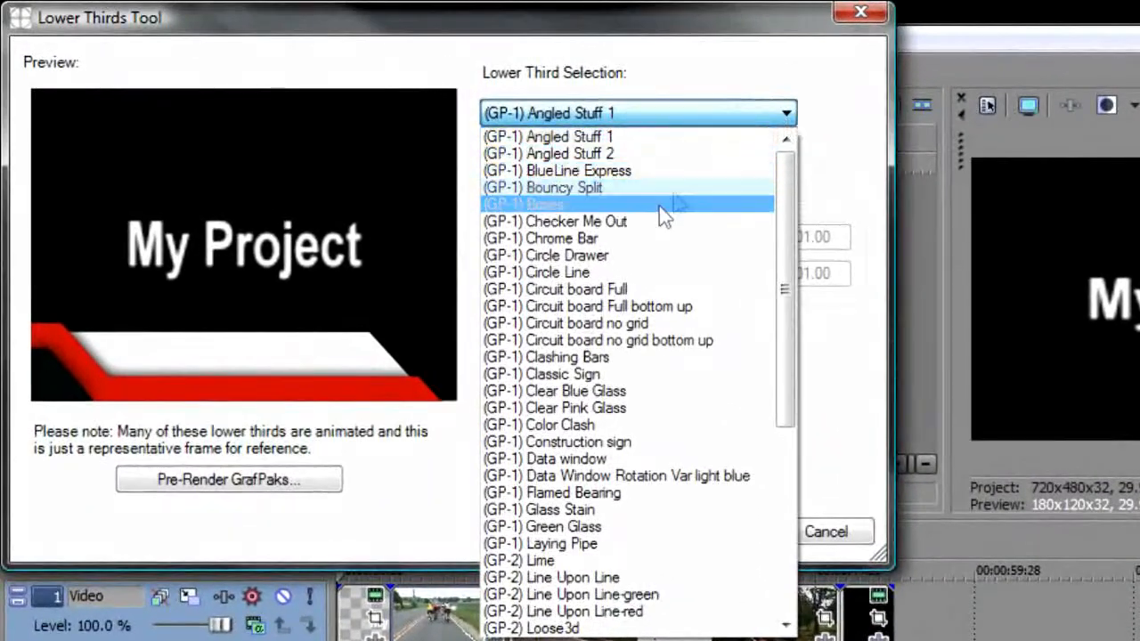
pyautogui.click(576, 221)
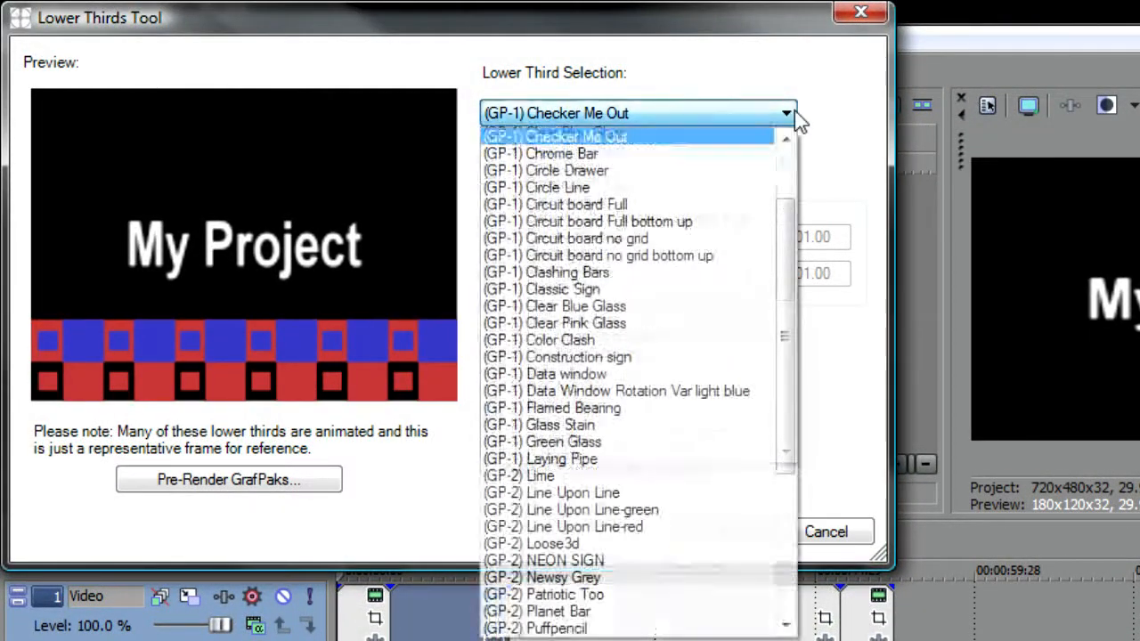
pyautogui.click(562, 339)
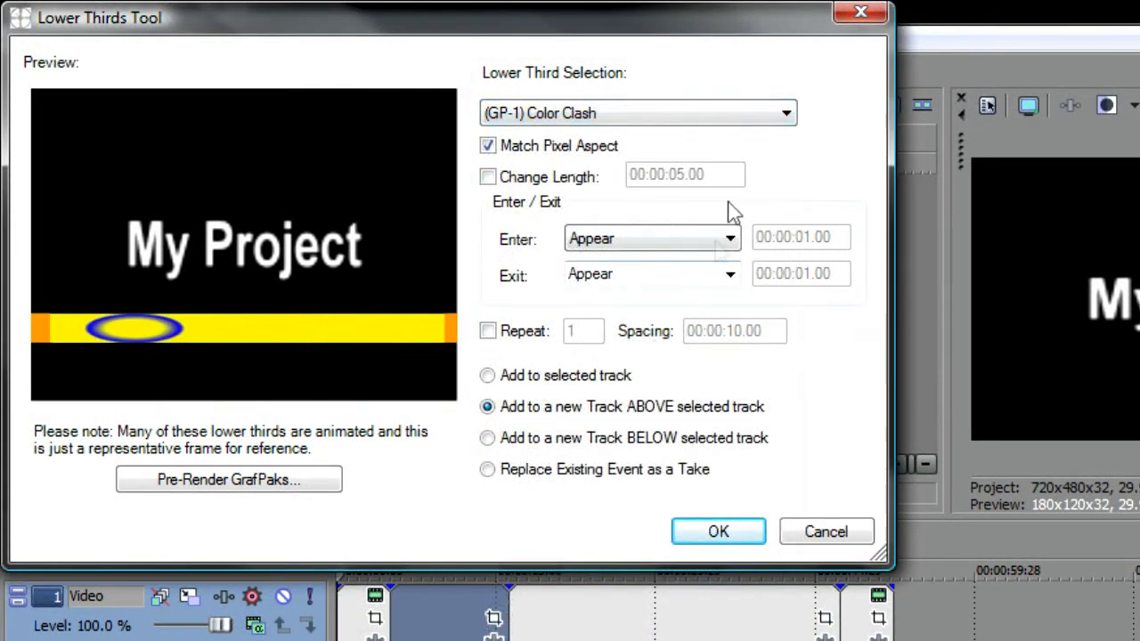
pyautogui.click(637, 113)
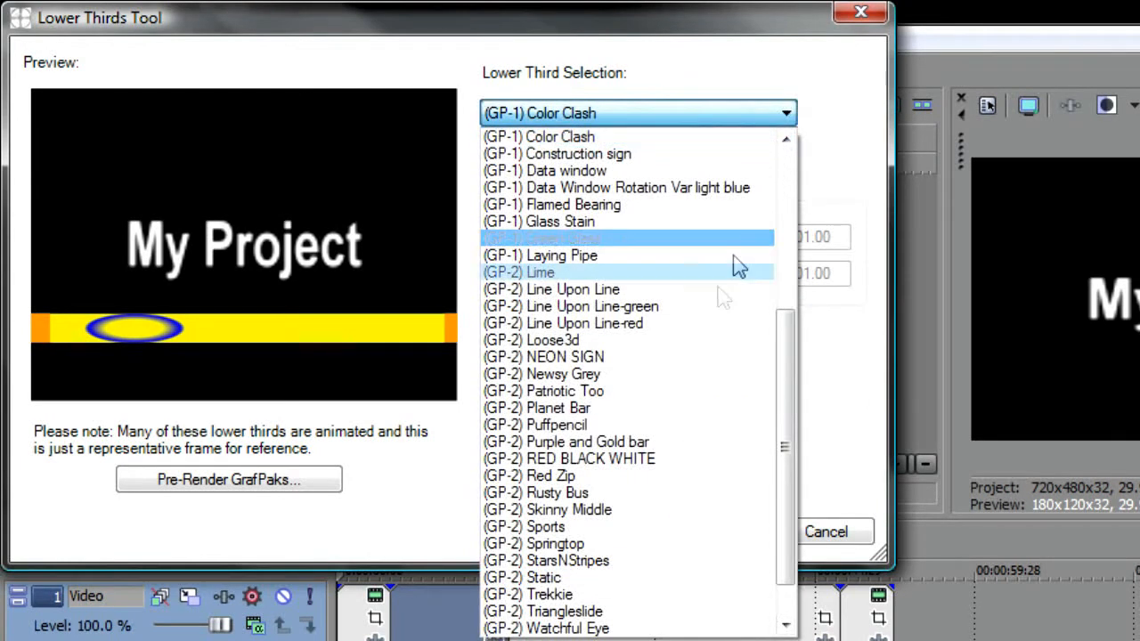
pyautogui.click(556, 492)
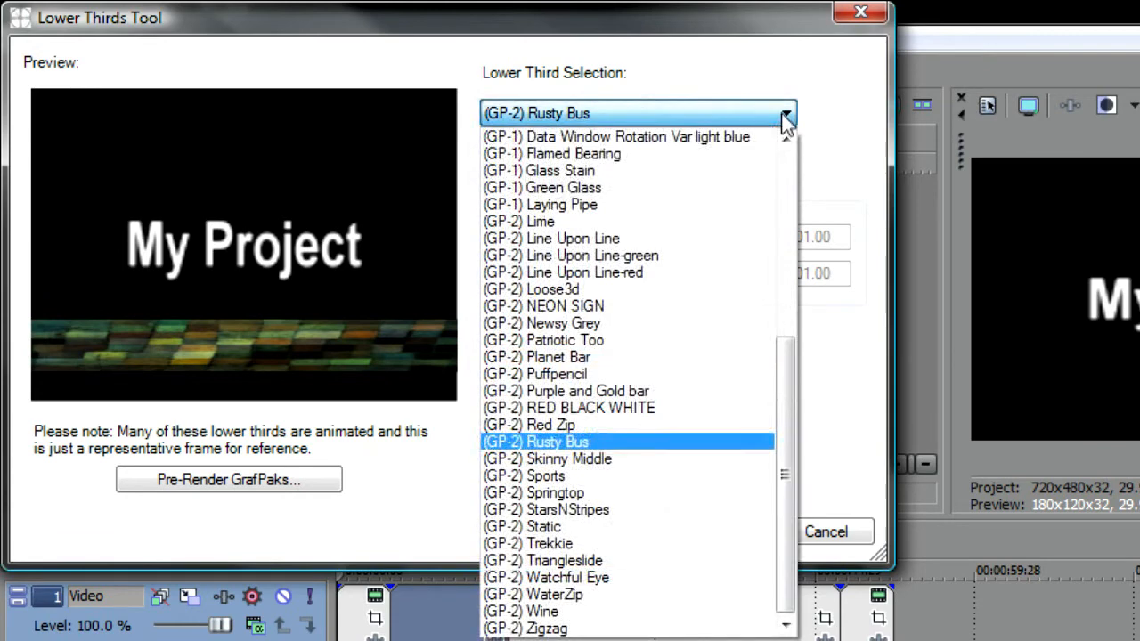
pyautogui.click(544, 305)
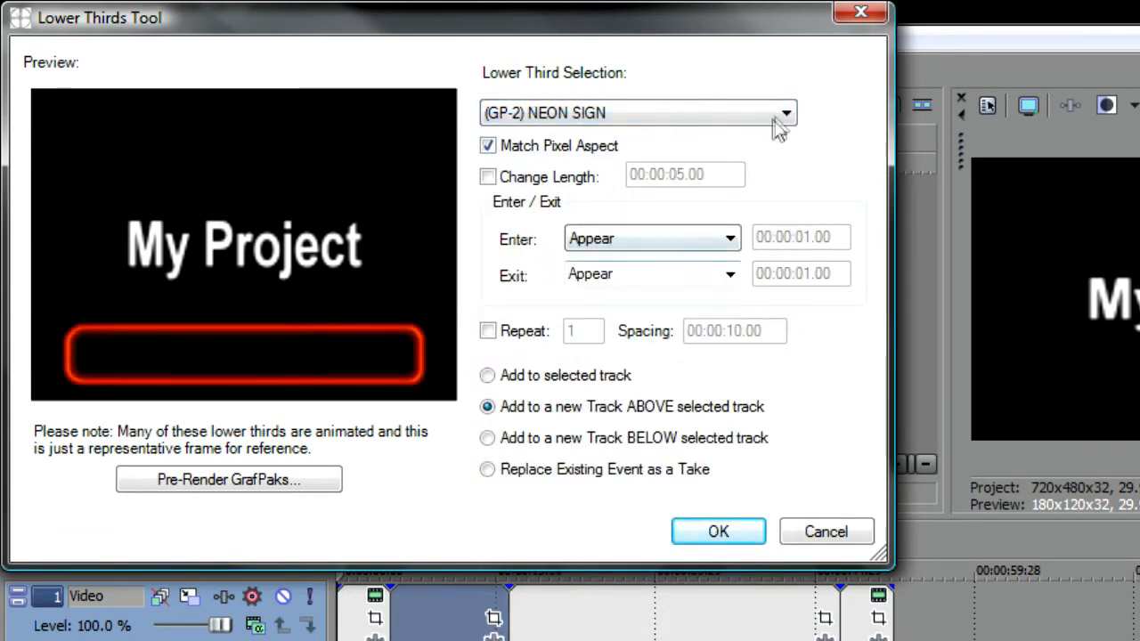
# - Choose (GP-1) Green Glass and add it on a new track above the selected track
pyautogui.click(783, 112)
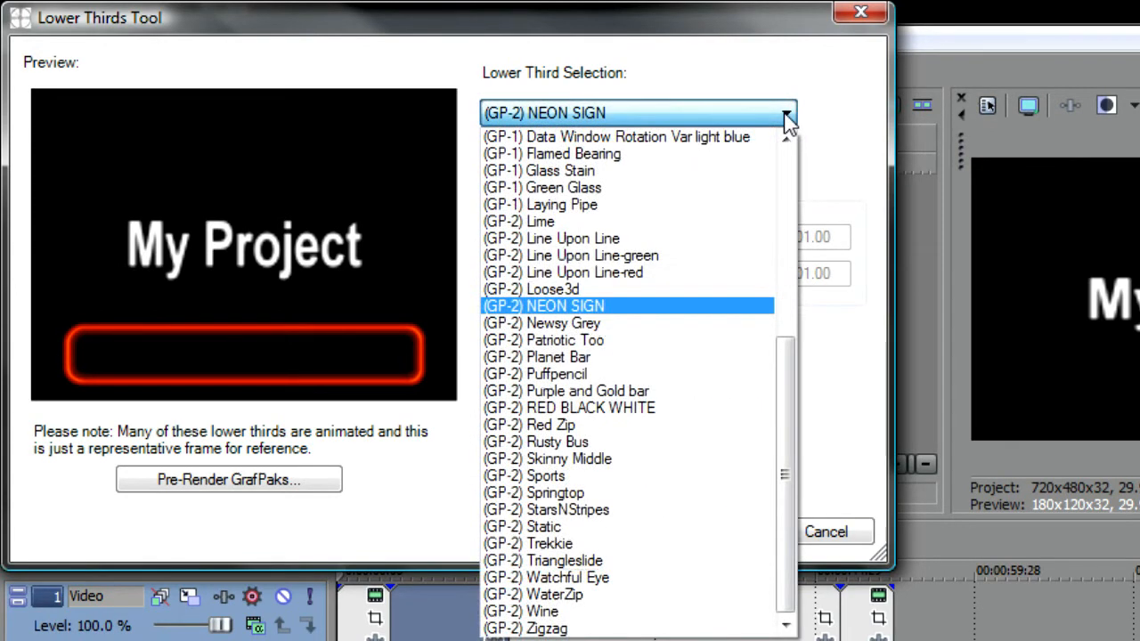
pyautogui.click(538, 187)
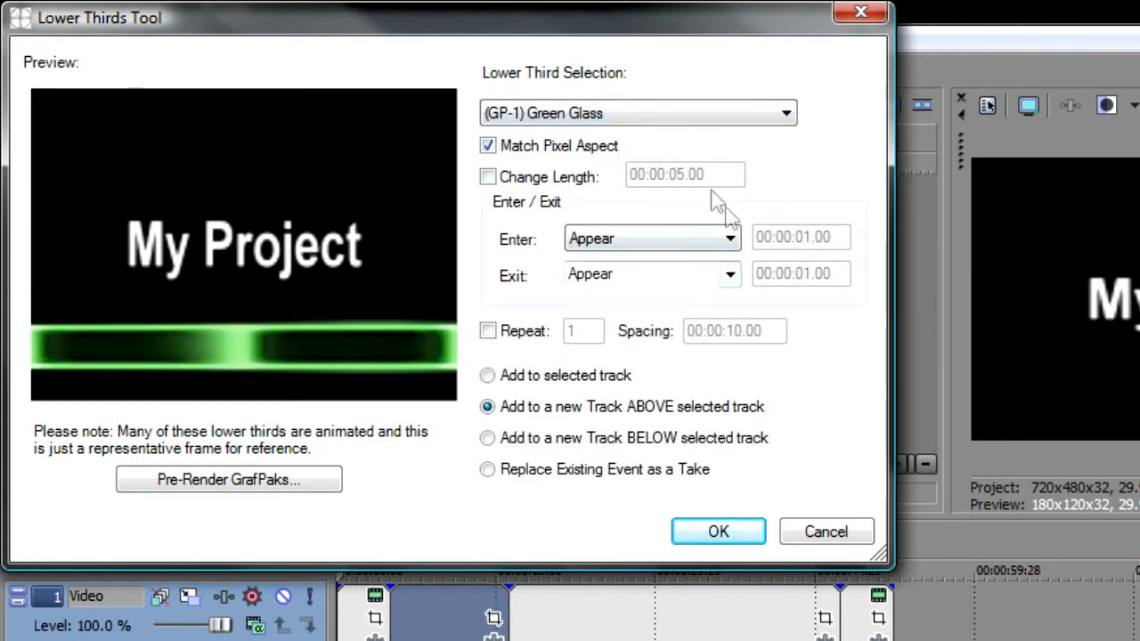
pyautogui.moveTo(699, 200)
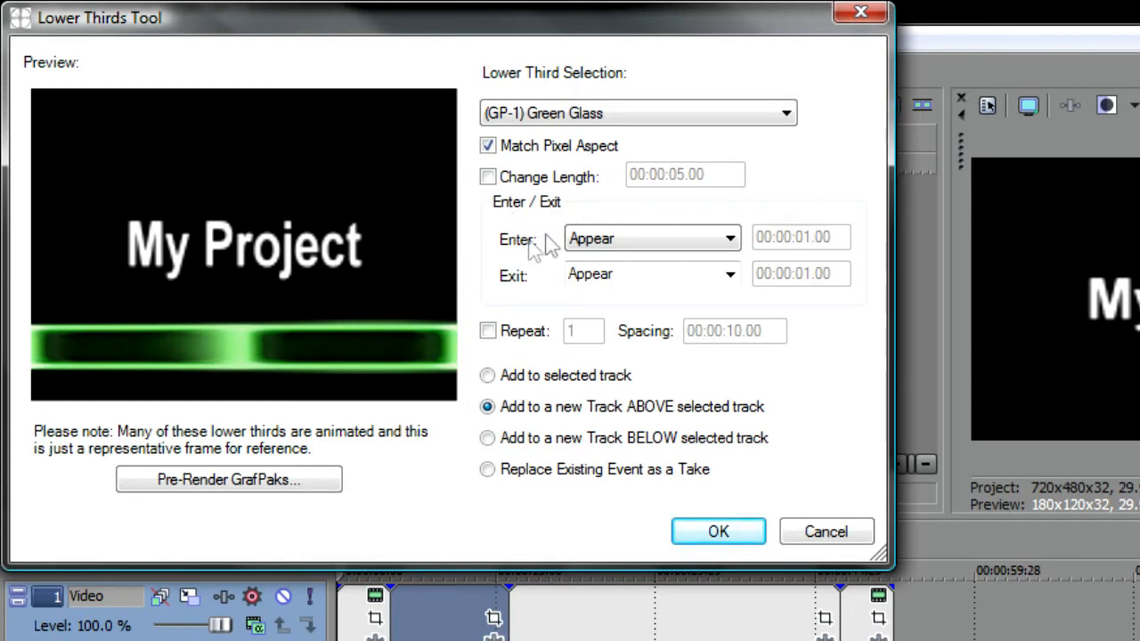
pyautogui.moveTo(519, 300)
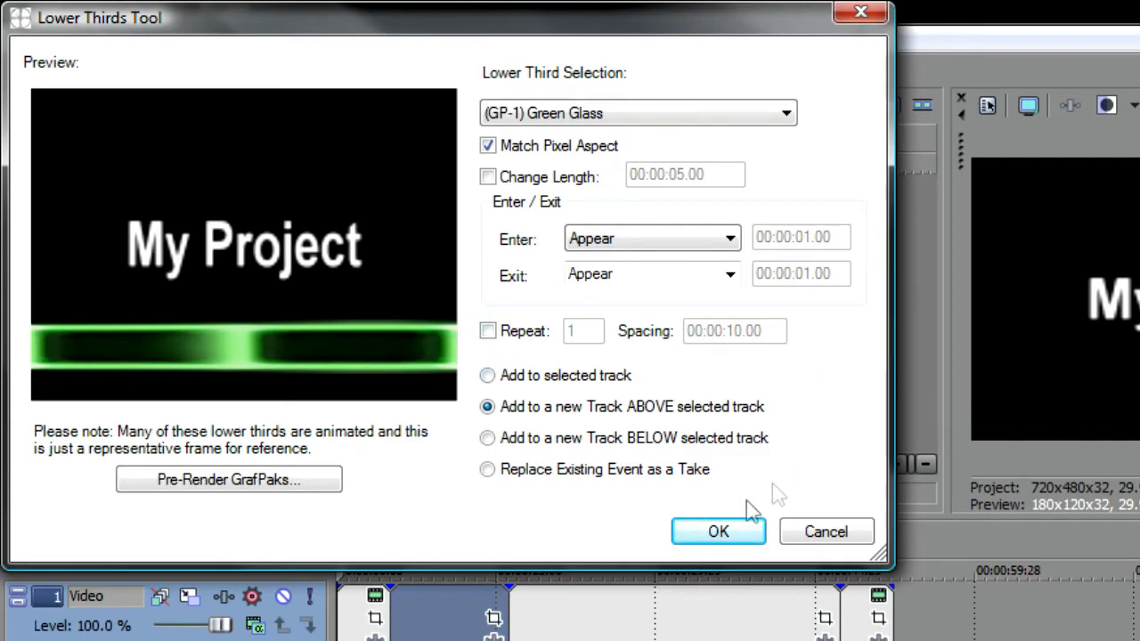
pyautogui.click(717, 532)
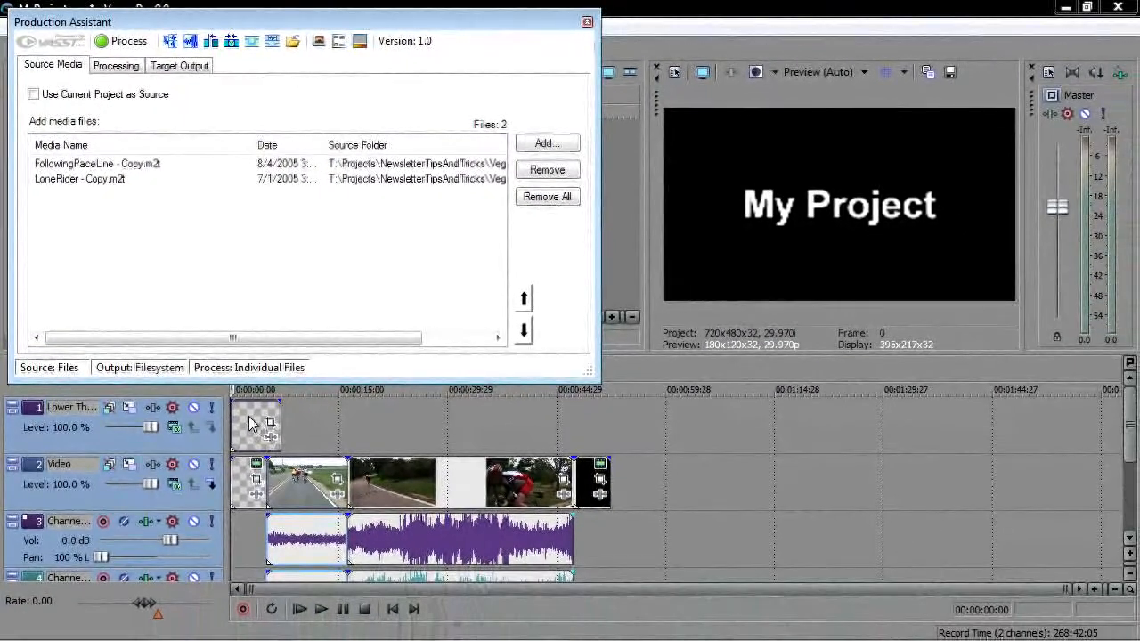
pyautogui.click(320, 608)
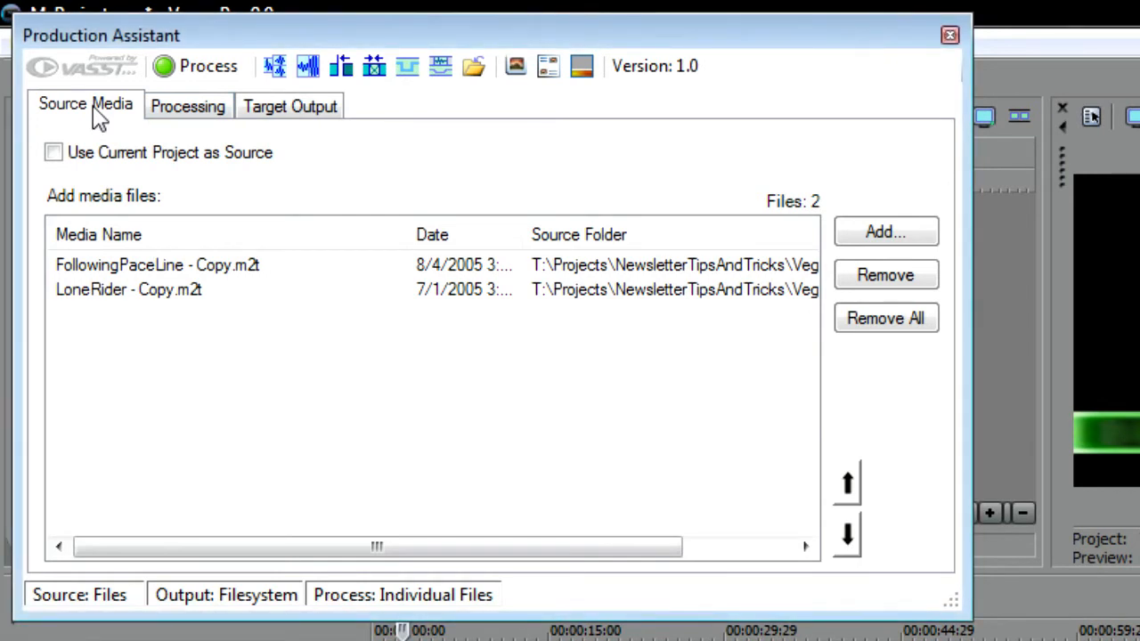
pyautogui.moveTo(169, 346)
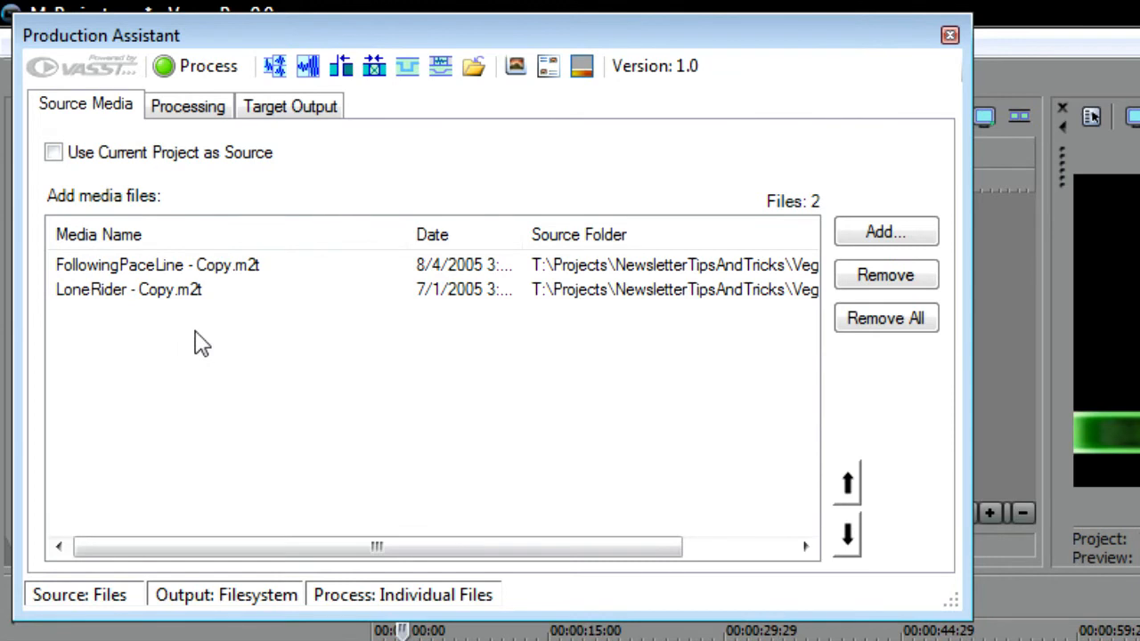
pyautogui.moveTo(200, 187)
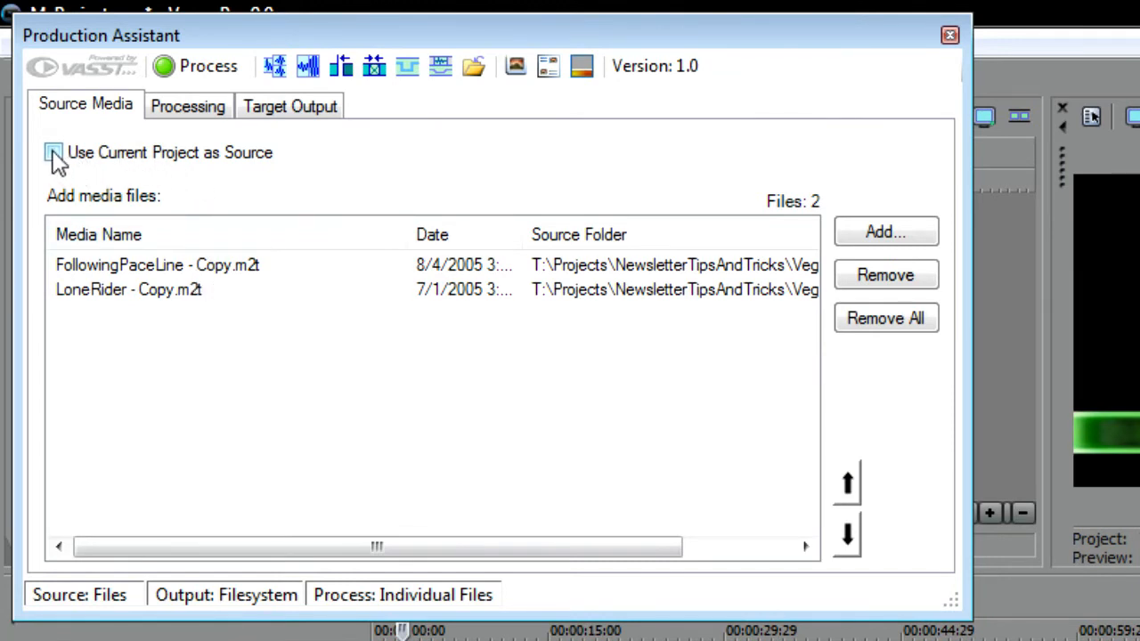
pyautogui.click(53, 152)
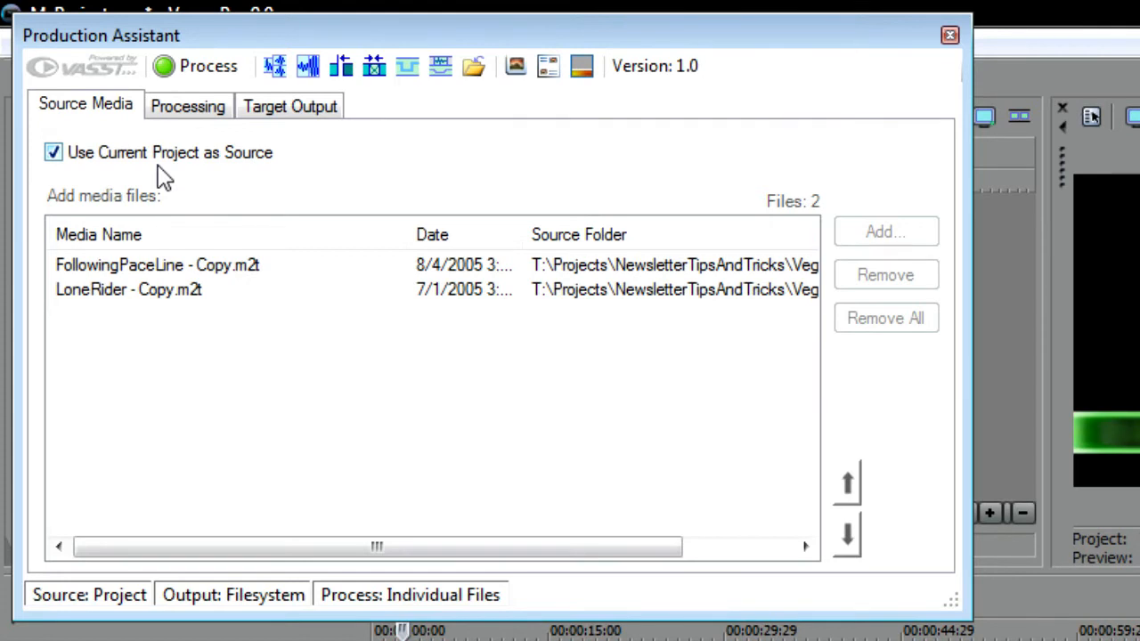
pyautogui.click(54, 152)
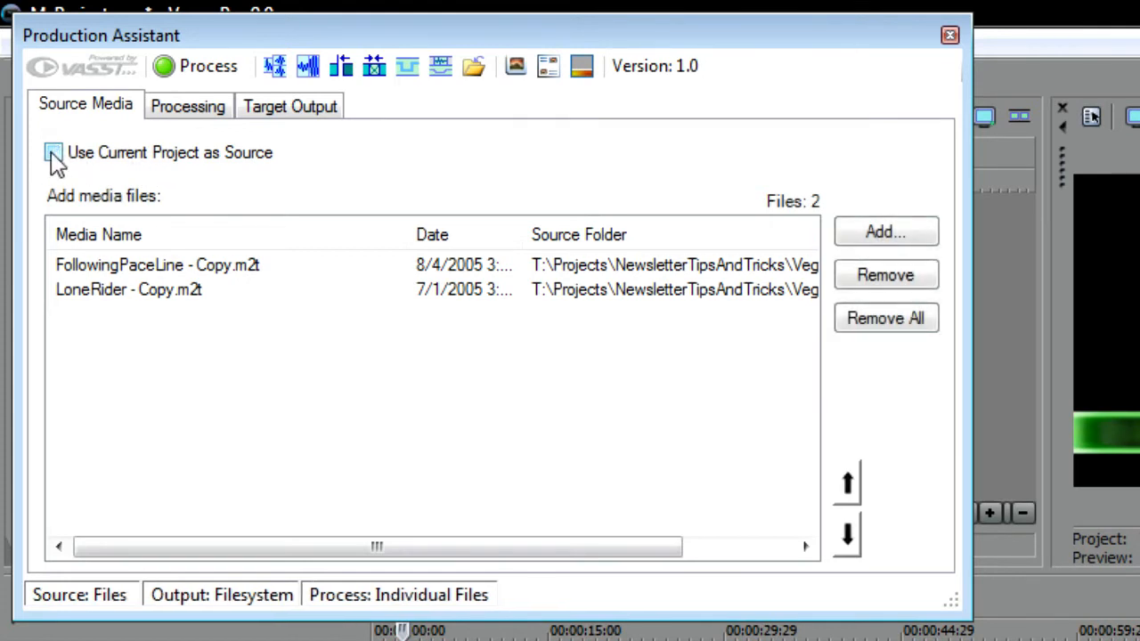
pyautogui.click(53, 152)
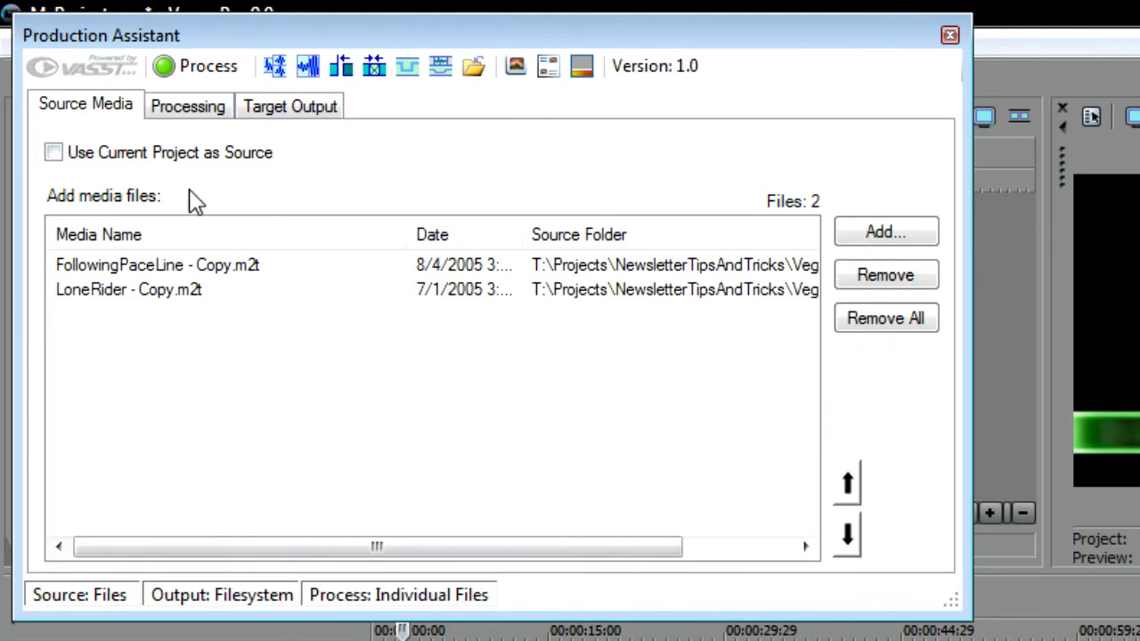
pyautogui.moveTo(885, 232)
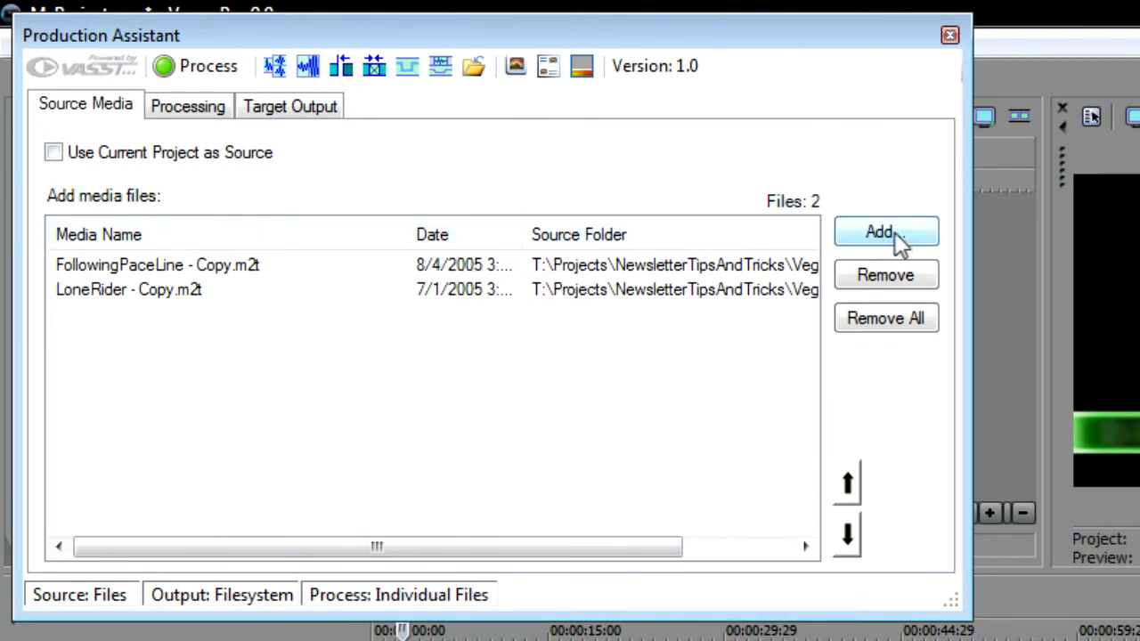
# - Add both .m2t clips from Desktop > Media, then move LoneRider - Copy below LoneRider.m2t
pyautogui.click(884, 232)
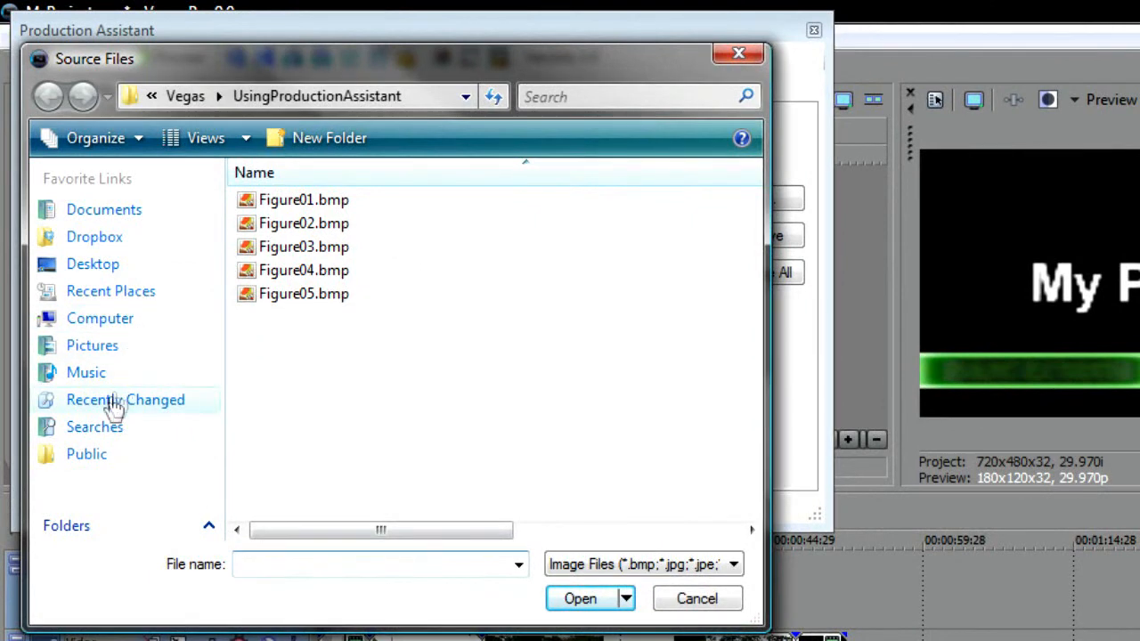
pyautogui.click(93, 263)
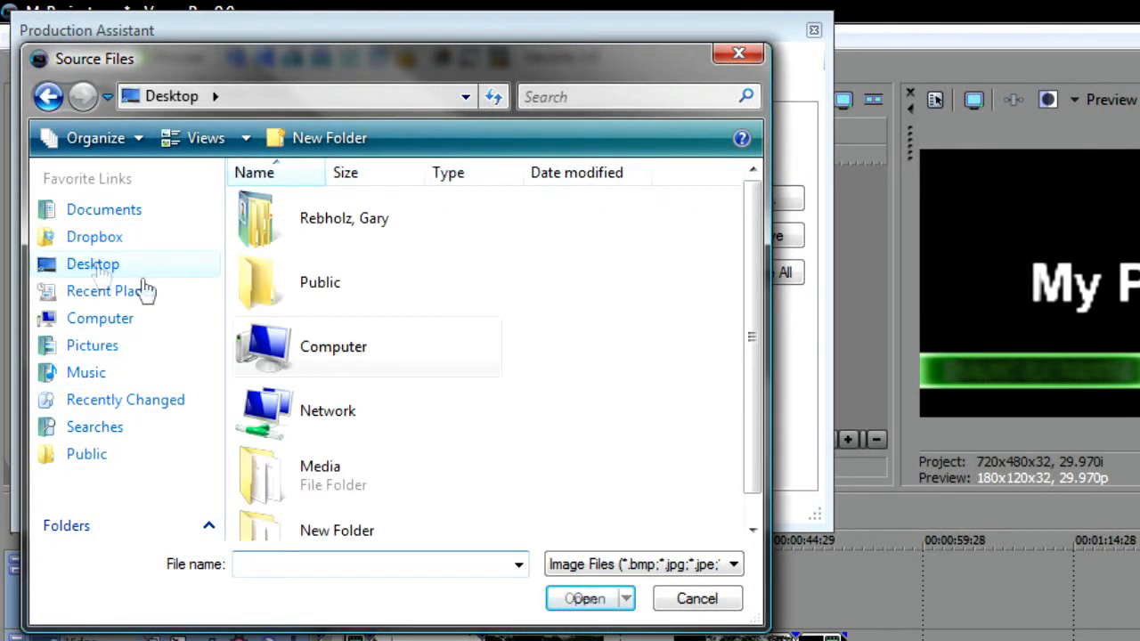
pyautogui.doubleClick(319, 465)
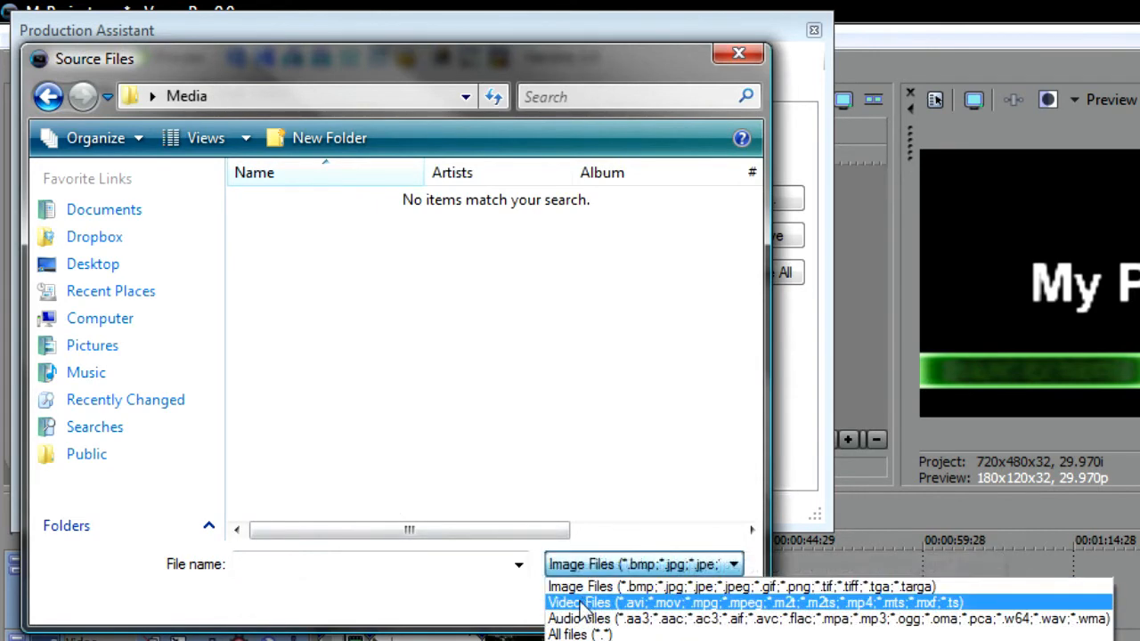
pyautogui.click(754, 602)
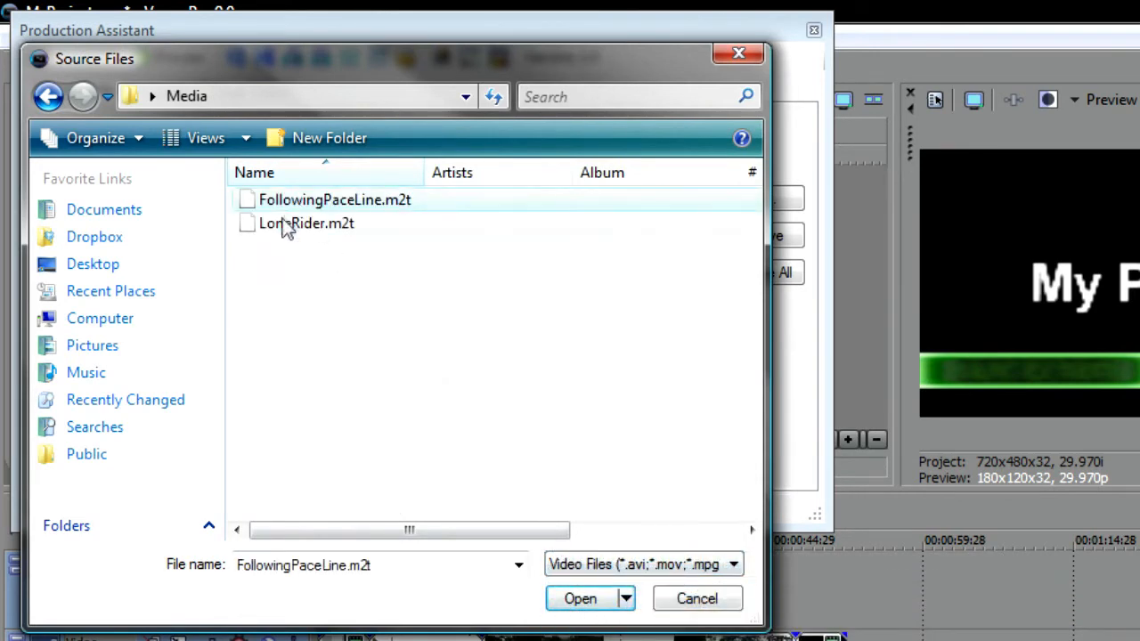
pyautogui.click(305, 223)
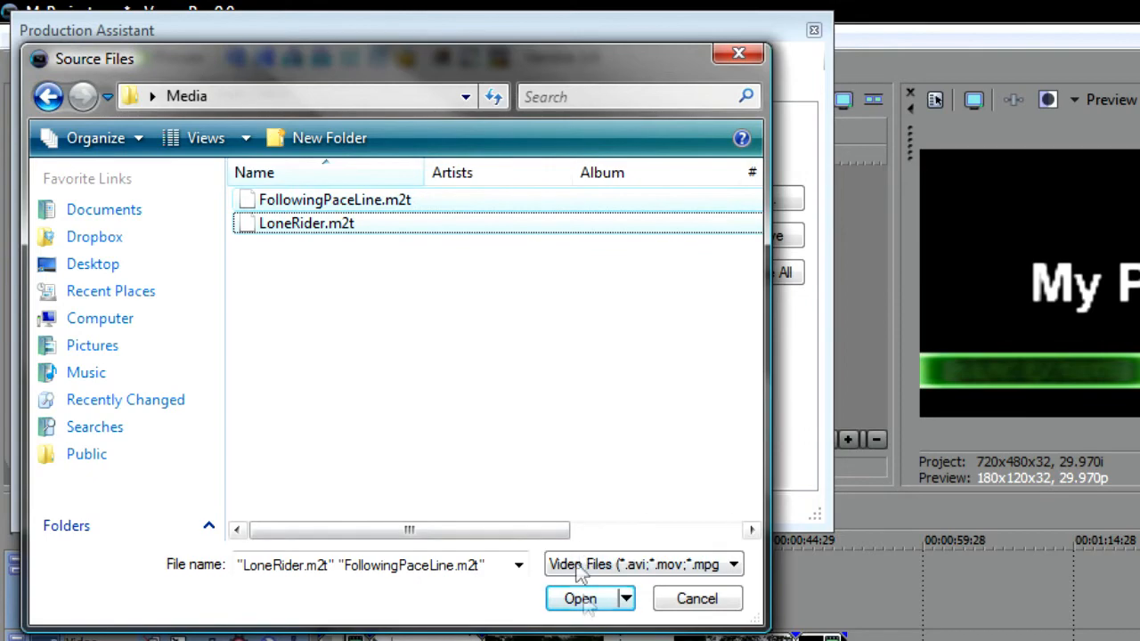
pyautogui.click(579, 598)
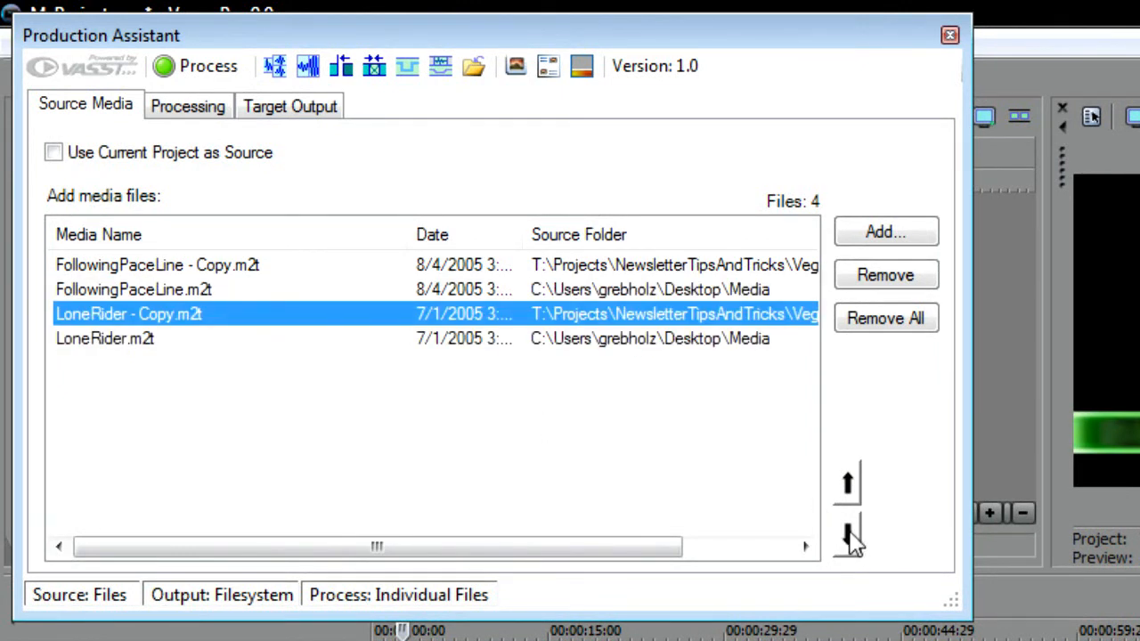
pyautogui.click(845, 534)
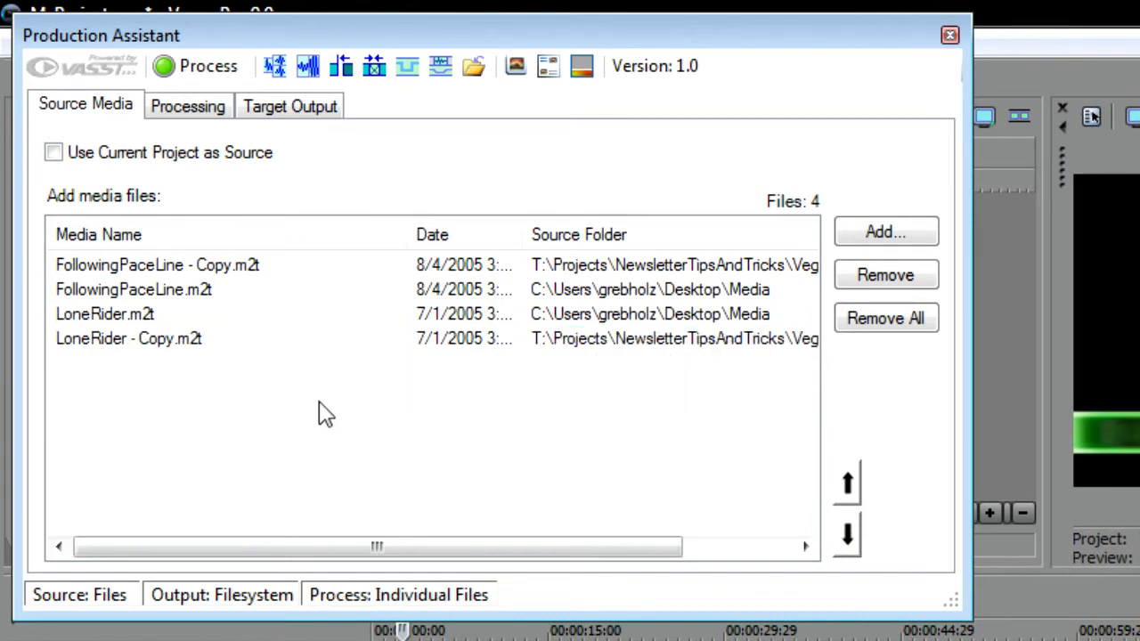
pyautogui.moveTo(243, 398)
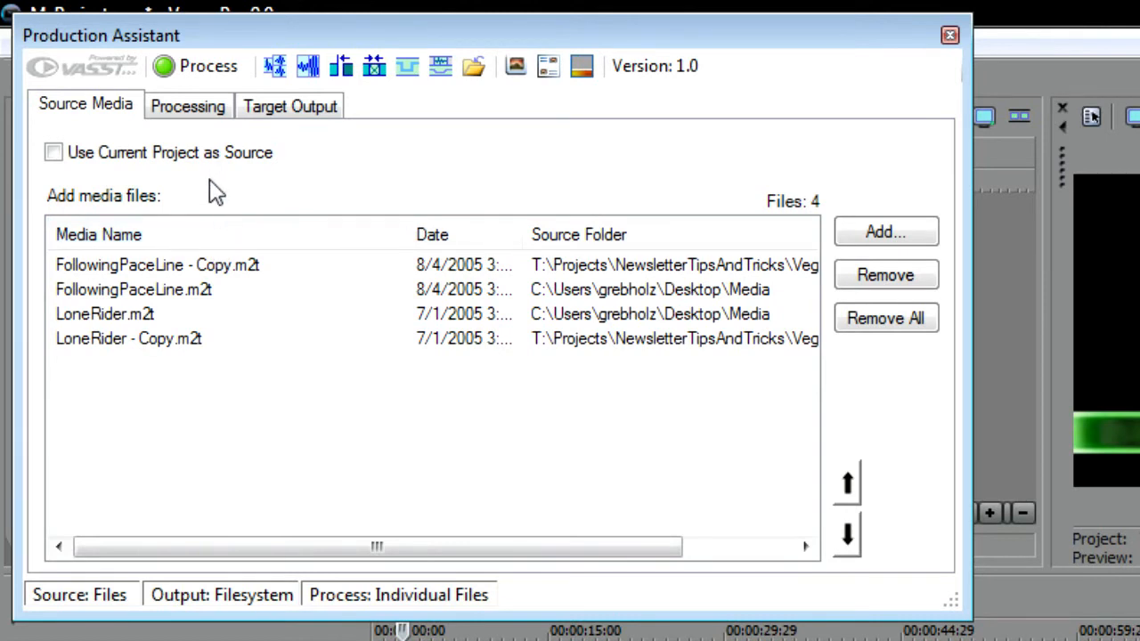
# - Switch Production Assistant to the Processing tab, which has no process steps yet
pyautogui.click(188, 106)
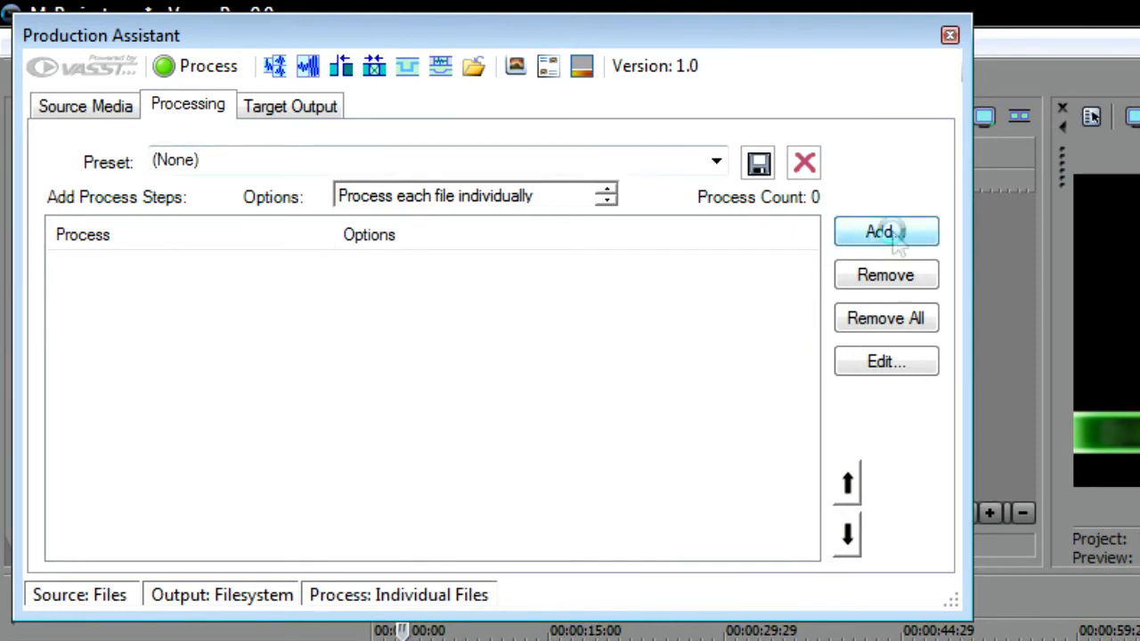
# - Add a Cine-Look process using the Welcome to Oz look on selected tracks
pyautogui.click(885, 231)
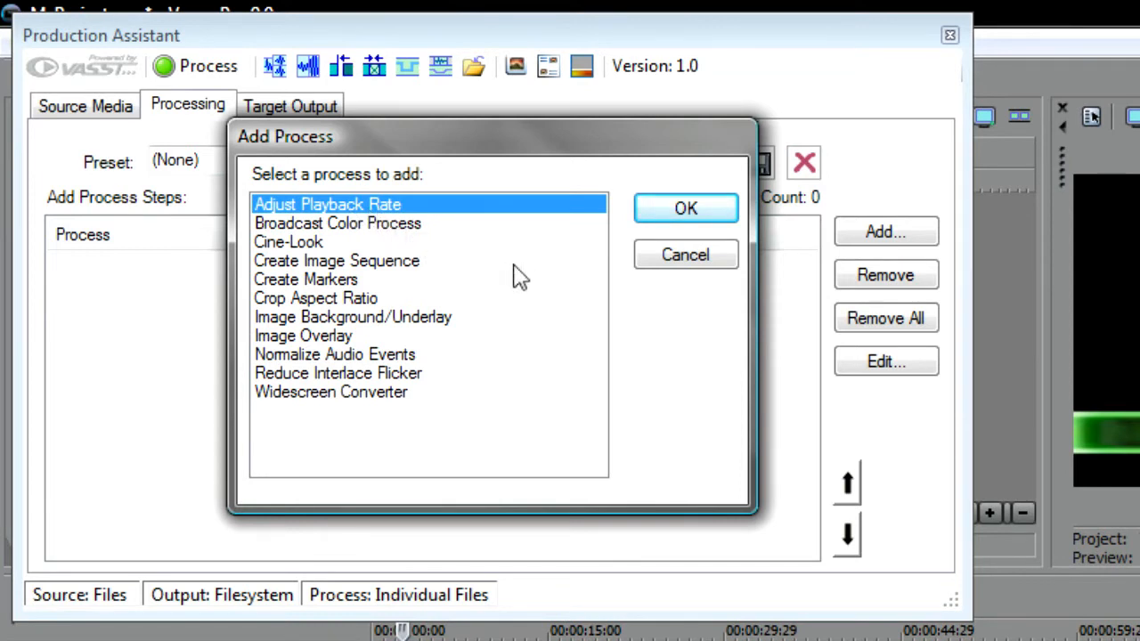
pyautogui.moveTo(296, 250)
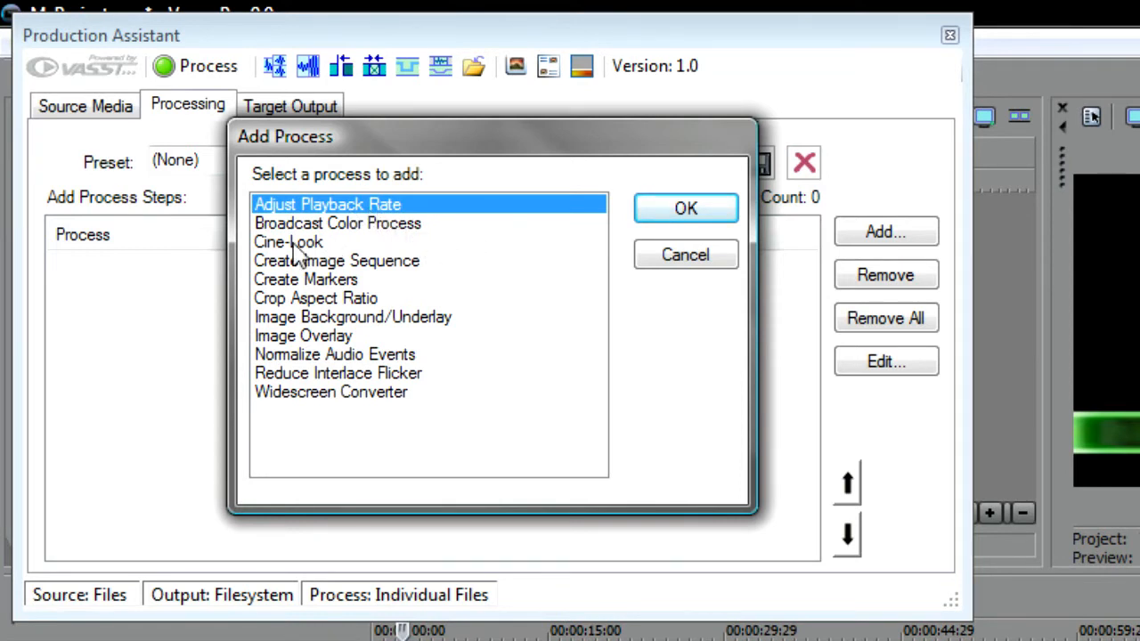
pyautogui.click(288, 241)
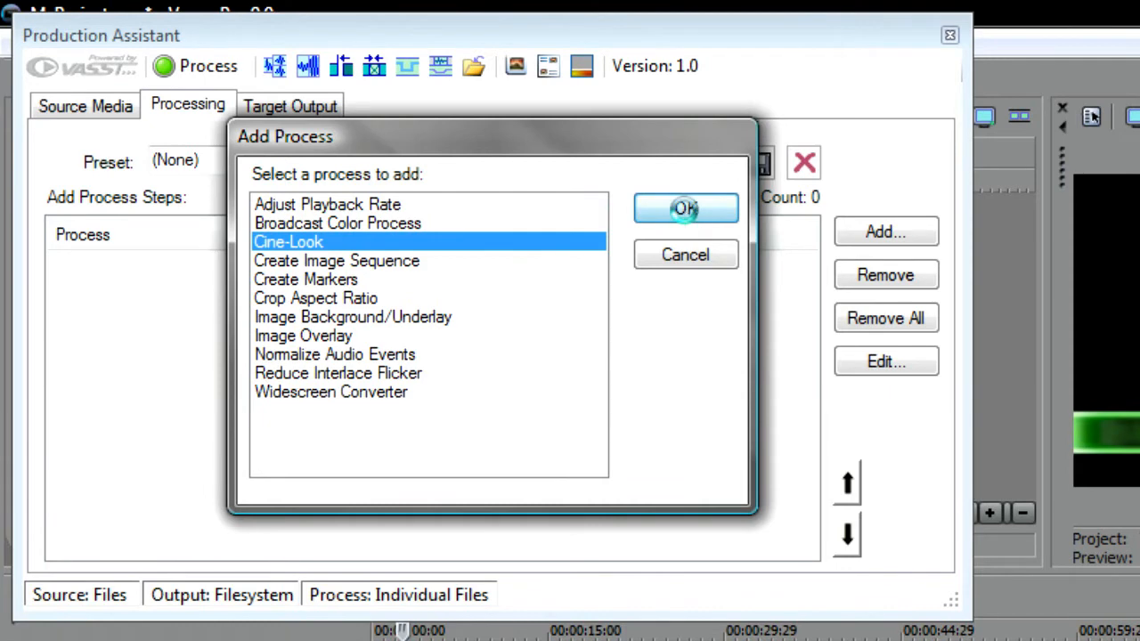
pyautogui.click(685, 207)
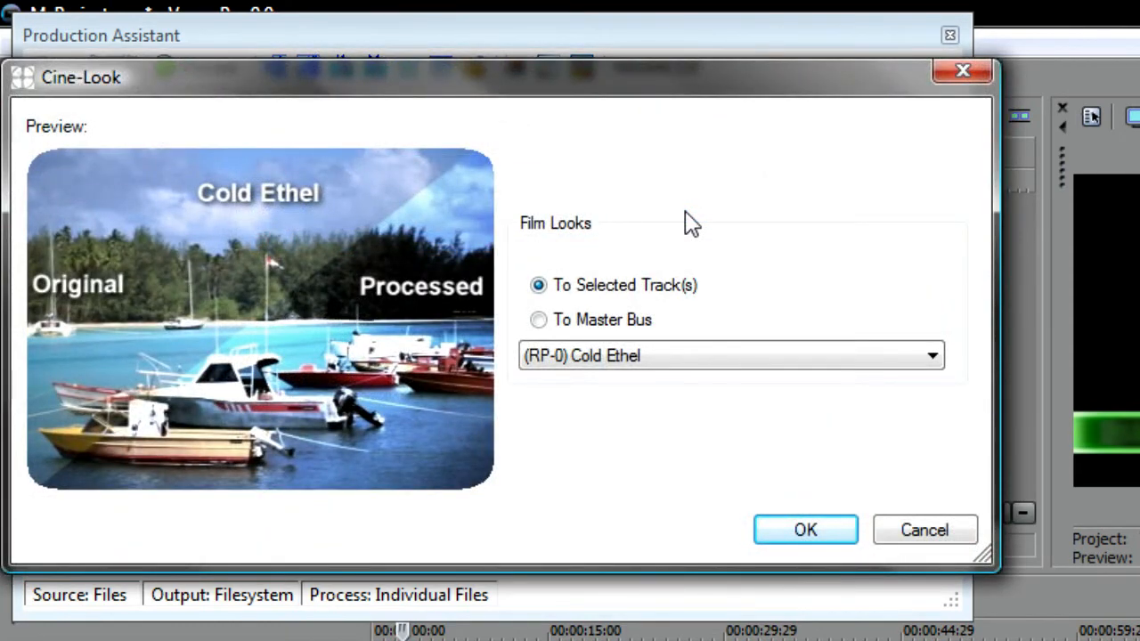
pyautogui.moveTo(767, 309)
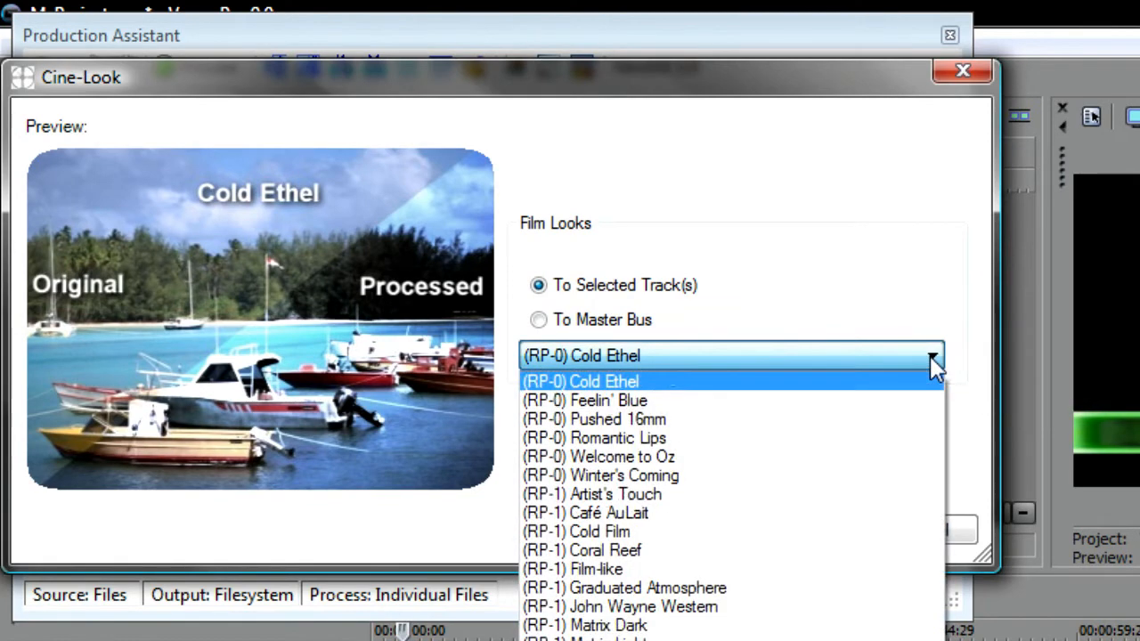
pyautogui.click(598, 456)
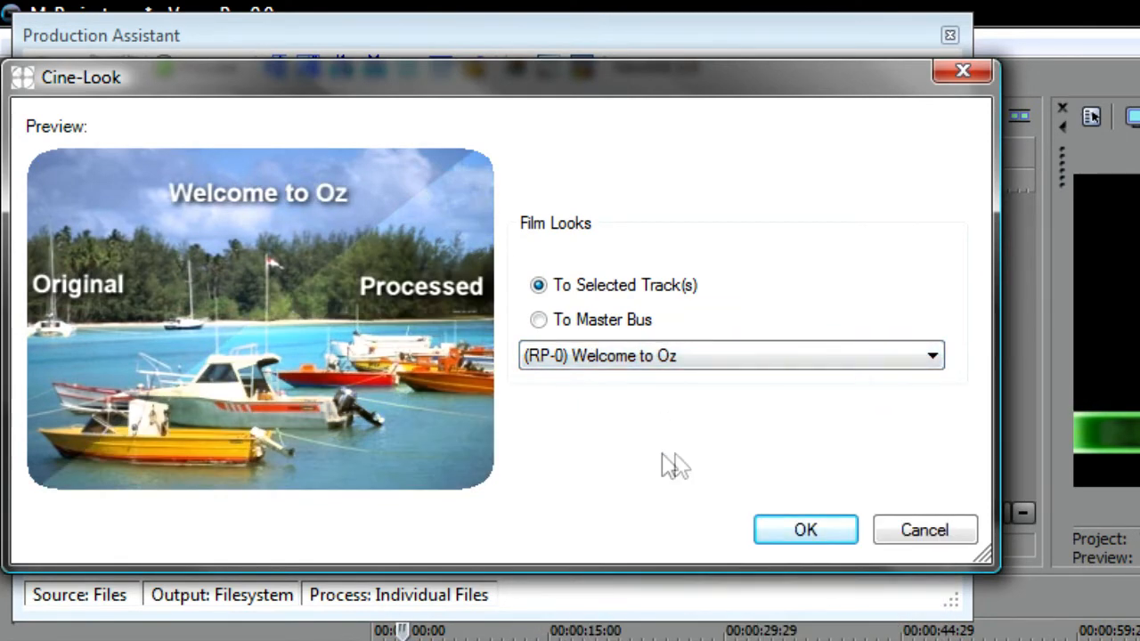
pyautogui.moveTo(614, 441)
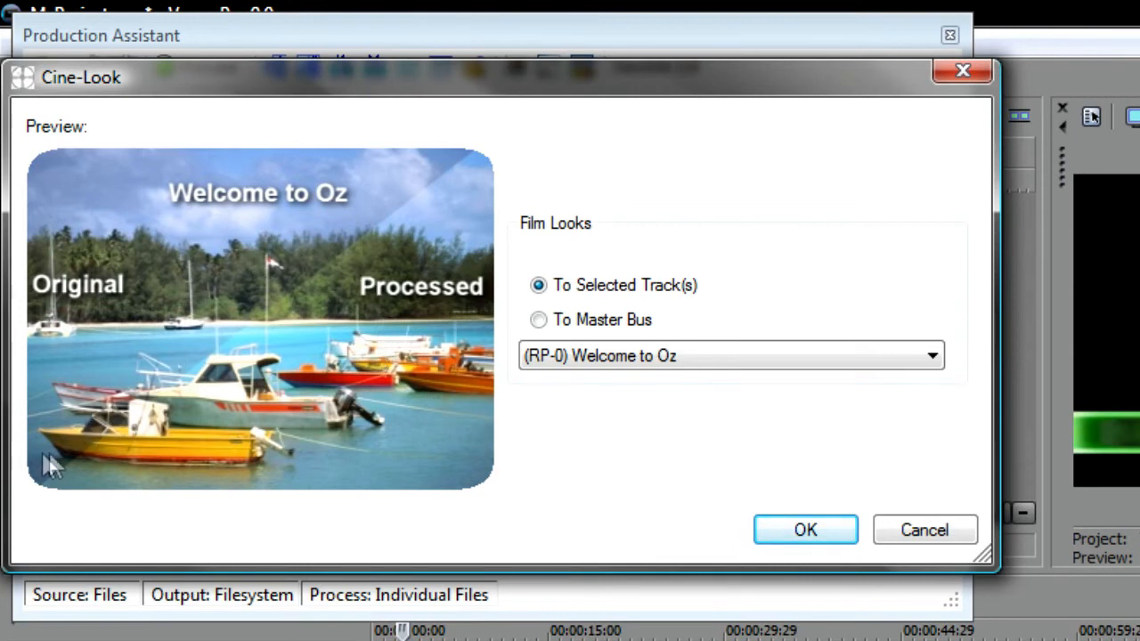
pyautogui.moveTo(171, 294)
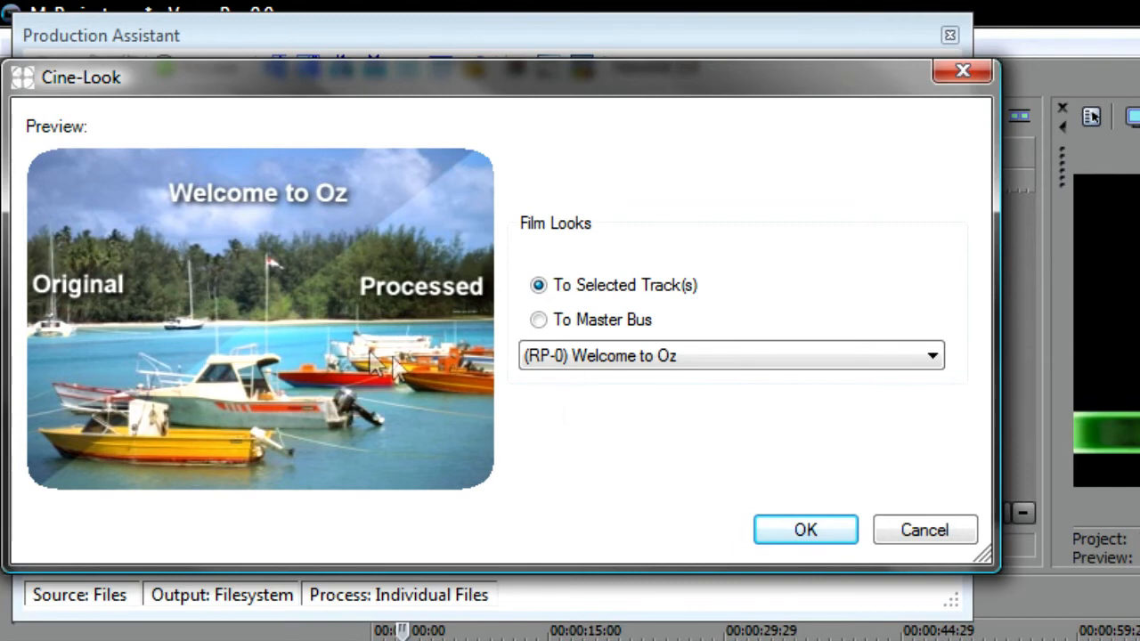
pyautogui.click(804, 529)
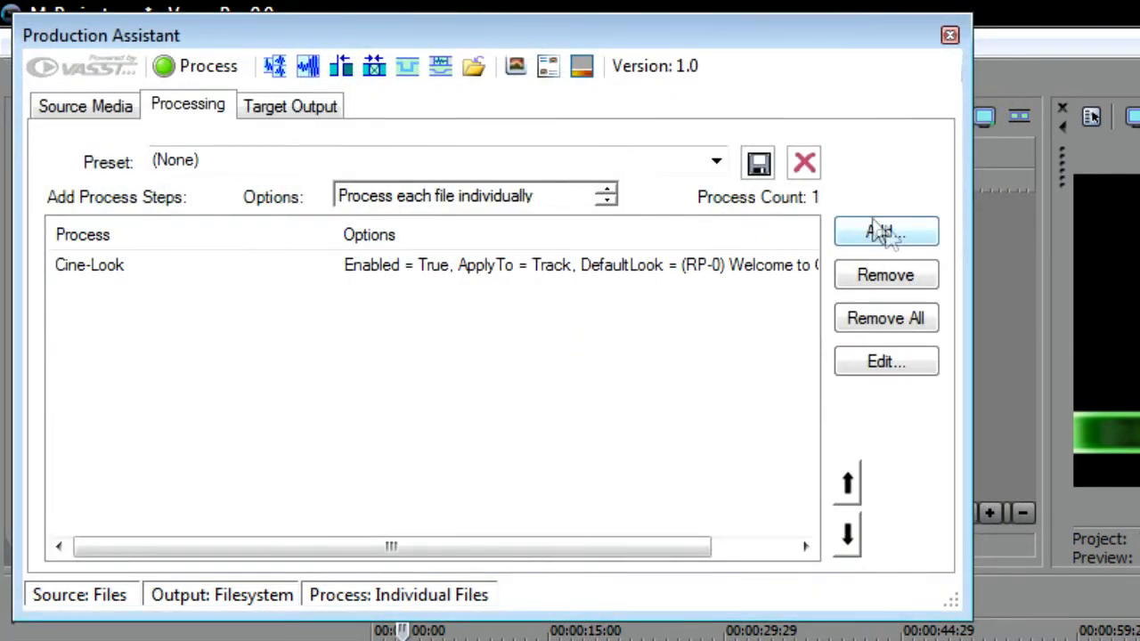
pyautogui.moveTo(721, 348)
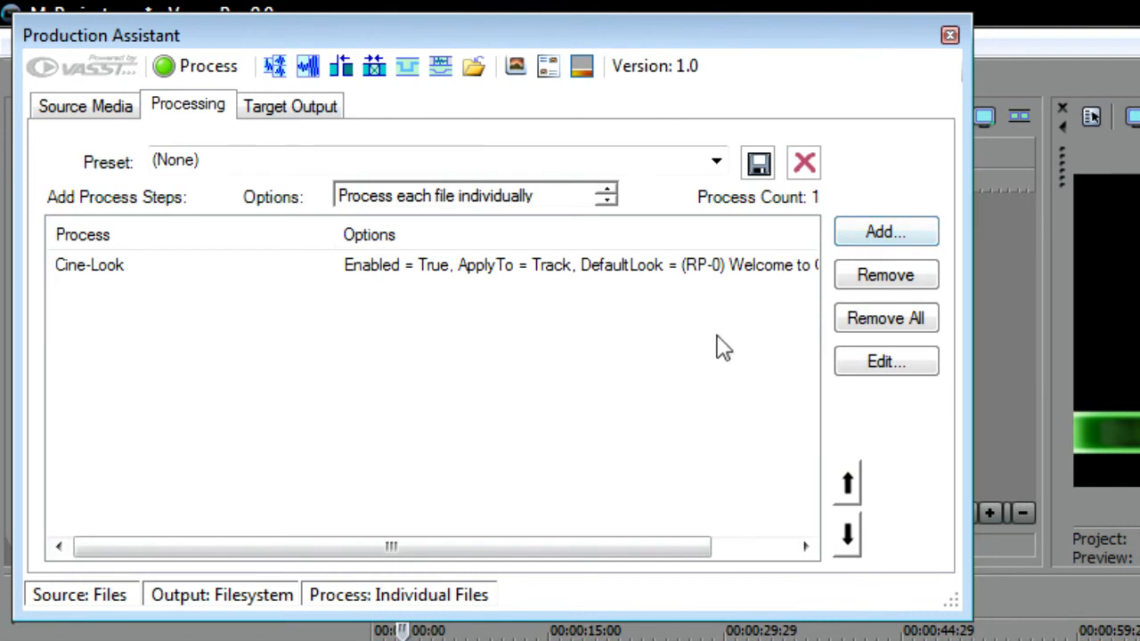
pyautogui.moveTo(699, 338)
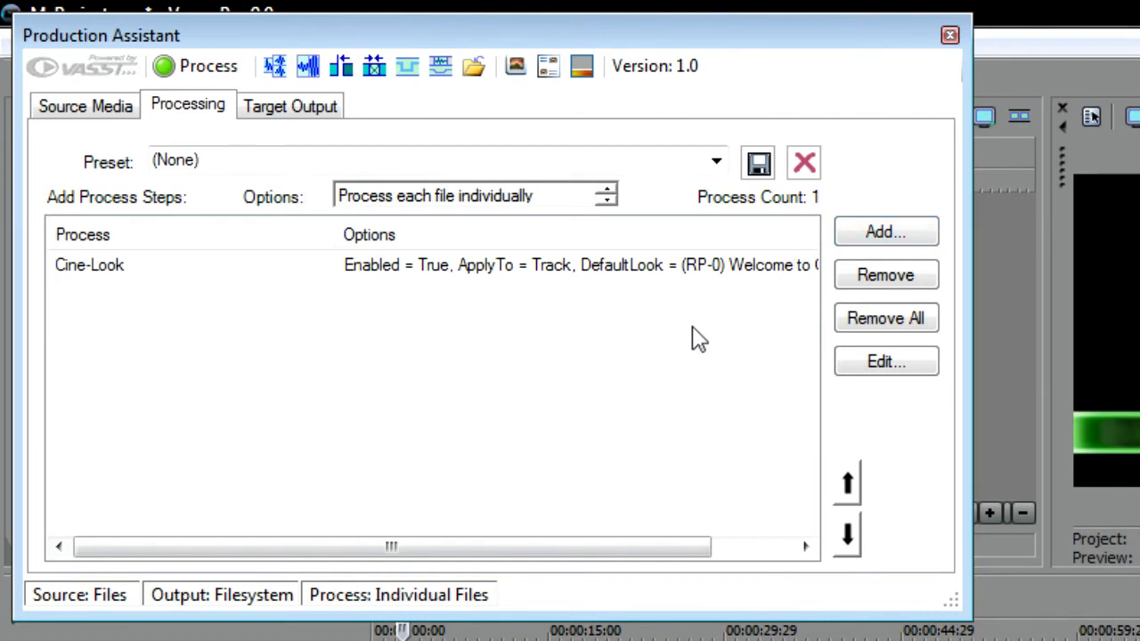
# - Show Target Output and browse output presets, keeping DV Widescreen Proxy
pyautogui.click(290, 105)
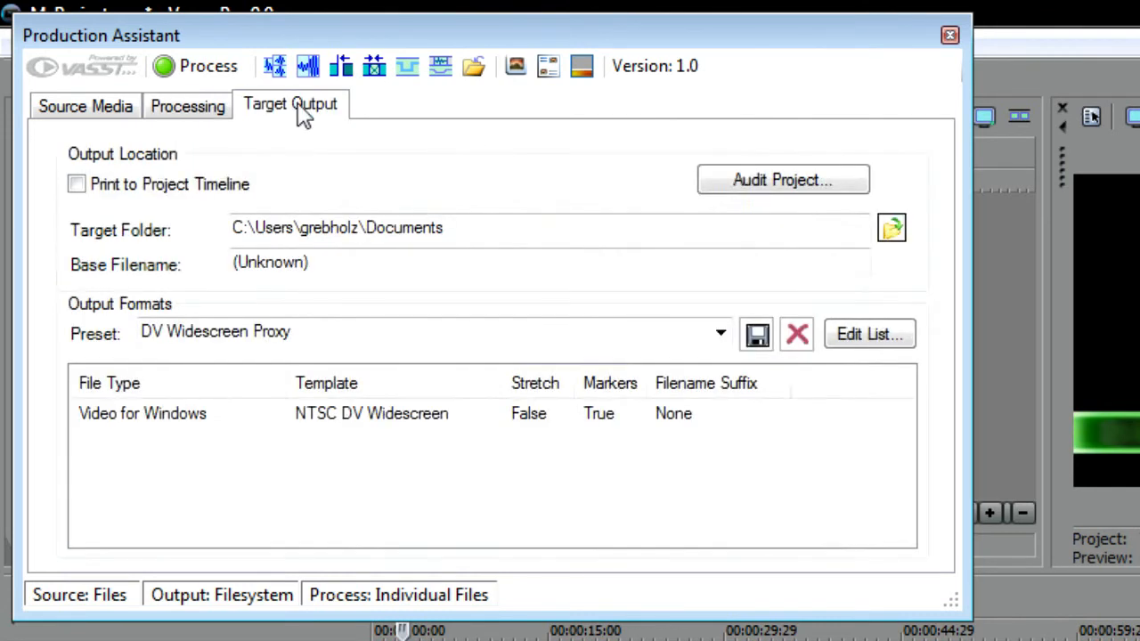
pyautogui.moveTo(122, 151)
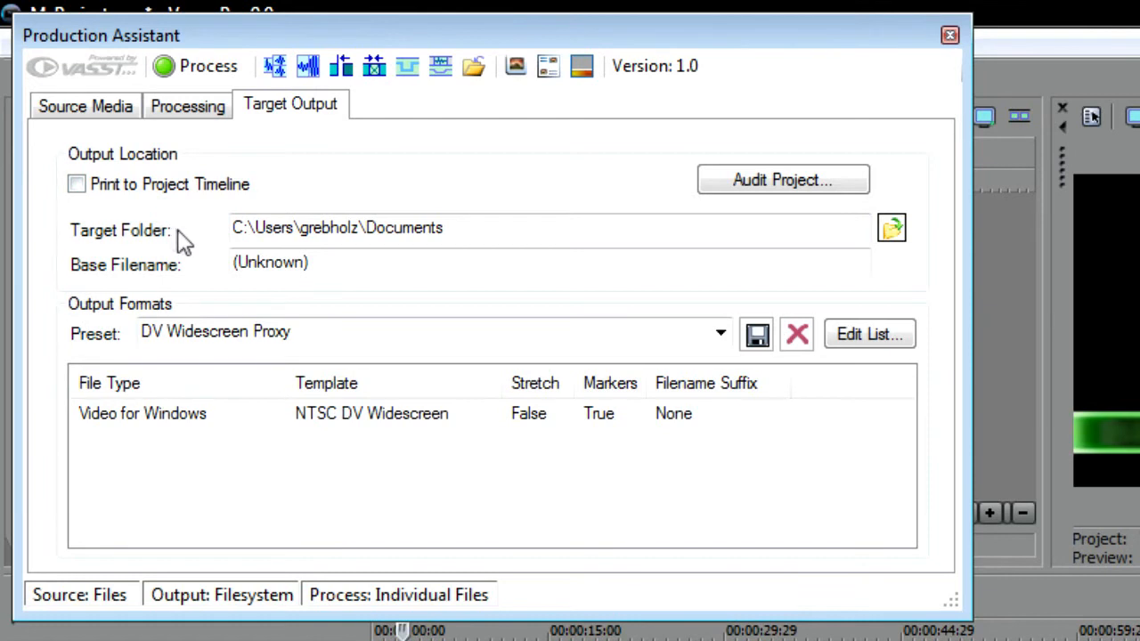
pyautogui.moveTo(120, 360)
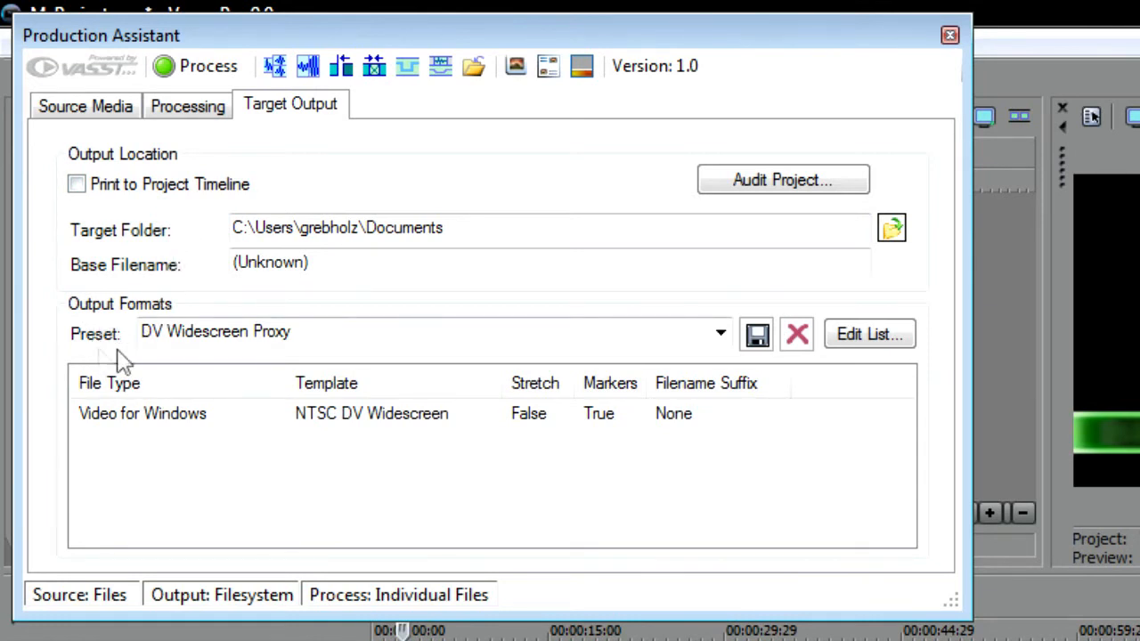
pyautogui.moveTo(521, 496)
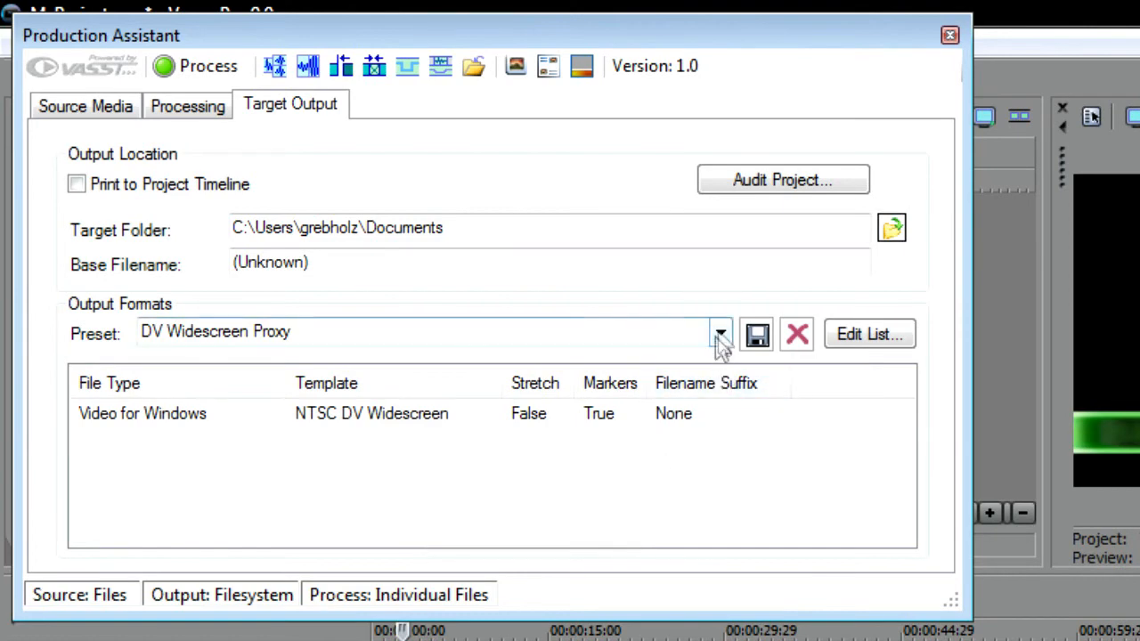
pyautogui.click(719, 333)
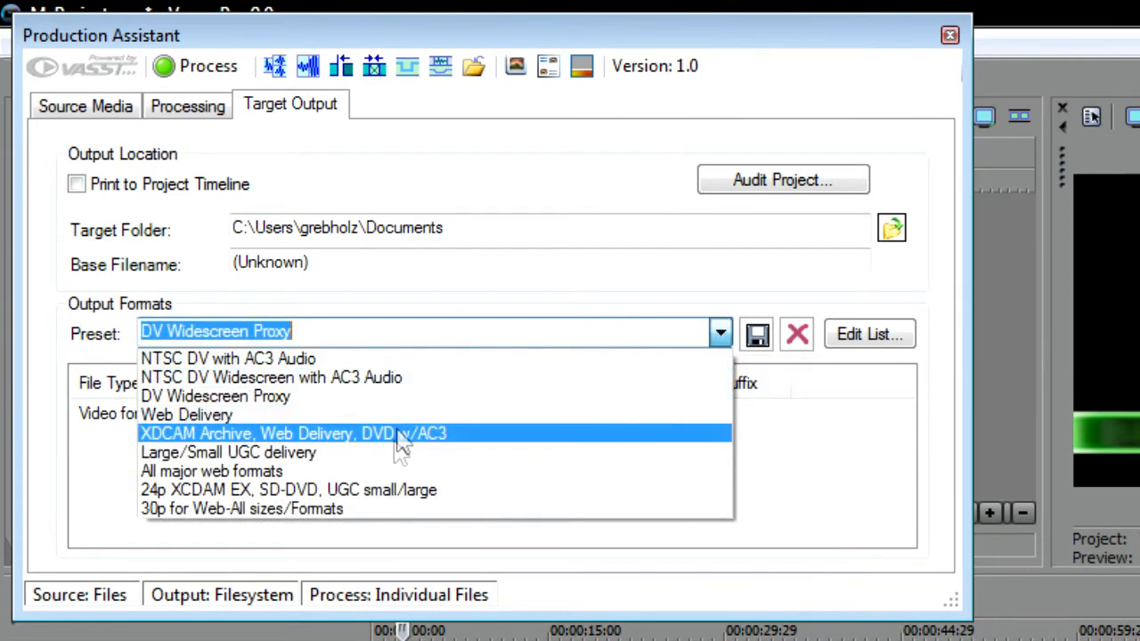
pyautogui.moveTo(405, 470)
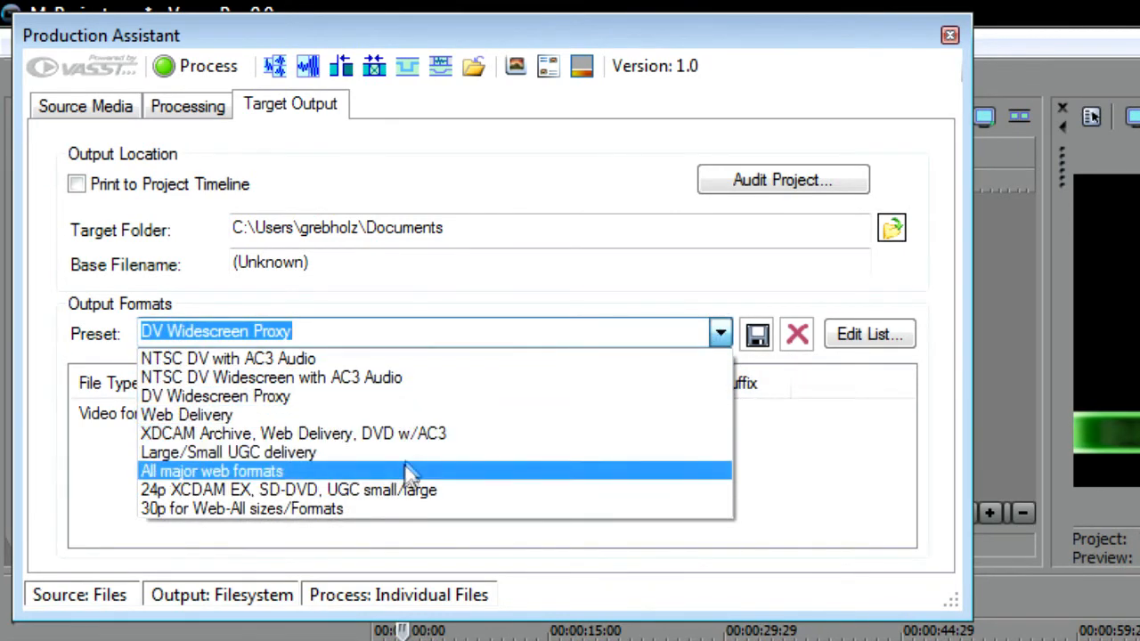
pyautogui.click(719, 332)
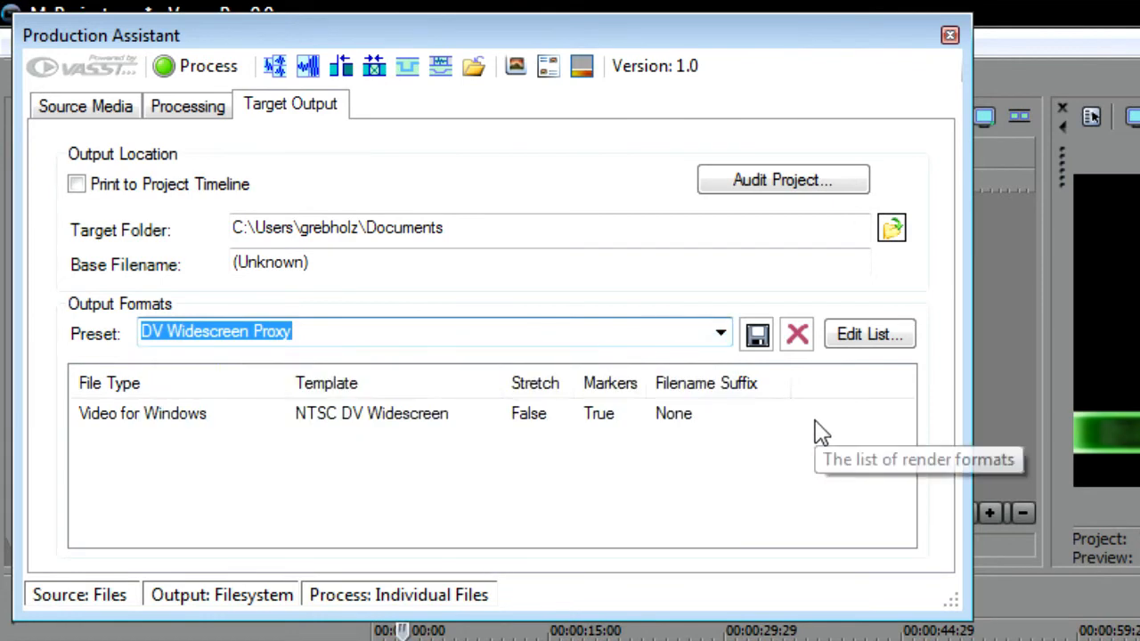
# - Add MainConcept MPEG-2 and Windows Media Video V11, removing Video for Windows
pyautogui.click(868, 334)
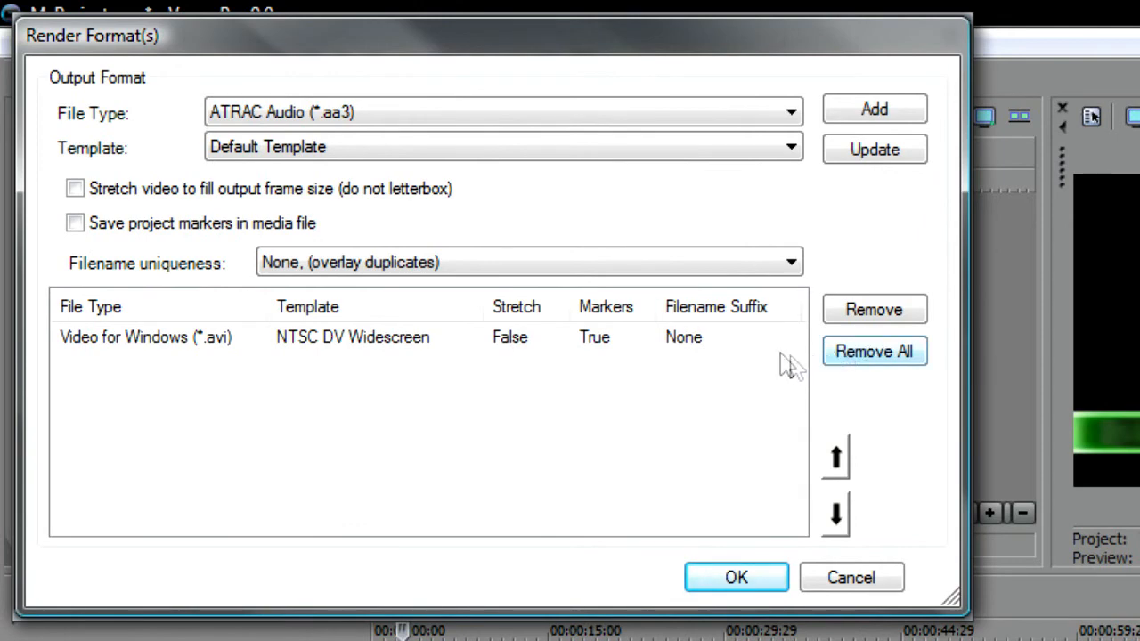
pyautogui.click(789, 111)
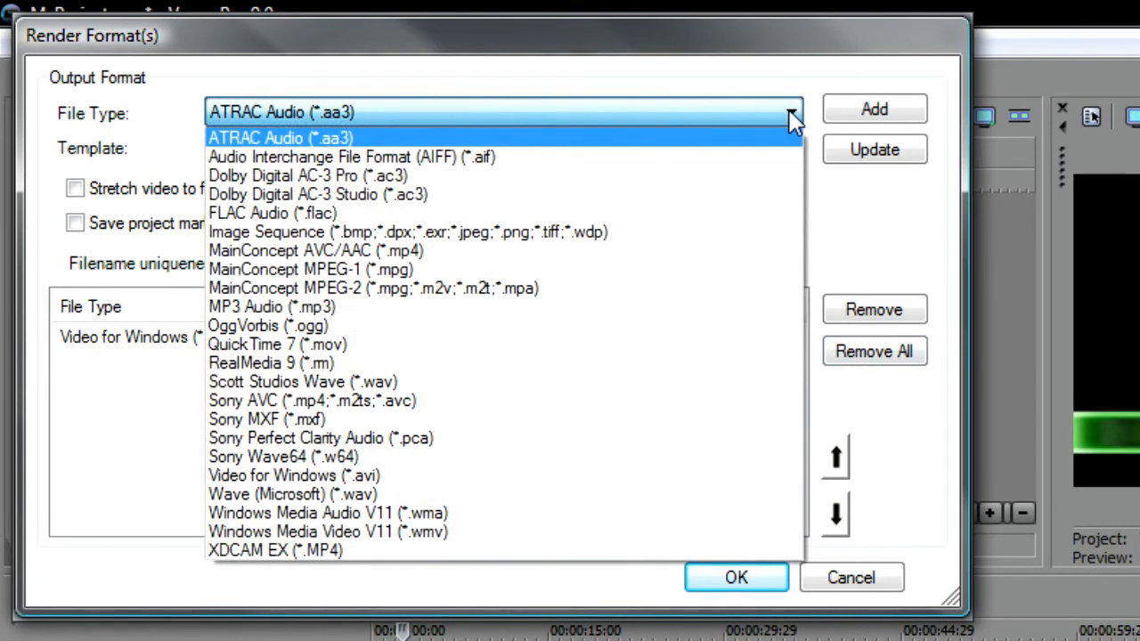
pyautogui.moveTo(374, 308)
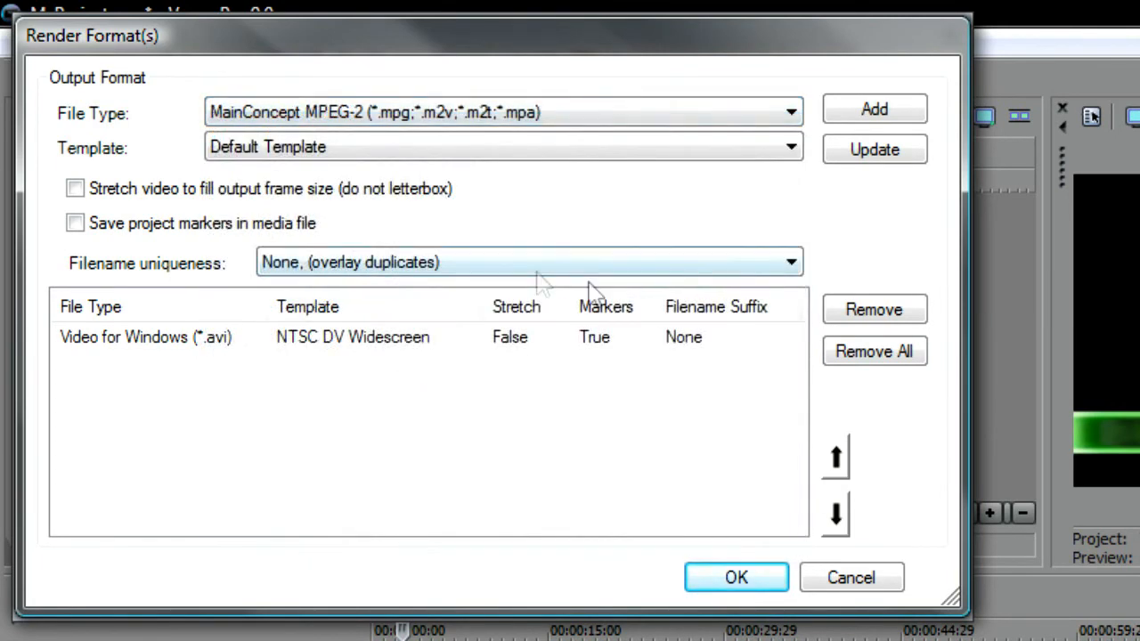
pyautogui.click(874, 109)
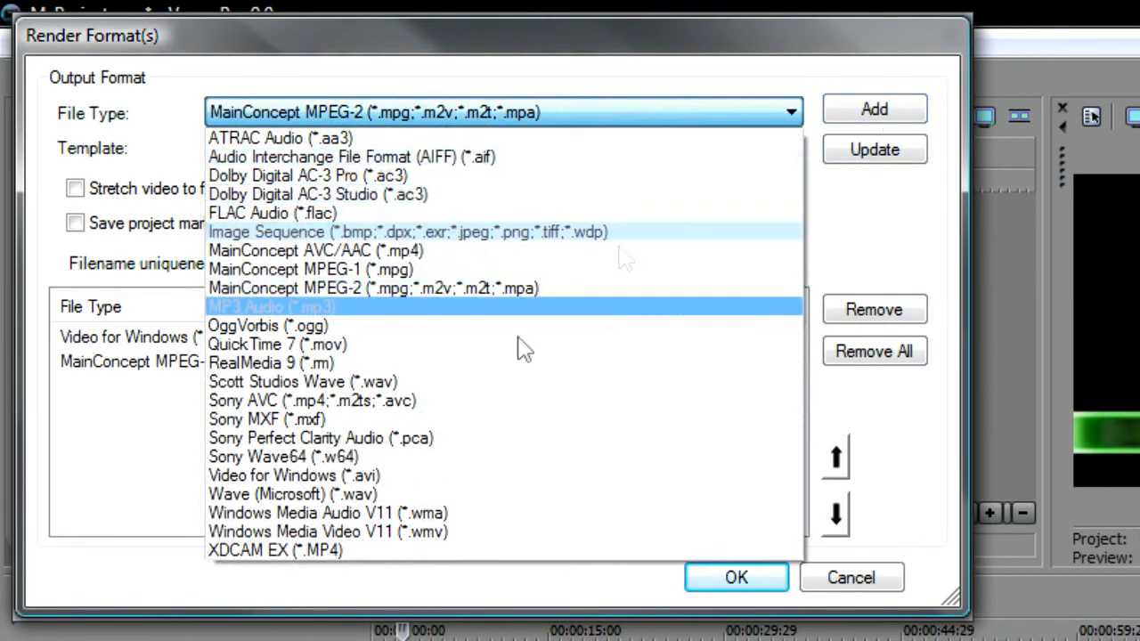
pyautogui.click(301, 532)
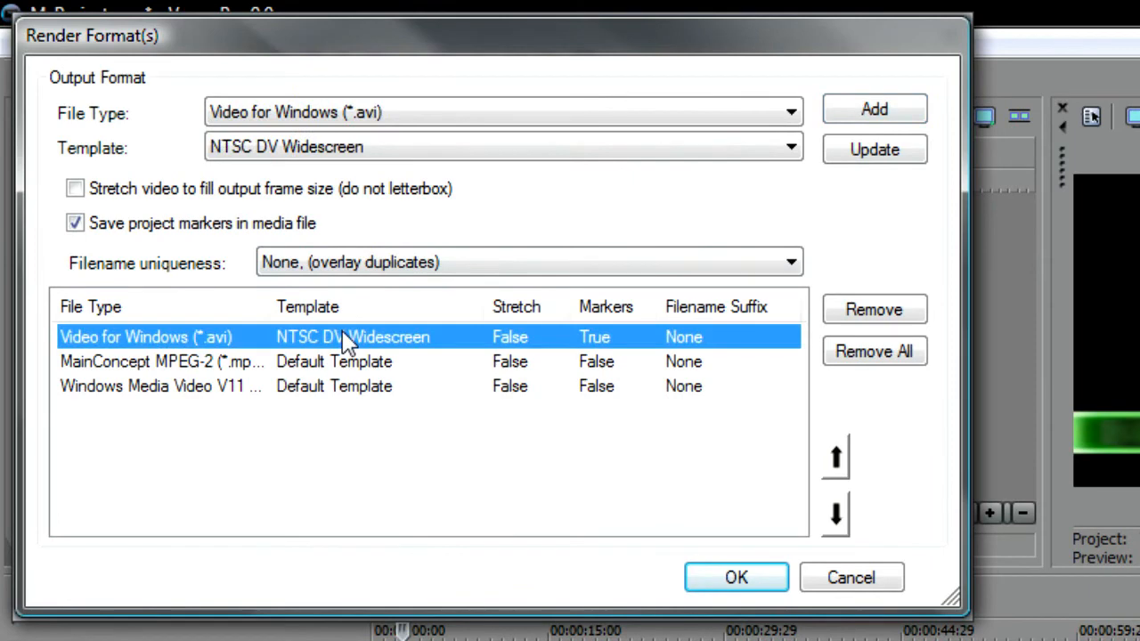
pyautogui.click(873, 309)
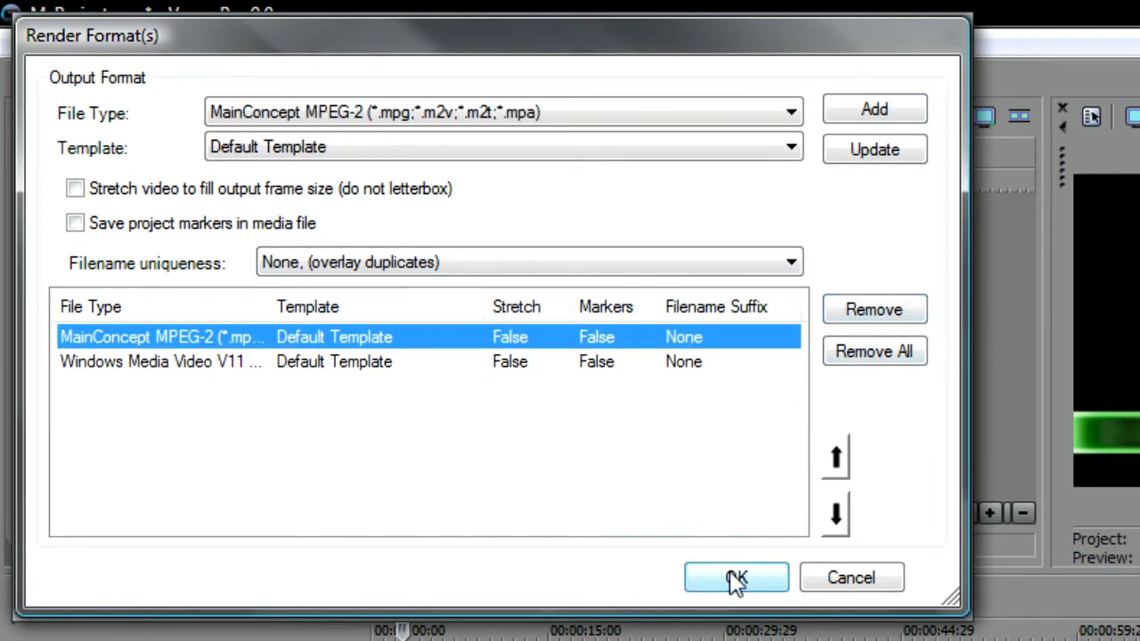
pyautogui.click(736, 576)
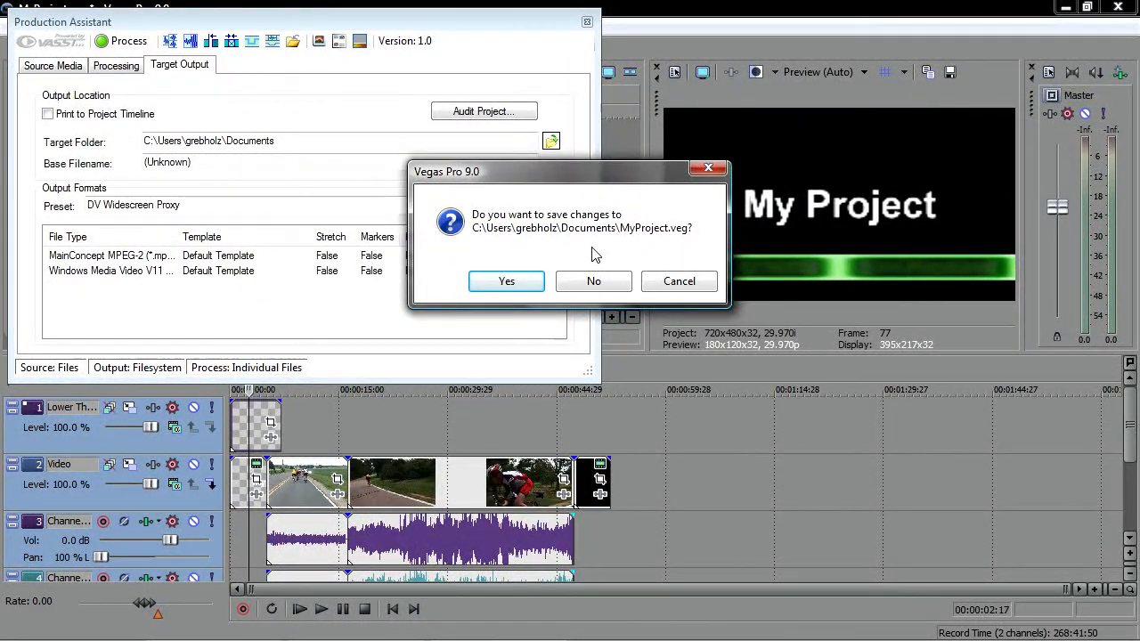
pyautogui.moveTo(636, 255)
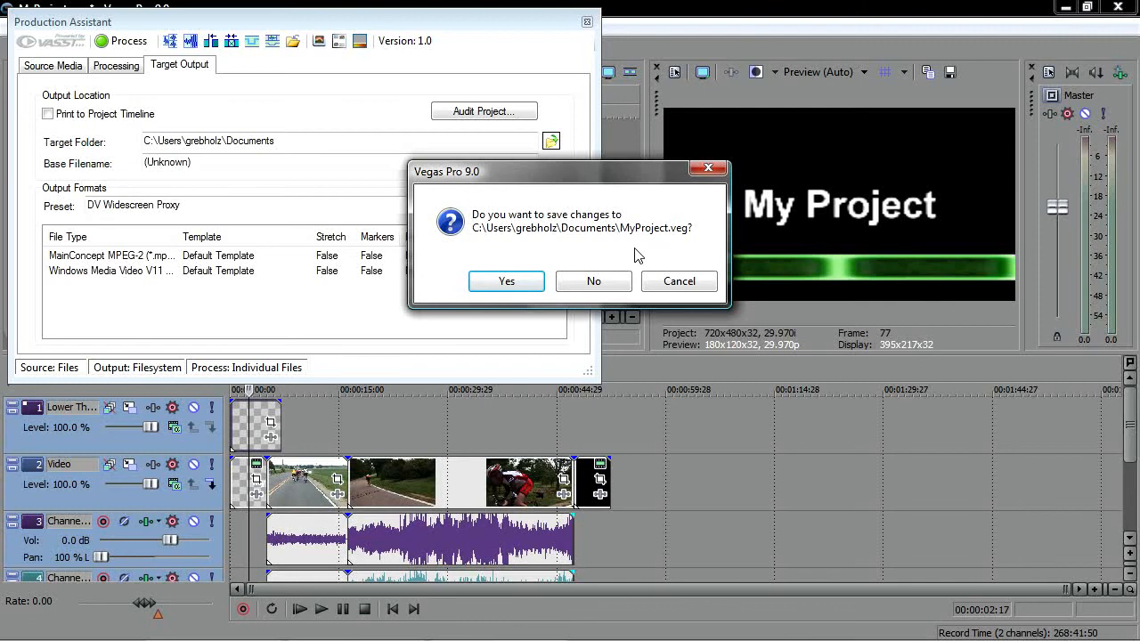
pyautogui.moveTo(620, 255)
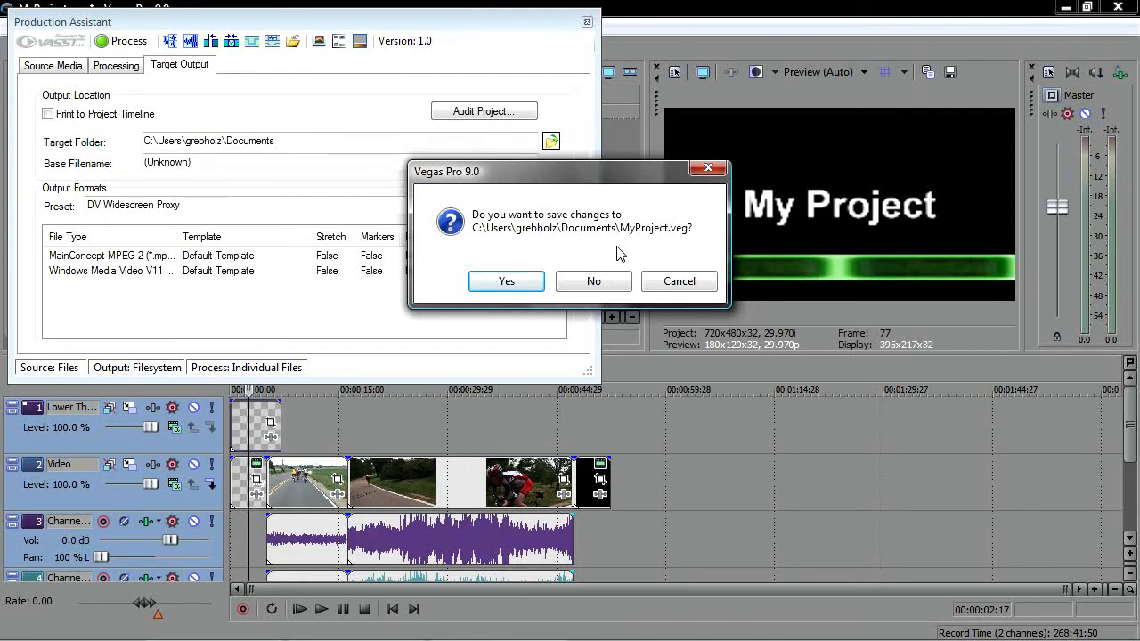
pyautogui.moveTo(593, 282)
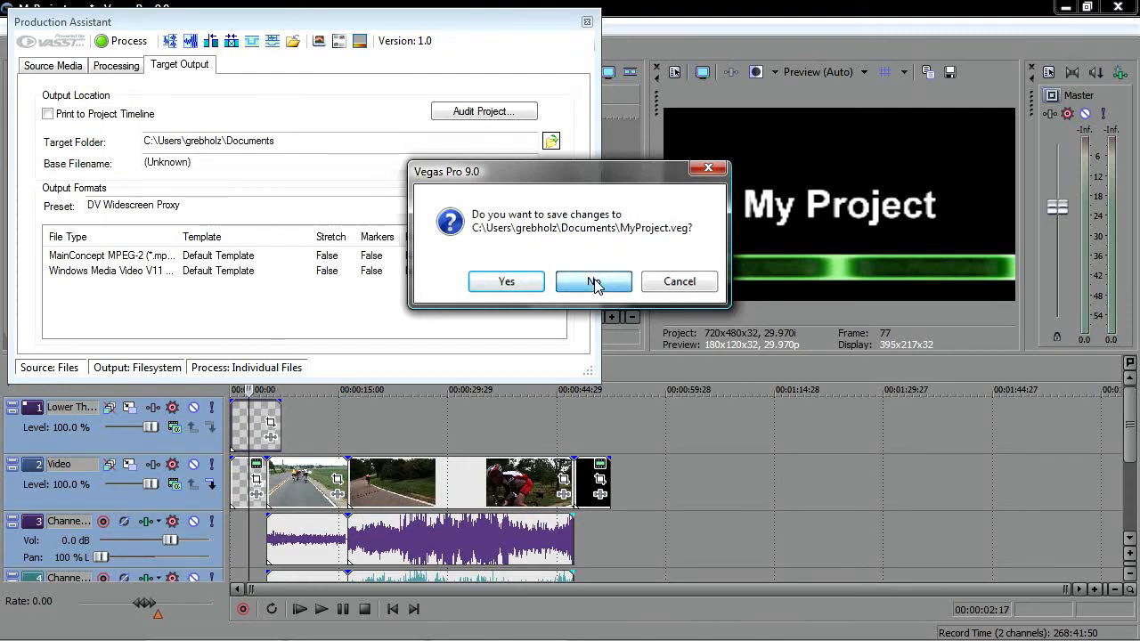
# - Decline saving changes to MyProject.veg when prompted
pyautogui.click(594, 281)
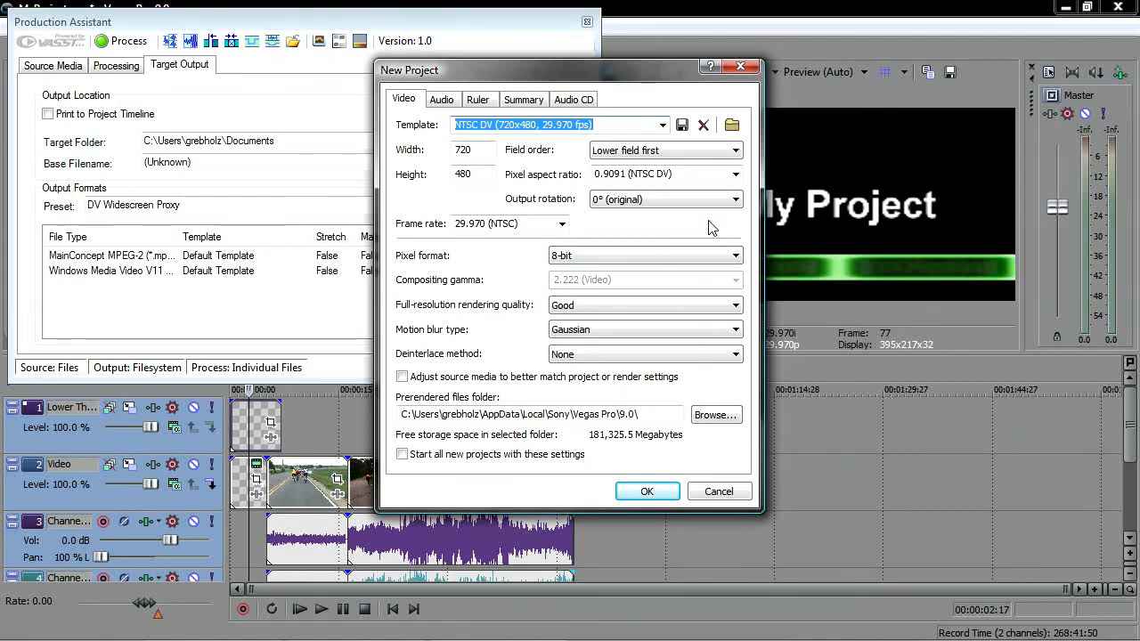
pyautogui.moveTo(645, 231)
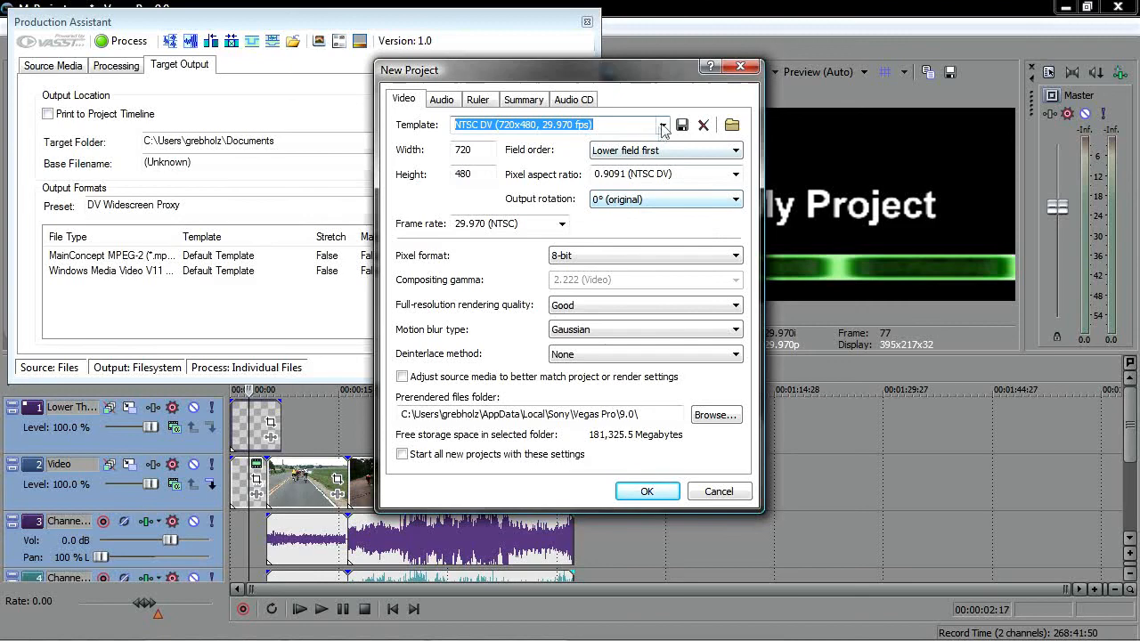
# - Accept the NTSC DV project settings and pick Track 01 to start rendering
pyautogui.click(663, 125)
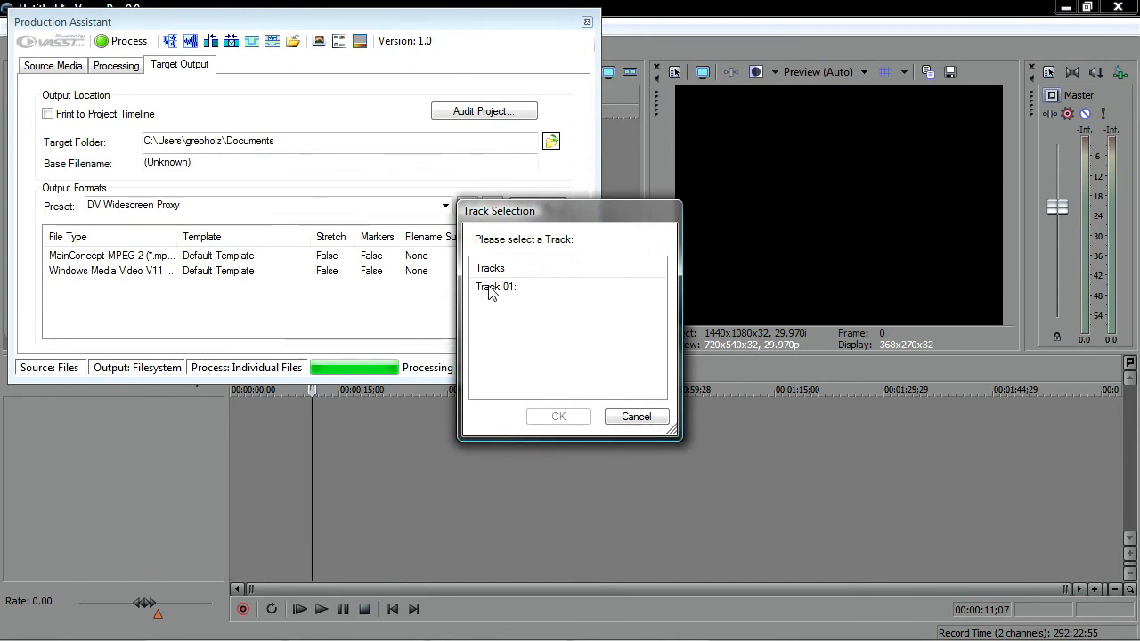
pyautogui.click(496, 286)
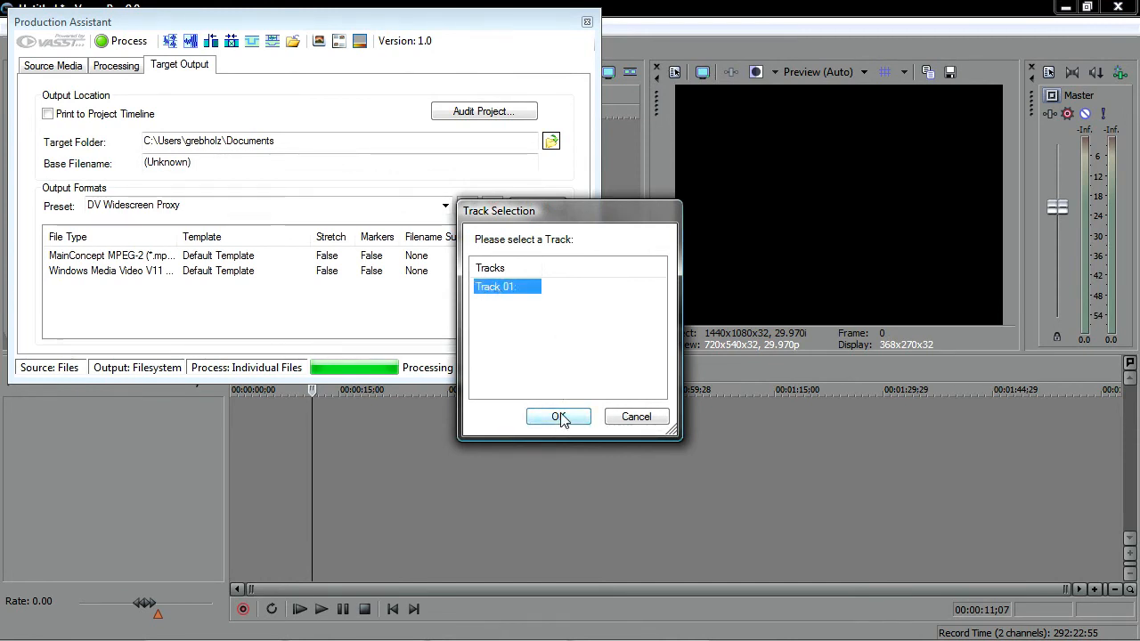
pyautogui.click(558, 416)
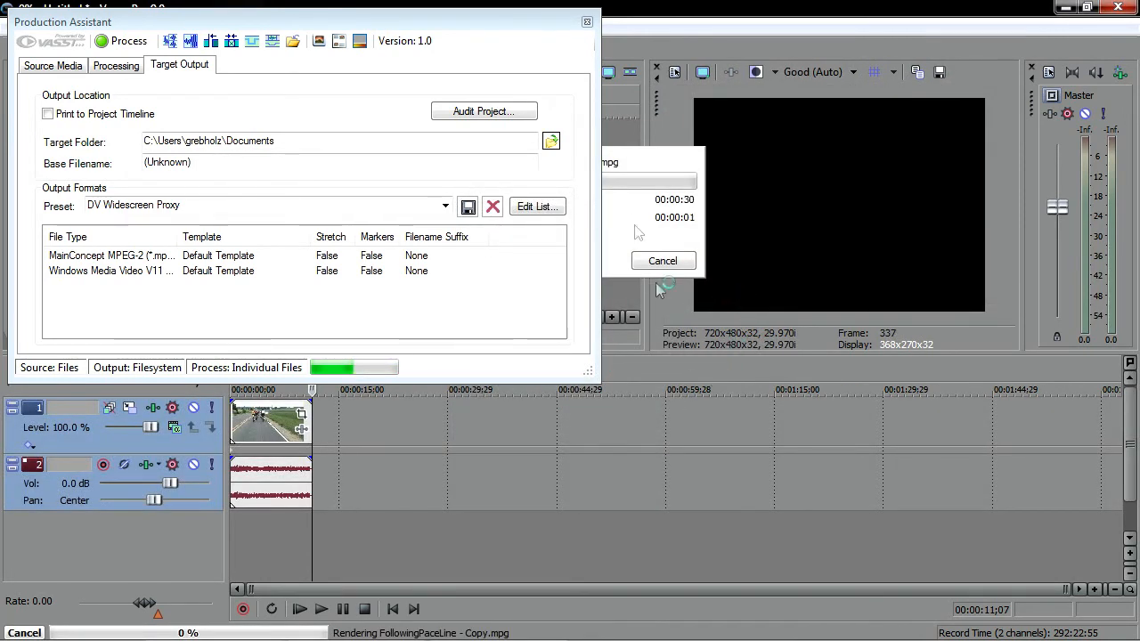